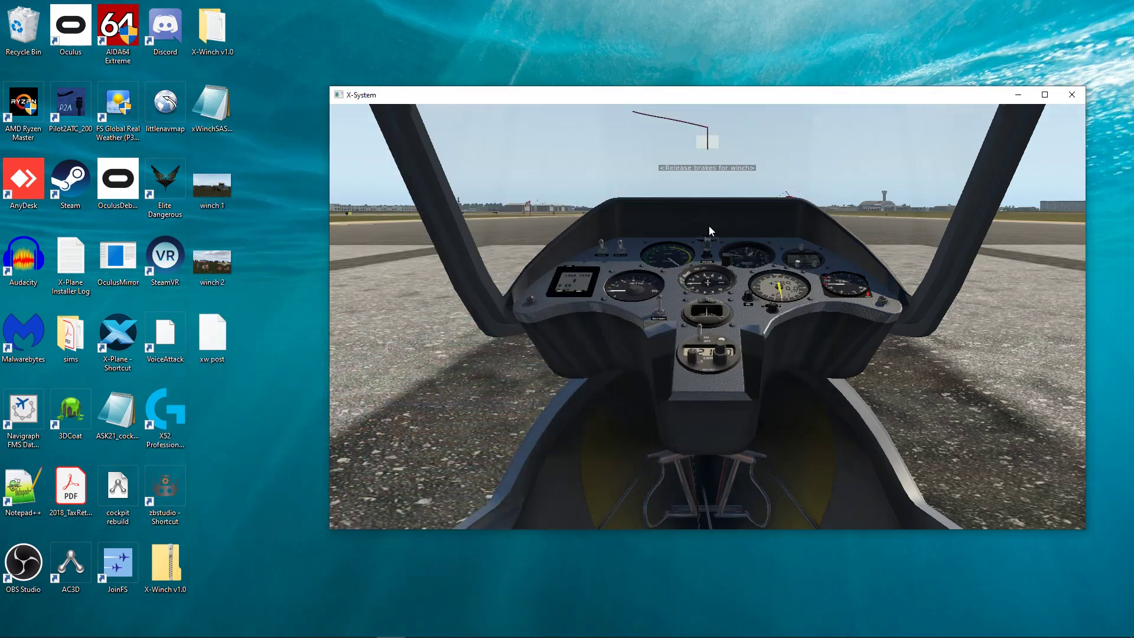
{"action": "mouse_move", "coordinate": [688, 241]}
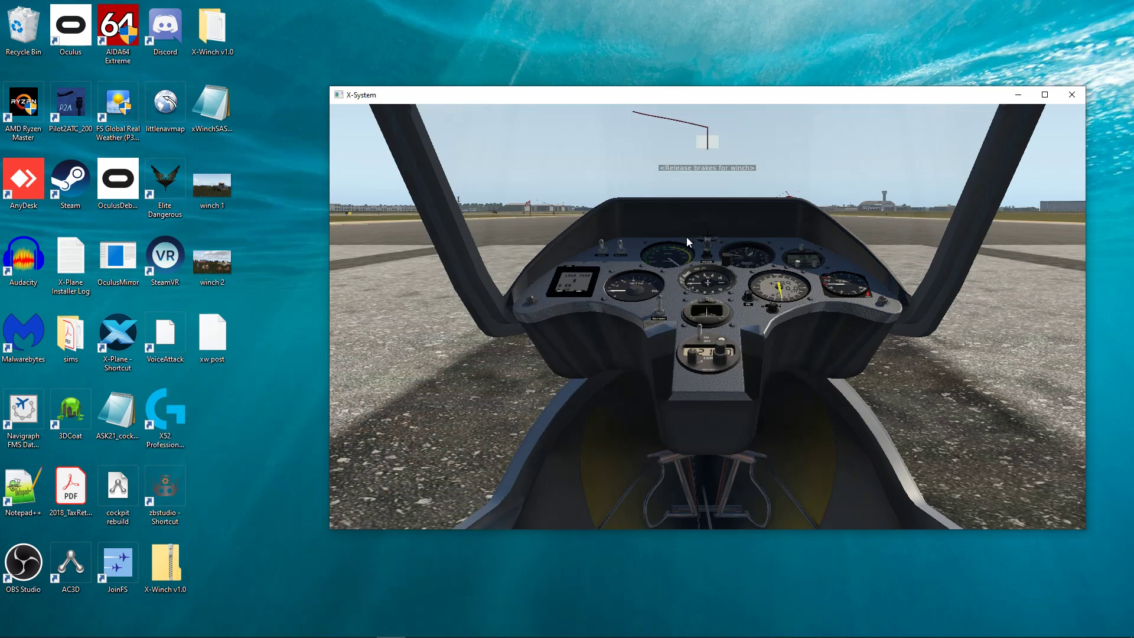
{"action": "mouse_move", "coordinate": [666, 116]}
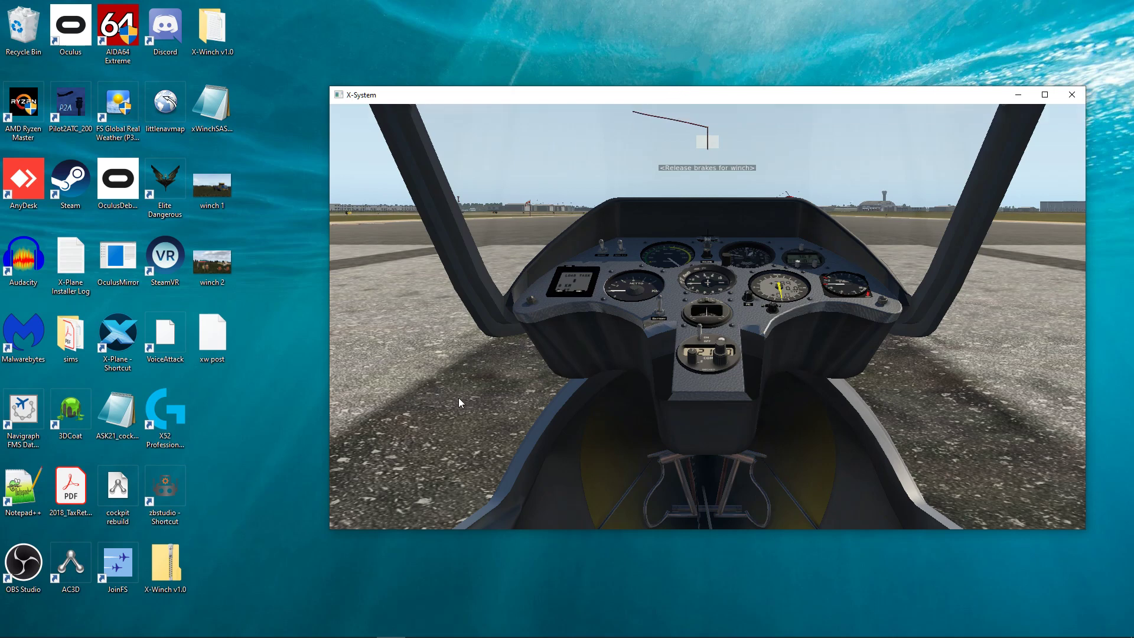
{"action": "mouse_move", "coordinate": [752, 311]}
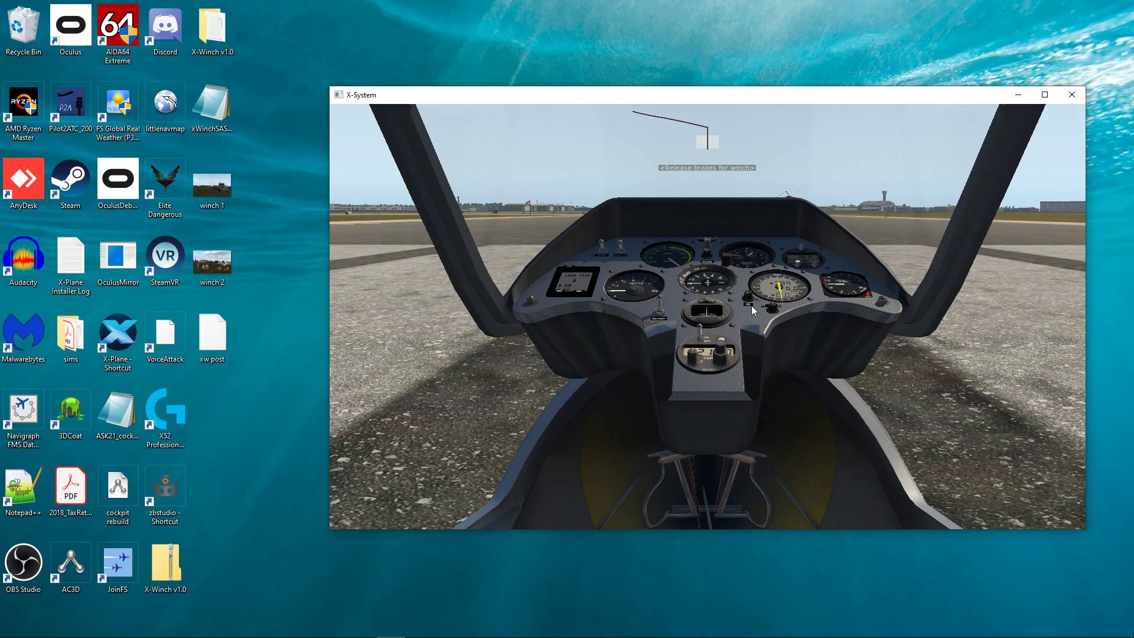
{"action": "mouse_move", "coordinate": [582, 132]}
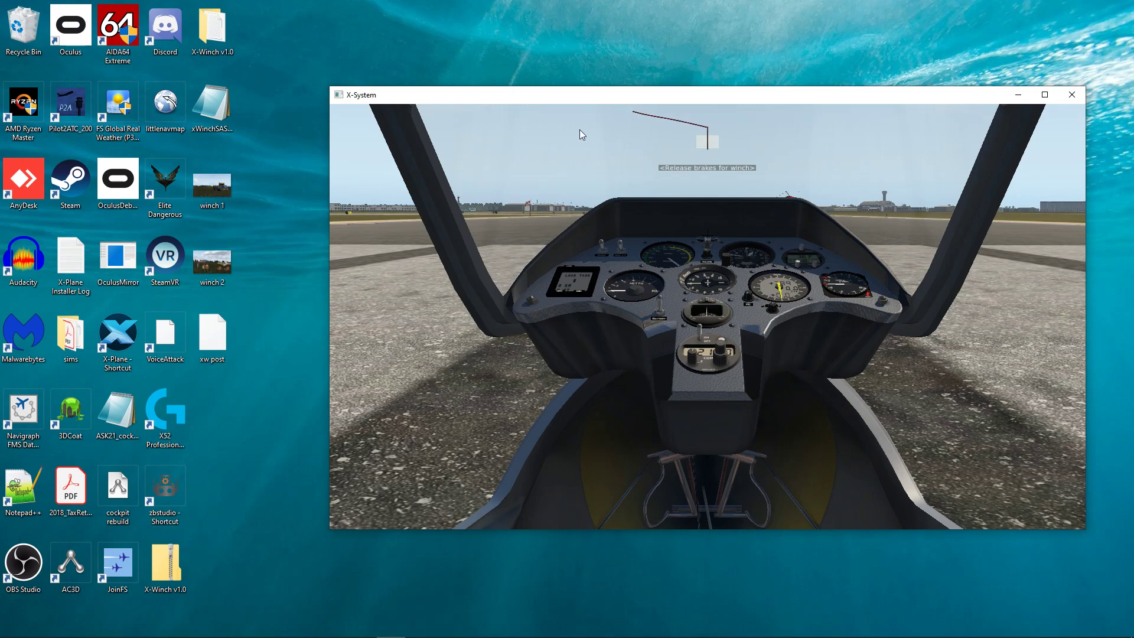
{"action": "mouse_move", "coordinate": [365, 438]}
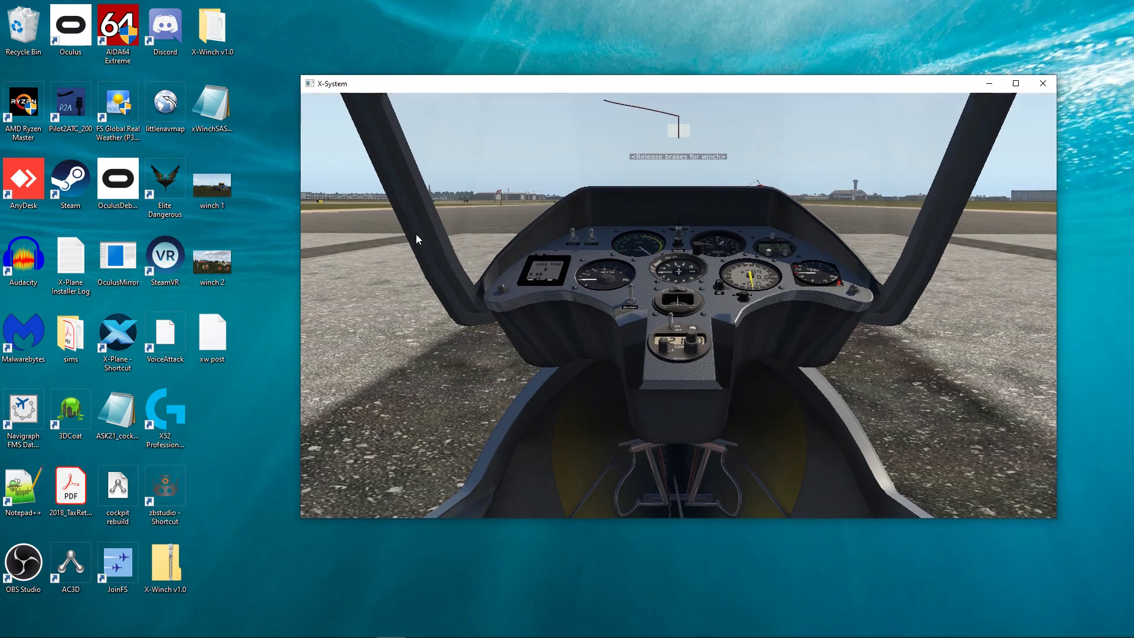
{"action": "mouse_move", "coordinate": [225, 530]}
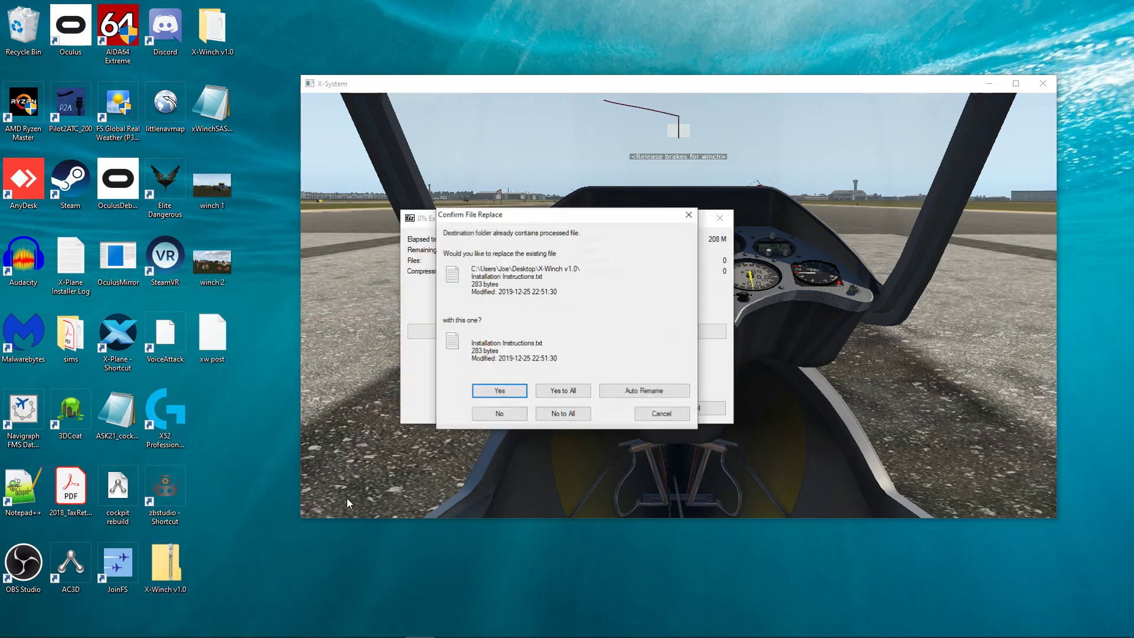
Overwrite the existing X-Winch v1.0 files and move the extracted folder lower on the desktop.
{"action": "left_click", "coordinate": [499, 390]}
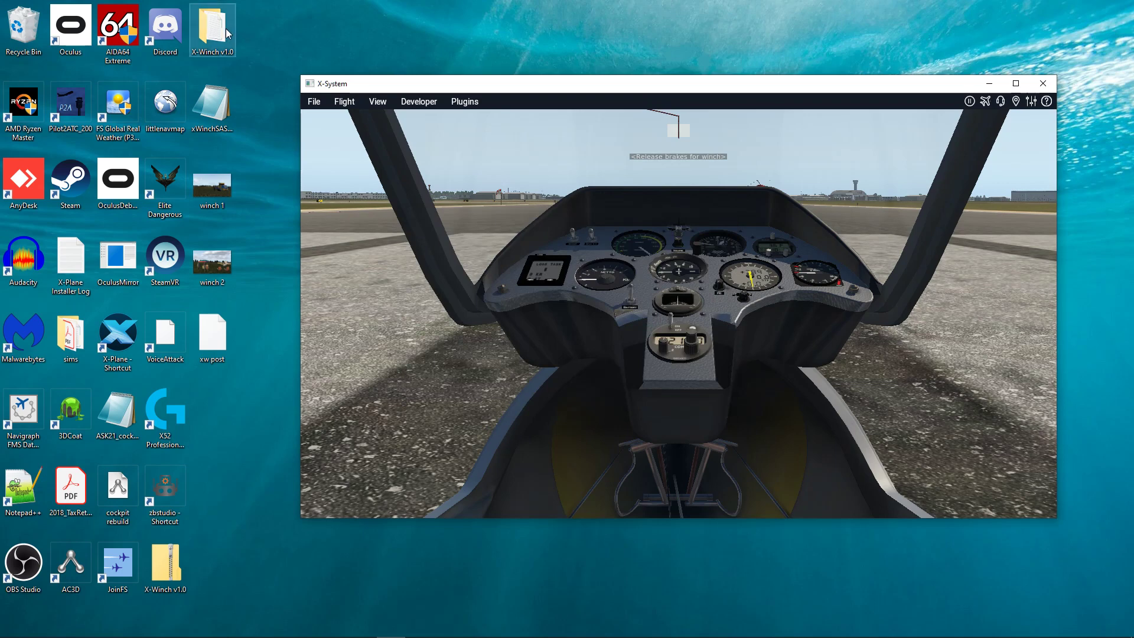
{"action": "left_click_drag", "start_coordinate": [212, 26], "coordinate": [259, 492]}
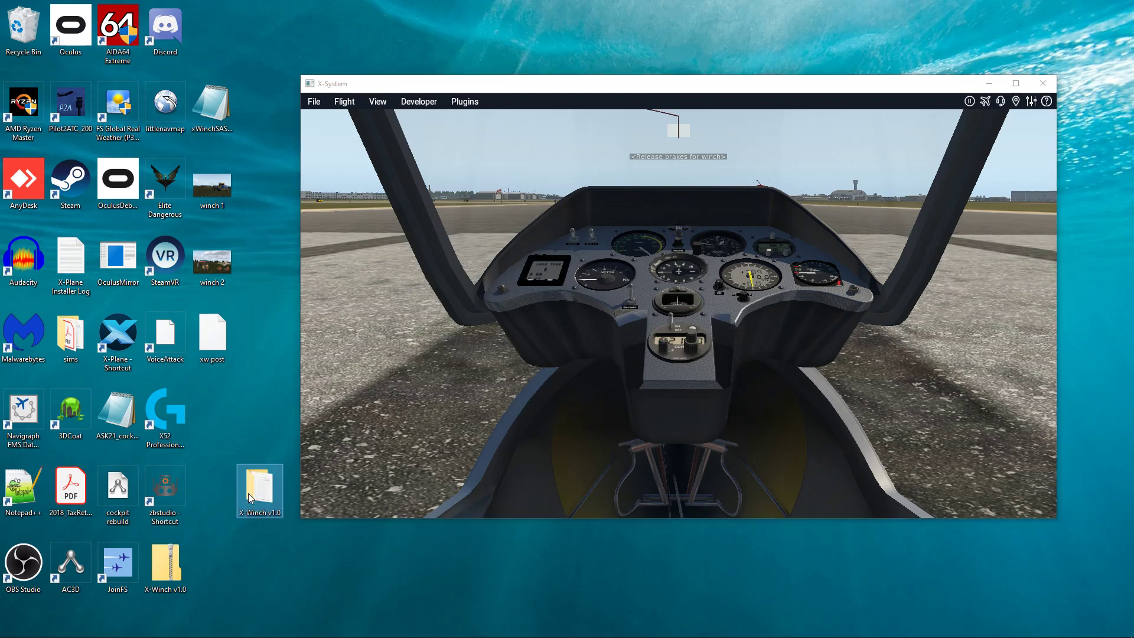
{"action": "mouse_move", "coordinate": [260, 501]}
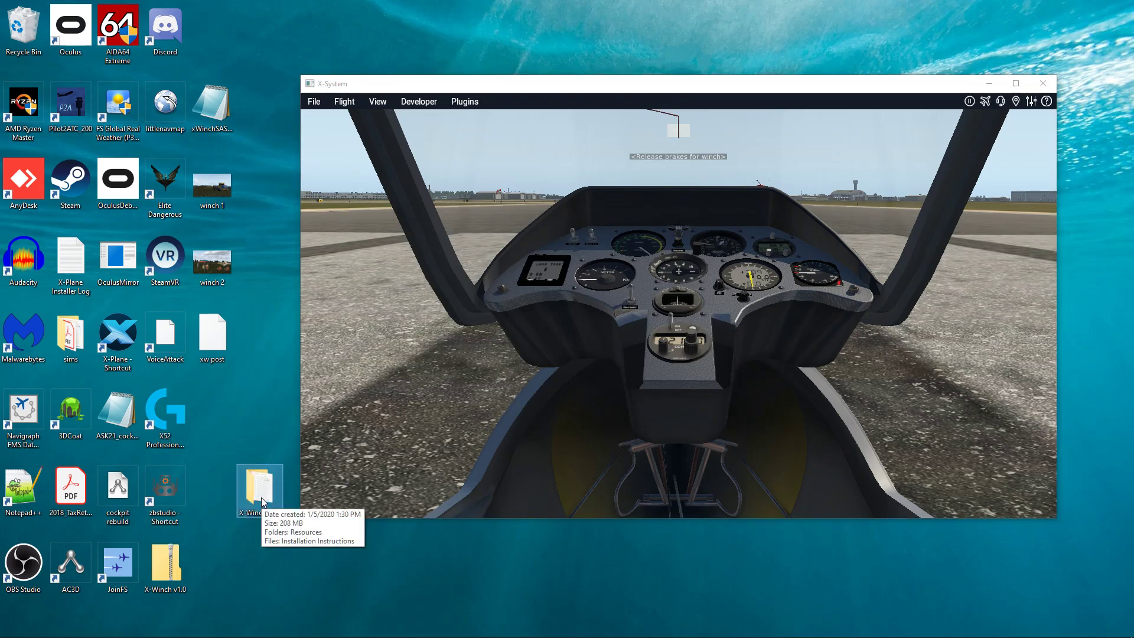
Open the X-Winch v1.0 folder and copy its Resources folder.
{"action": "double_click", "coordinate": [259, 489]}
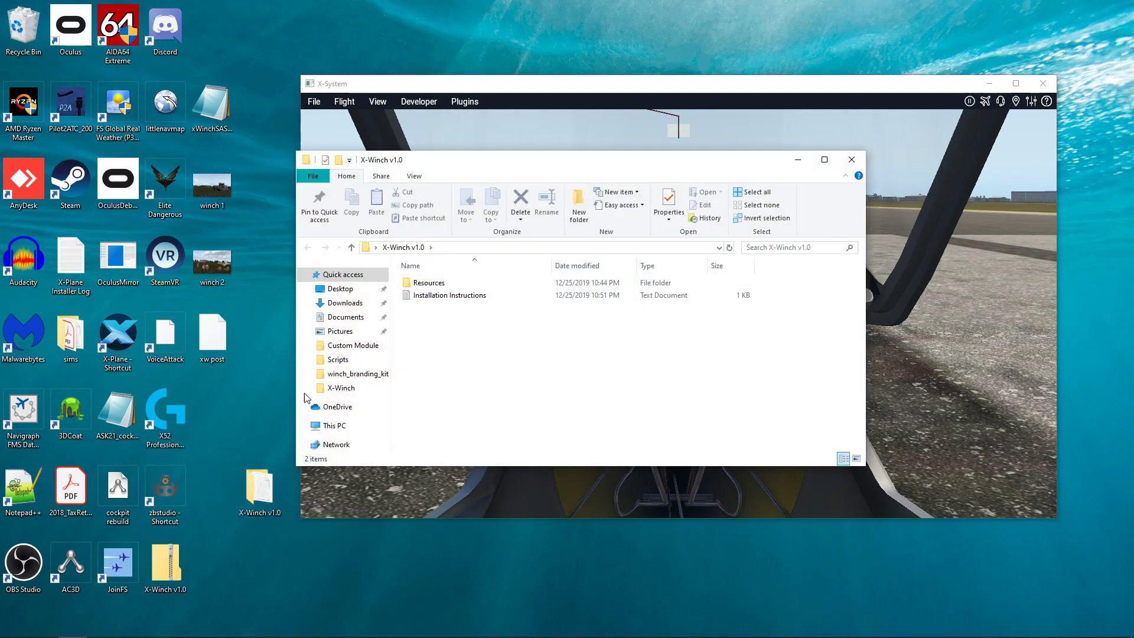
{"action": "left_click", "coordinate": [449, 295]}
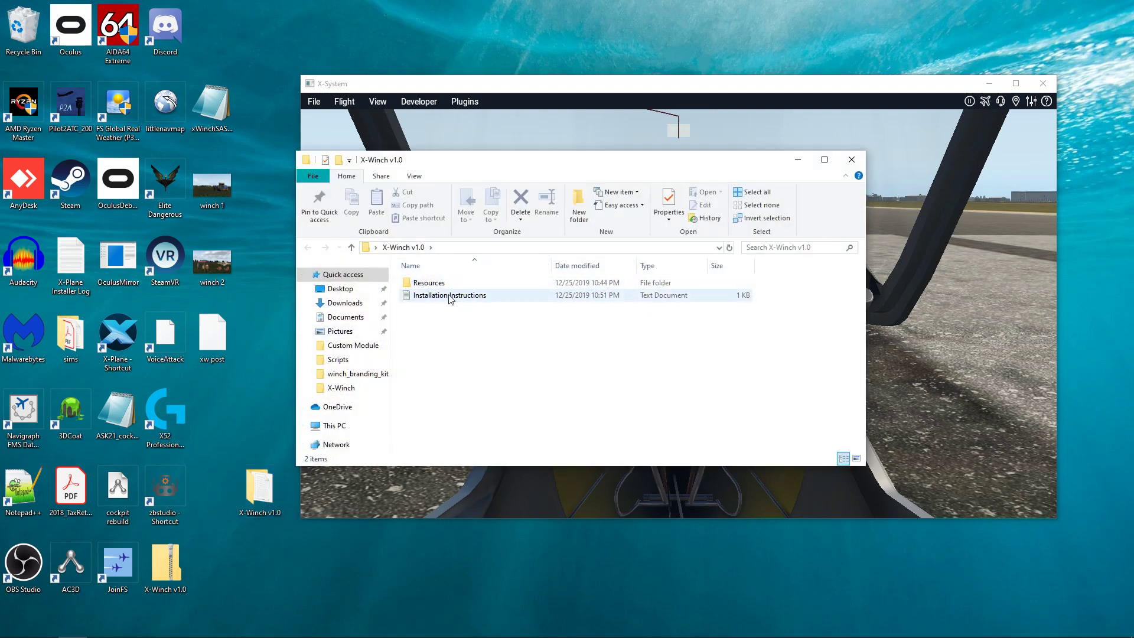
{"action": "left_click", "coordinate": [429, 283]}
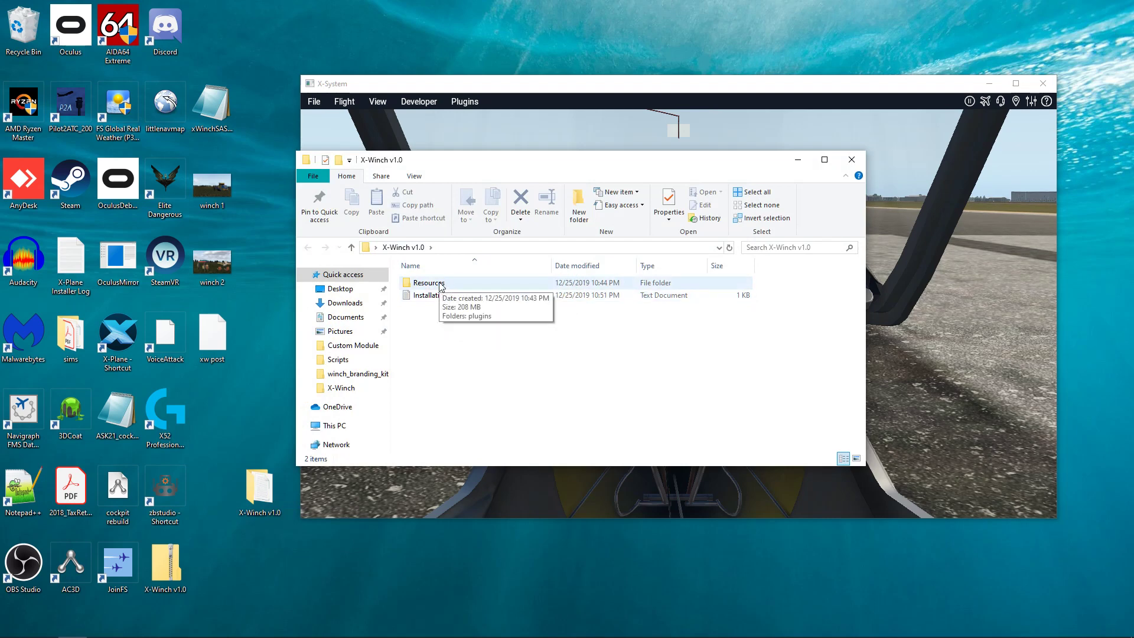
{"action": "right_click", "coordinate": [429, 282]}
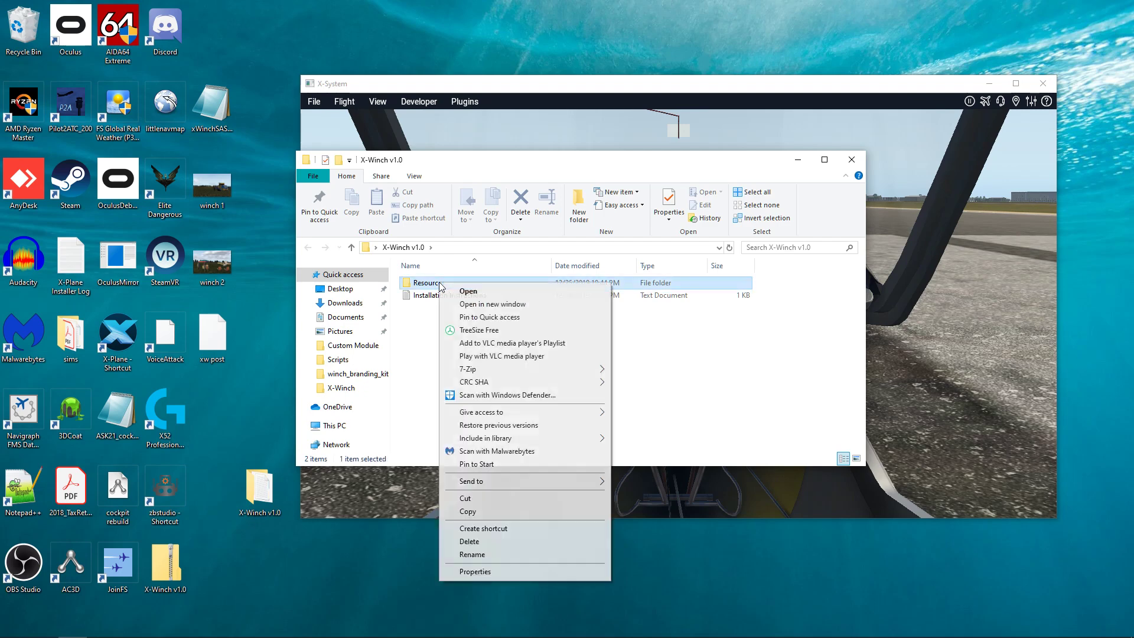
{"action": "mouse_move", "coordinate": [463, 490]}
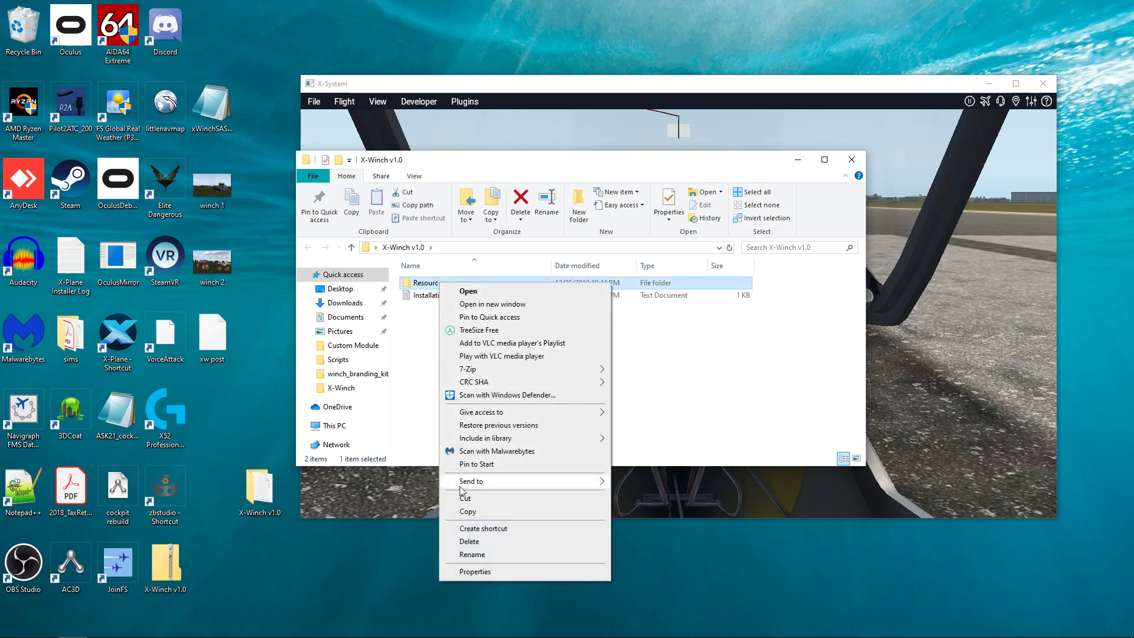
{"action": "left_click", "coordinate": [445, 361]}
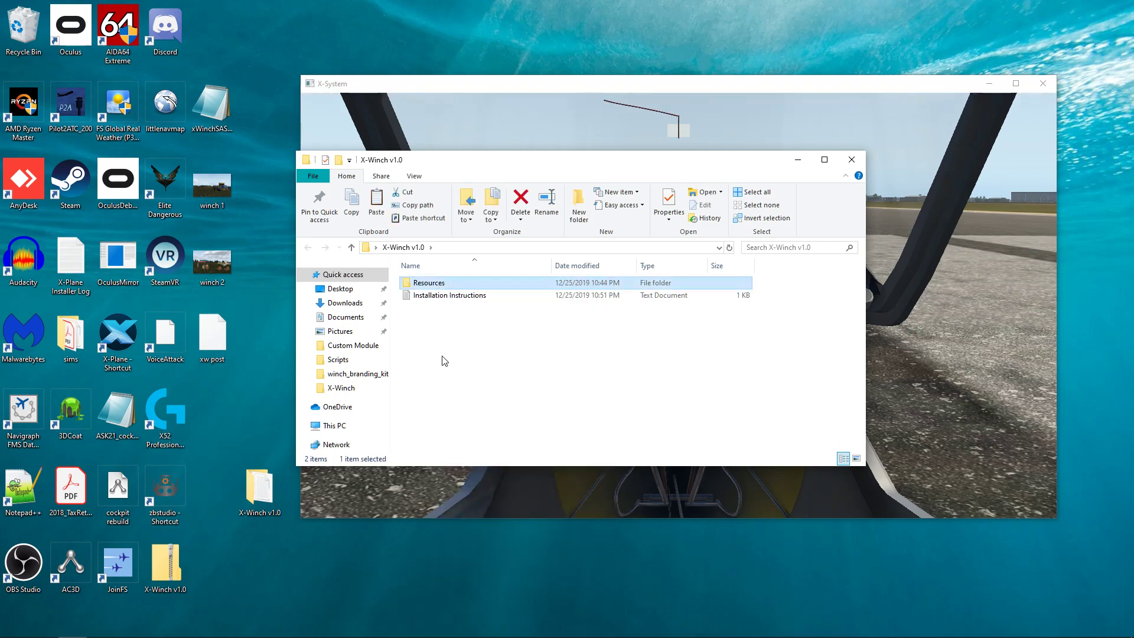
{"action": "mouse_move", "coordinate": [368, 307]}
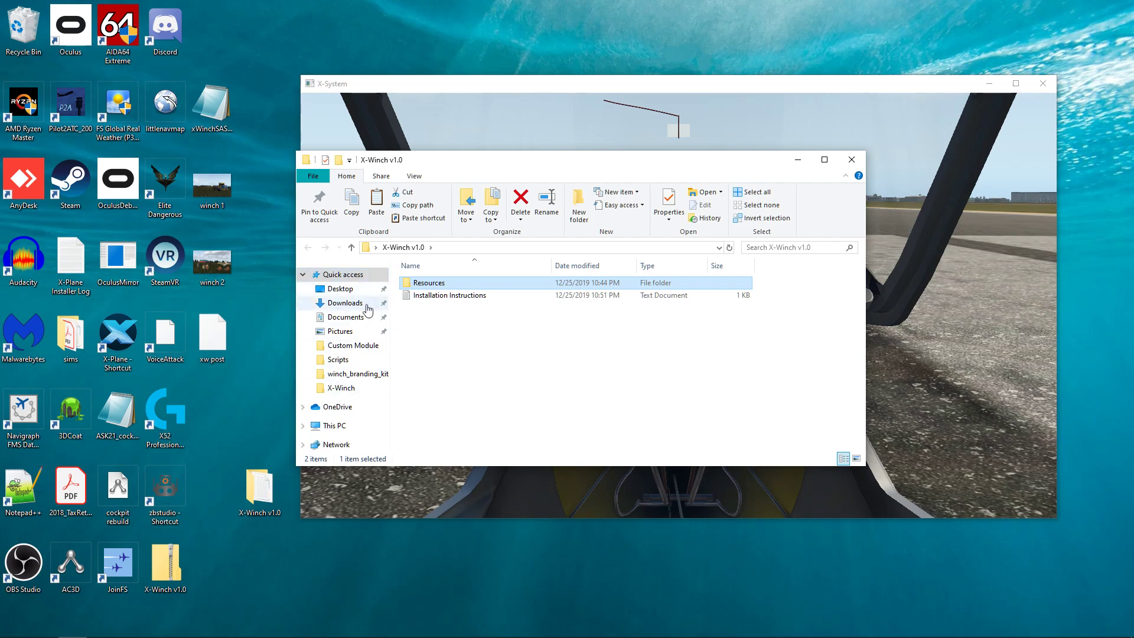
{"action": "mouse_move", "coordinate": [345, 407]}
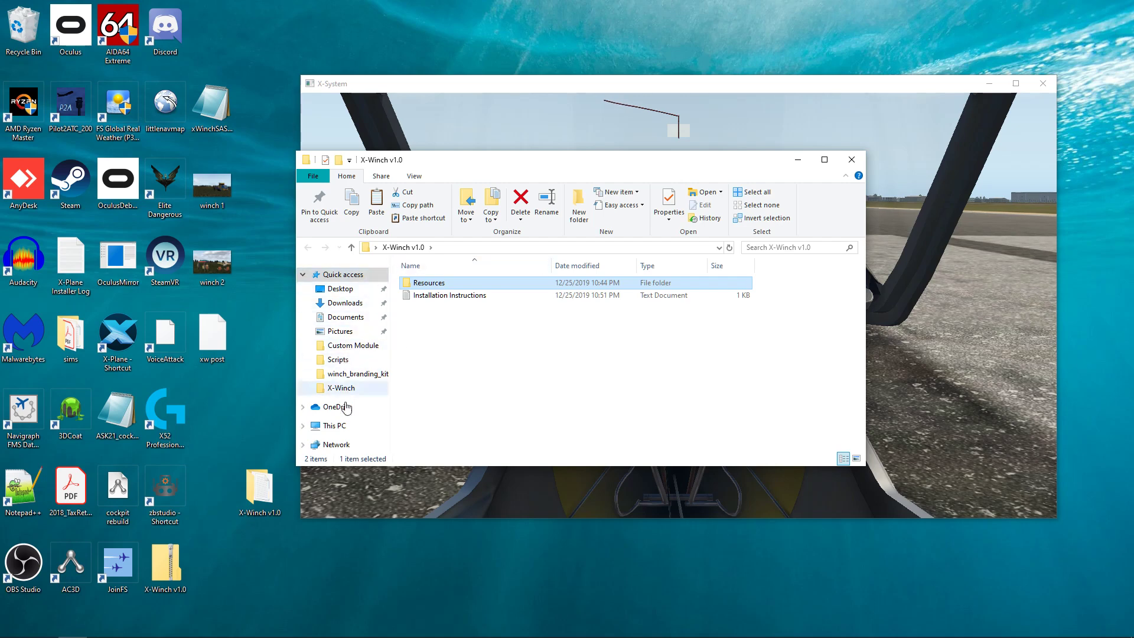
Browse to Samsung NVMe (F:) and open the X-Plane 11 folder.
{"action": "left_click", "coordinate": [334, 426]}
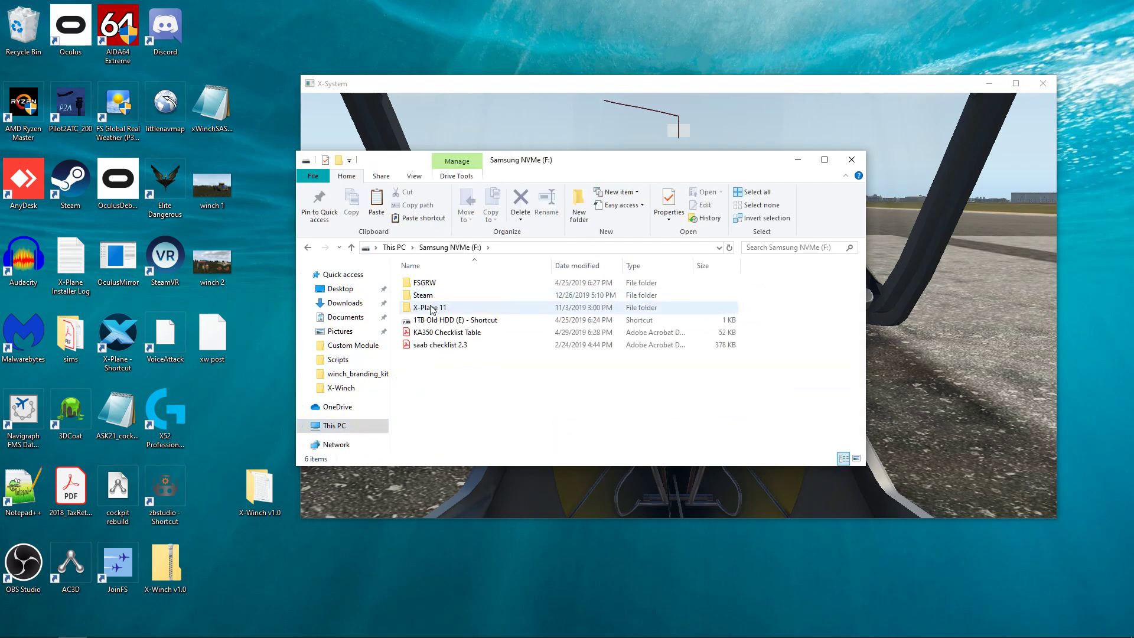
{"action": "double_click", "coordinate": [429, 307]}
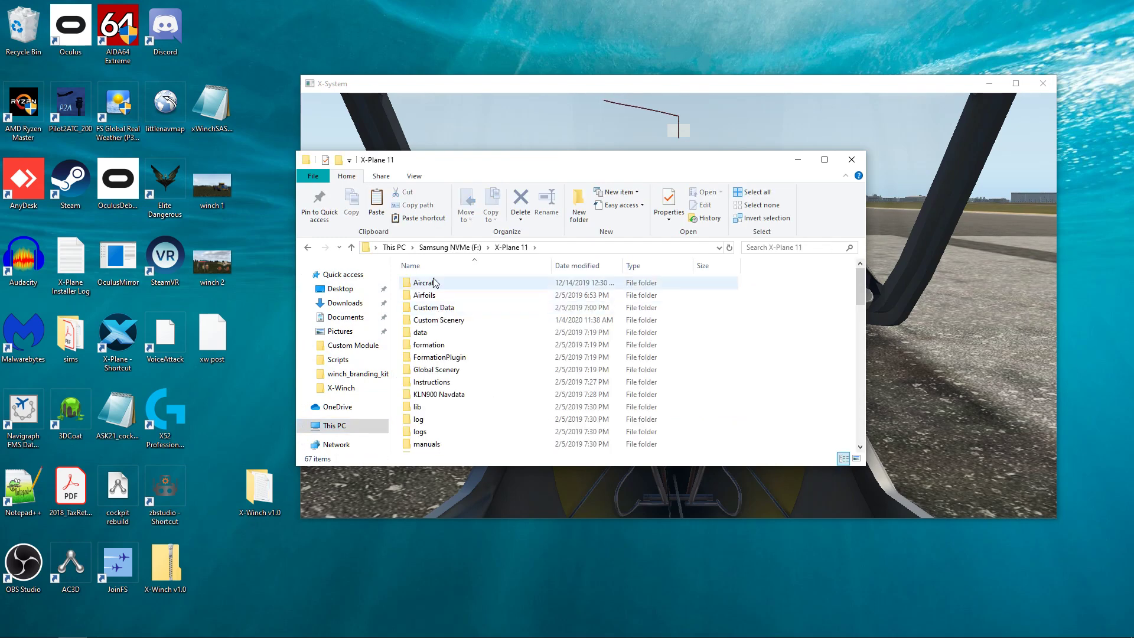
{"action": "scroll", "scroll_direction": "down", "scroll_amount": 3}
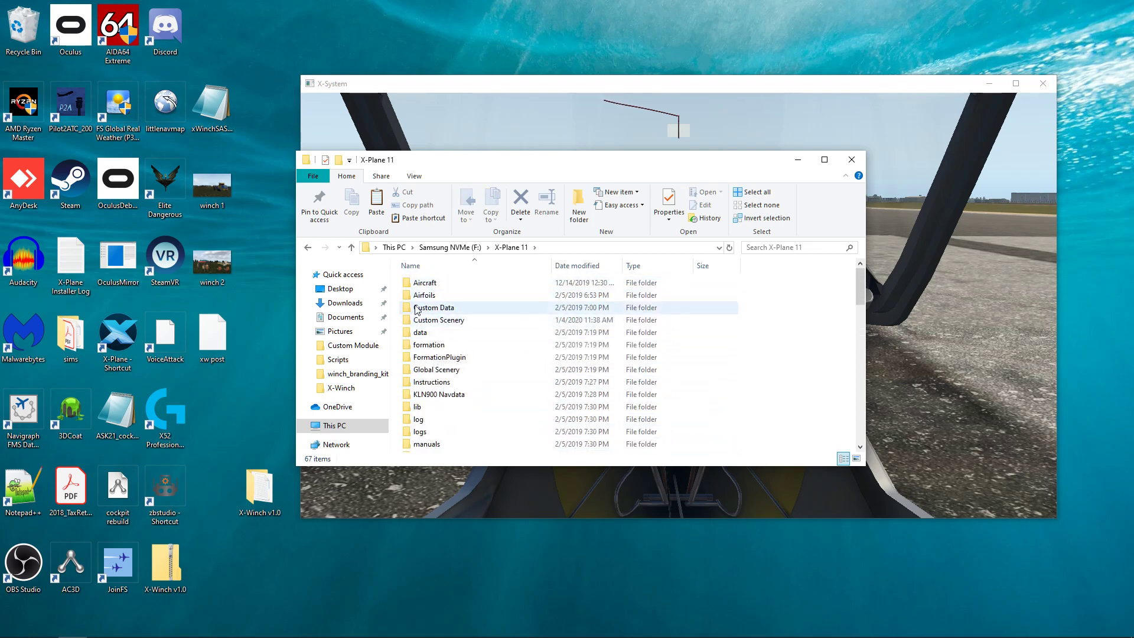
{"action": "scroll", "scroll_direction": "down", "scroll_amount": 3}
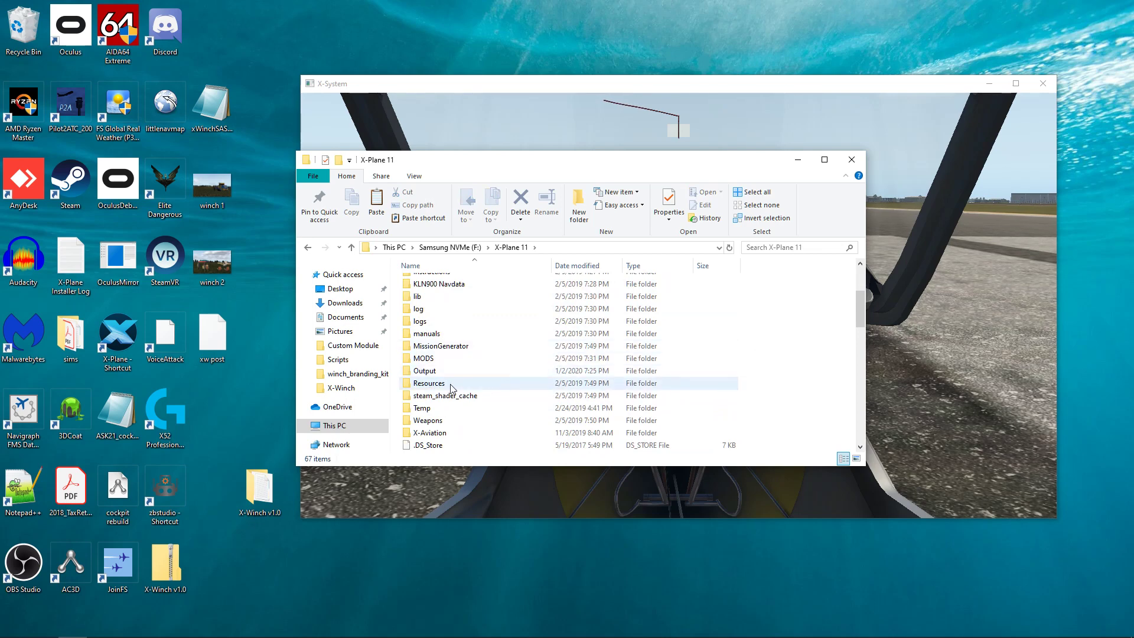
Paste Resources into X-Plane 11, replacing duplicates, then cancel the folder-in-use copy.
{"action": "right_click", "coordinate": [795, 326]}
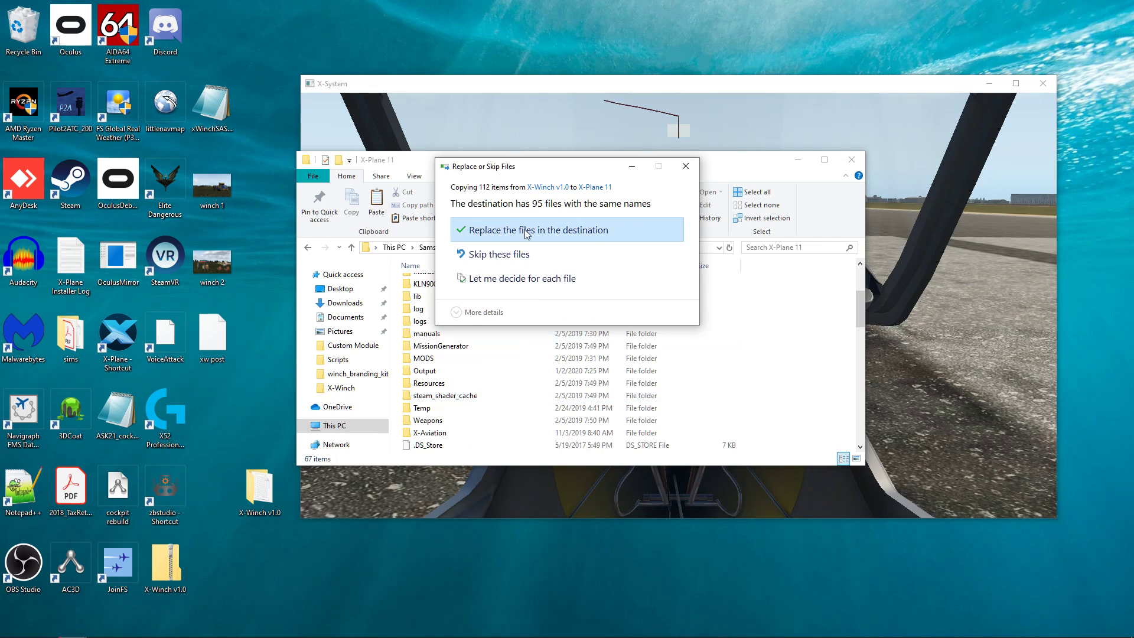
{"action": "left_click", "coordinate": [540, 230]}
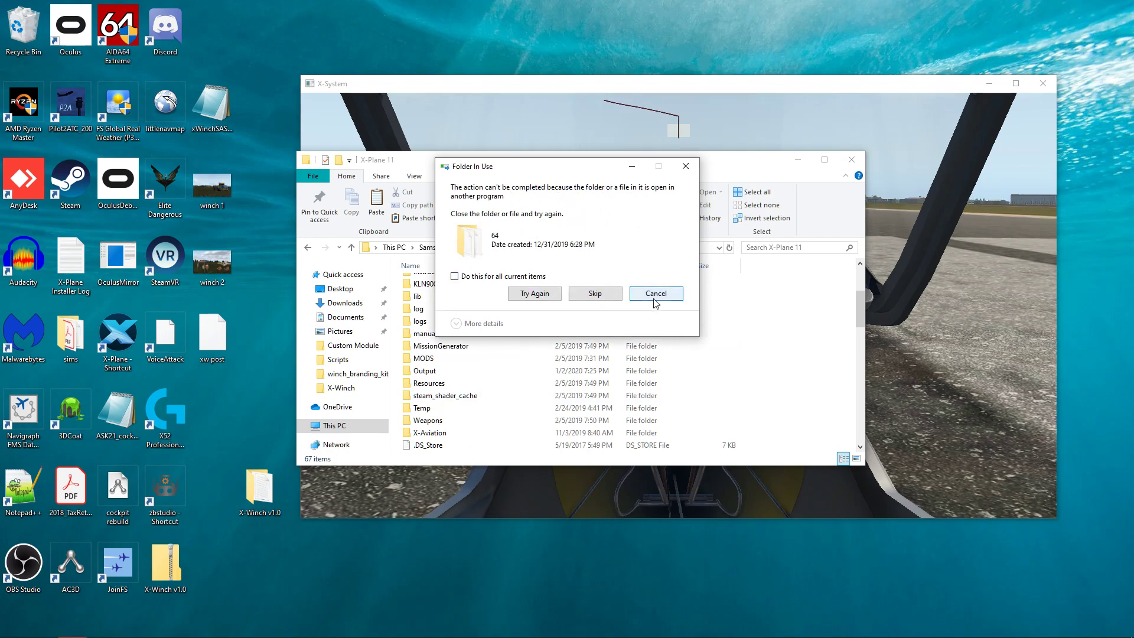
{"action": "left_click", "coordinate": [656, 293]}
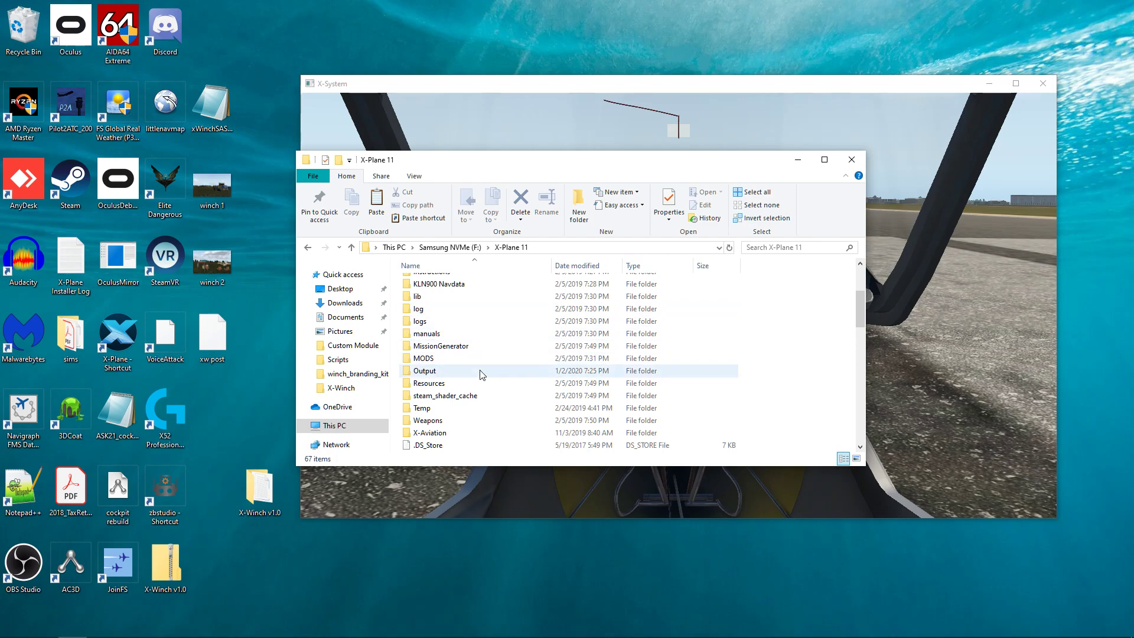
{"action": "mouse_move", "coordinate": [473, 374]}
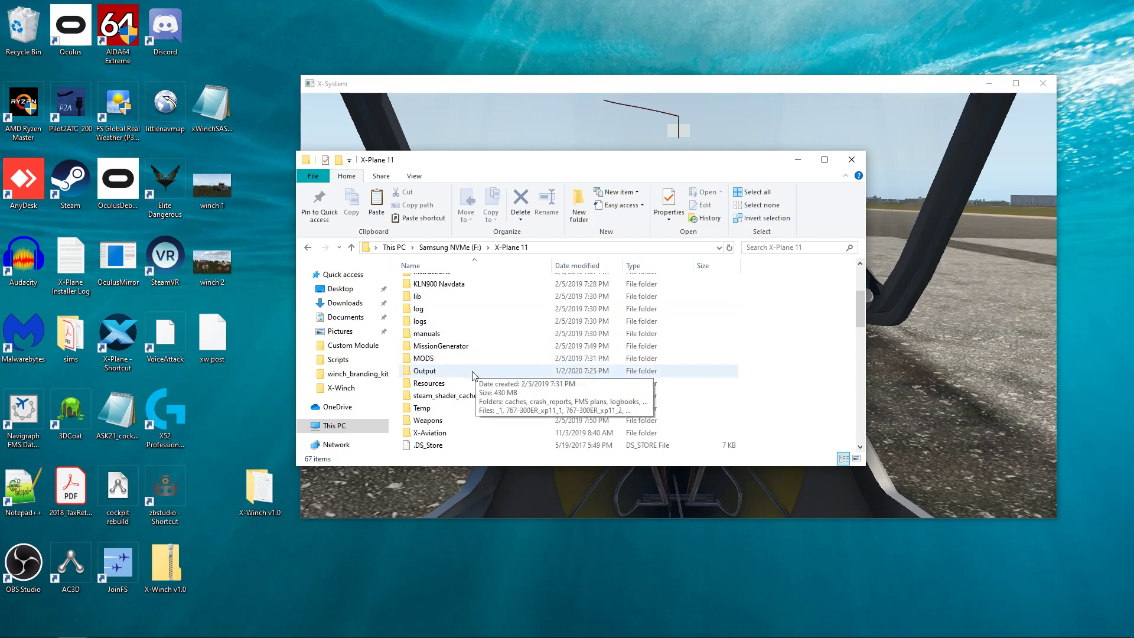
Go into X-Plane 11's Resources folder, then its plugins folder with 21 plugins.
{"action": "double_click", "coordinate": [429, 383]}
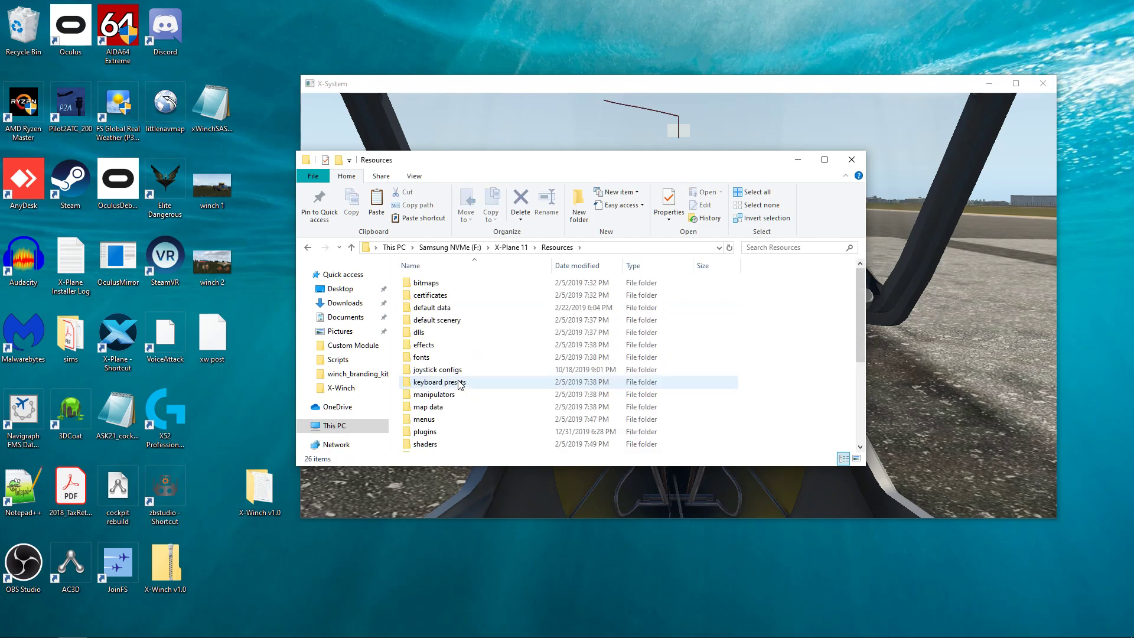
{"action": "scroll", "scroll_direction": "down", "scroll_amount": 3}
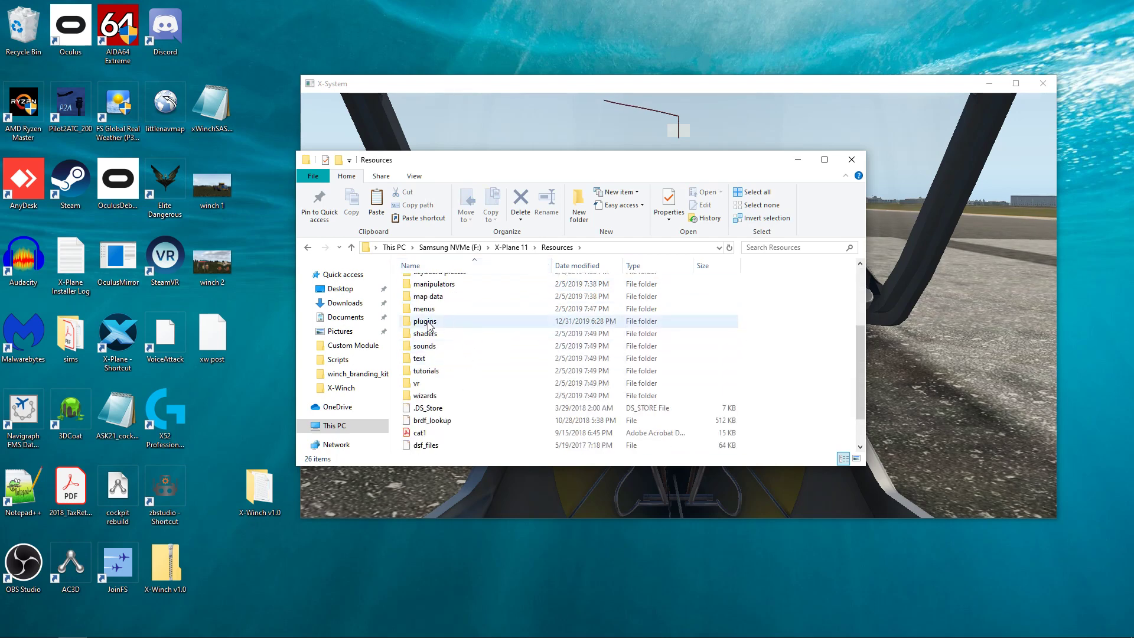
{"action": "double_click", "coordinate": [425, 321]}
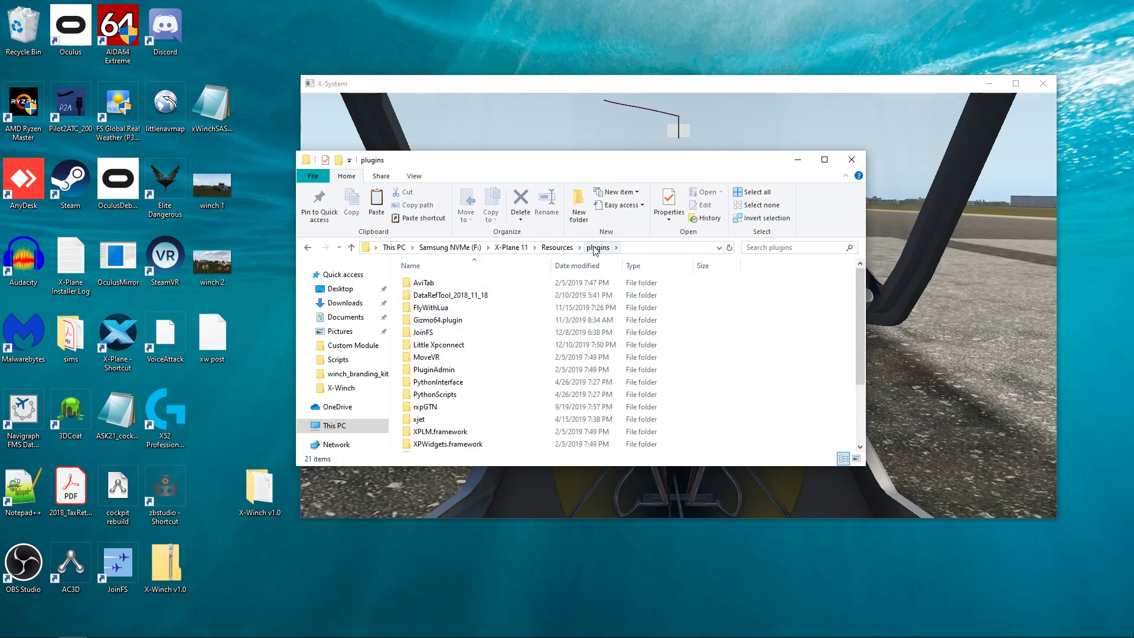
{"action": "scroll", "scroll_direction": "down", "scroll_amount": 3}
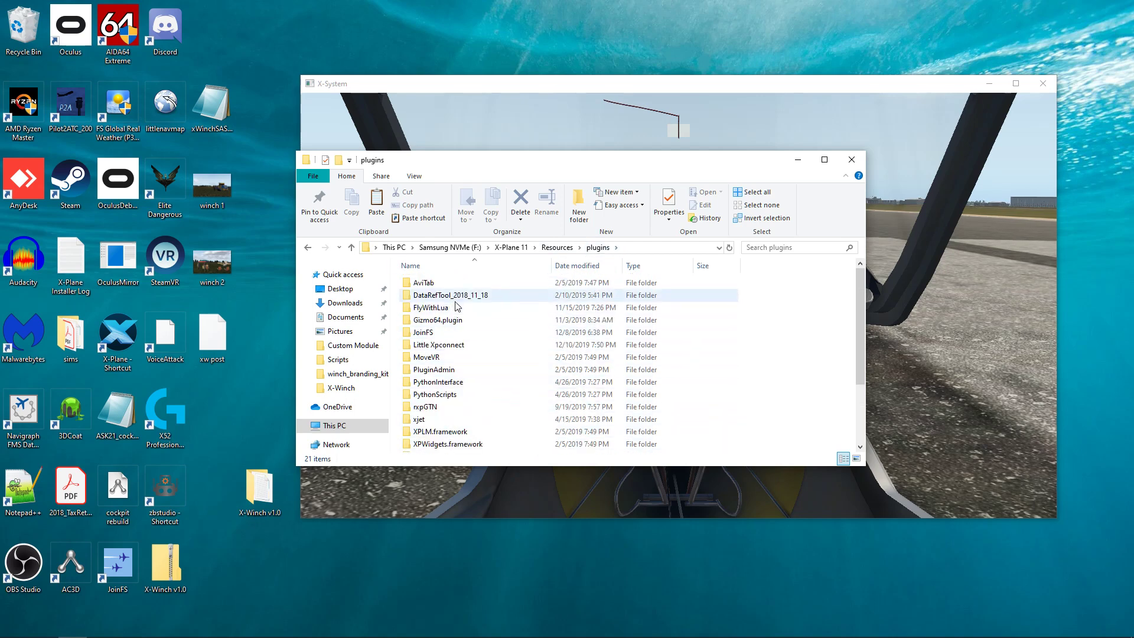
{"action": "mouse_move", "coordinate": [448, 307]}
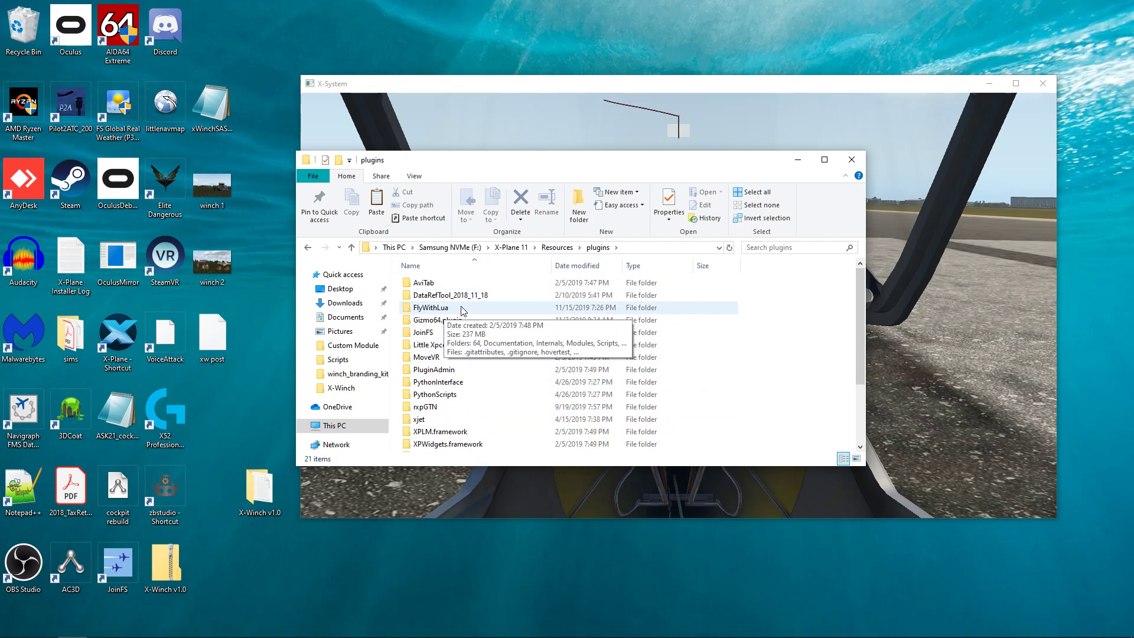
{"action": "mouse_move", "coordinate": [467, 294]}
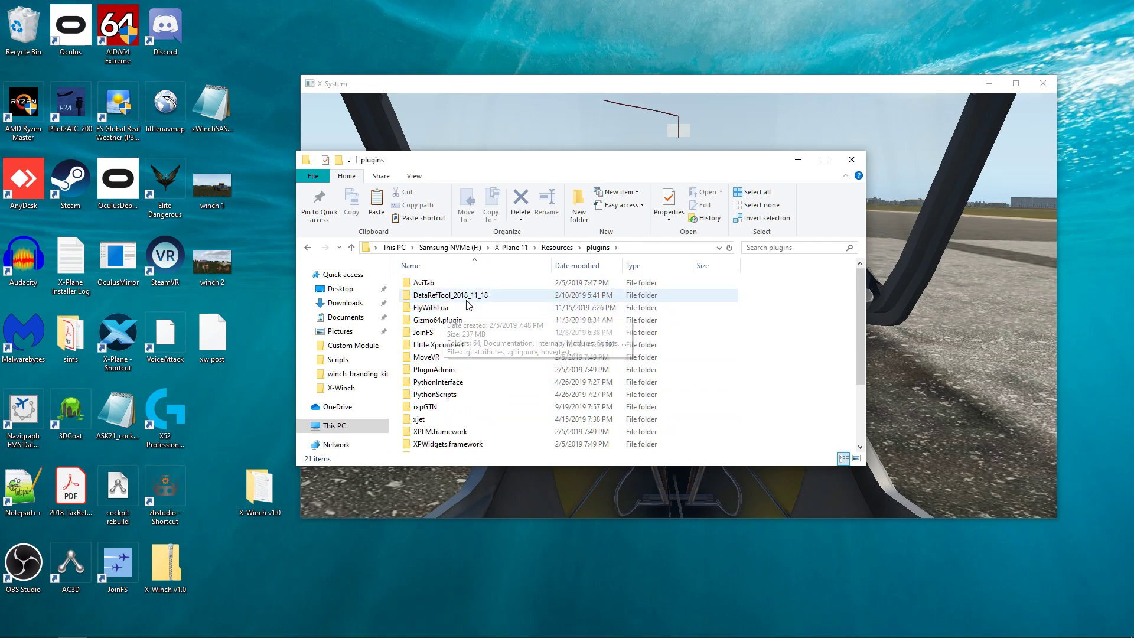
{"action": "double_click", "coordinate": [430, 307]}
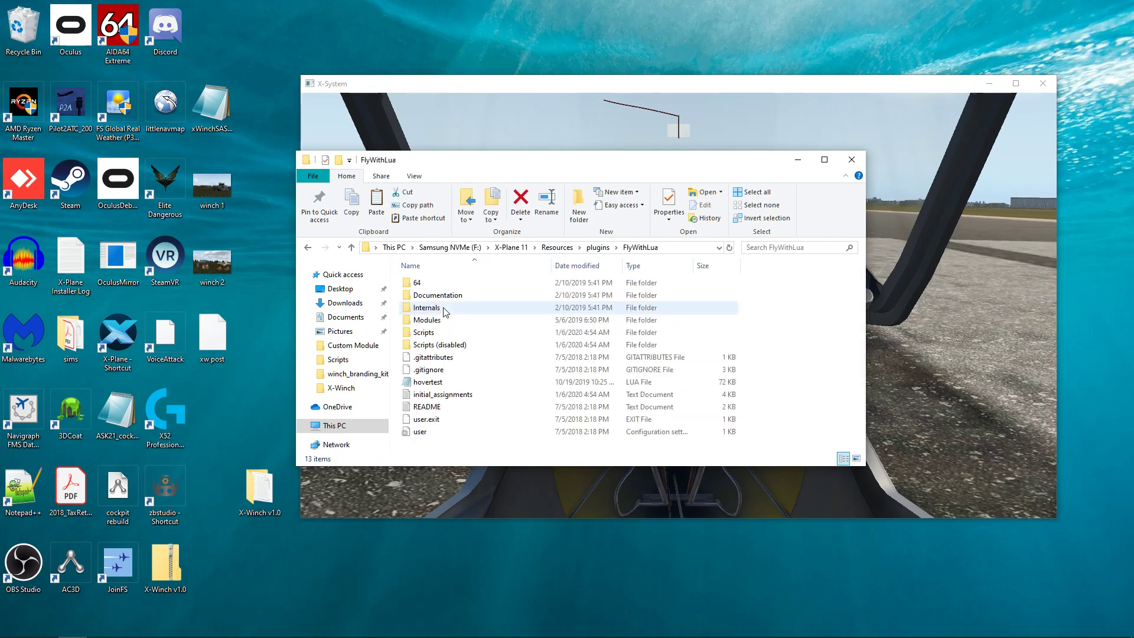
{"action": "mouse_move", "coordinate": [434, 334]}
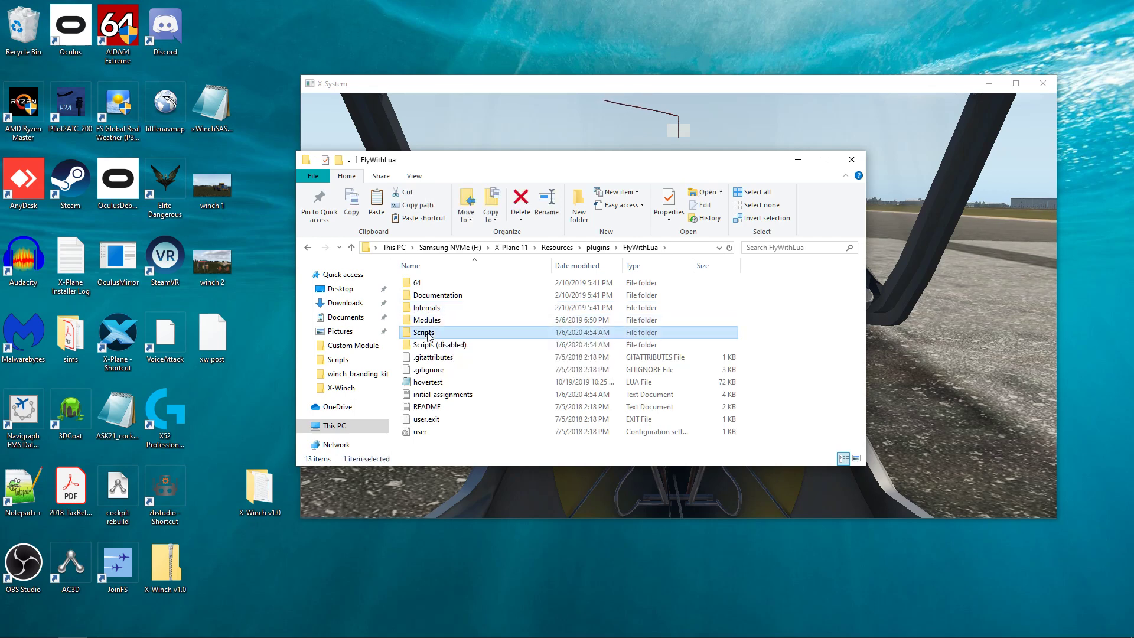
{"action": "double_click", "coordinate": [423, 332]}
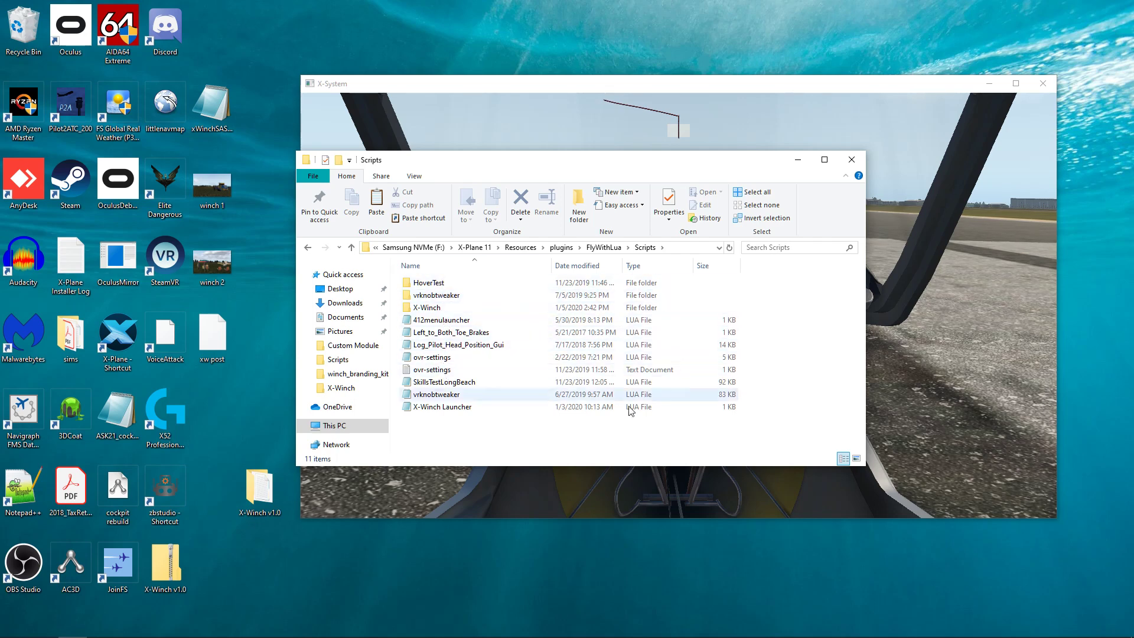
{"action": "left_click", "coordinate": [427, 307]}
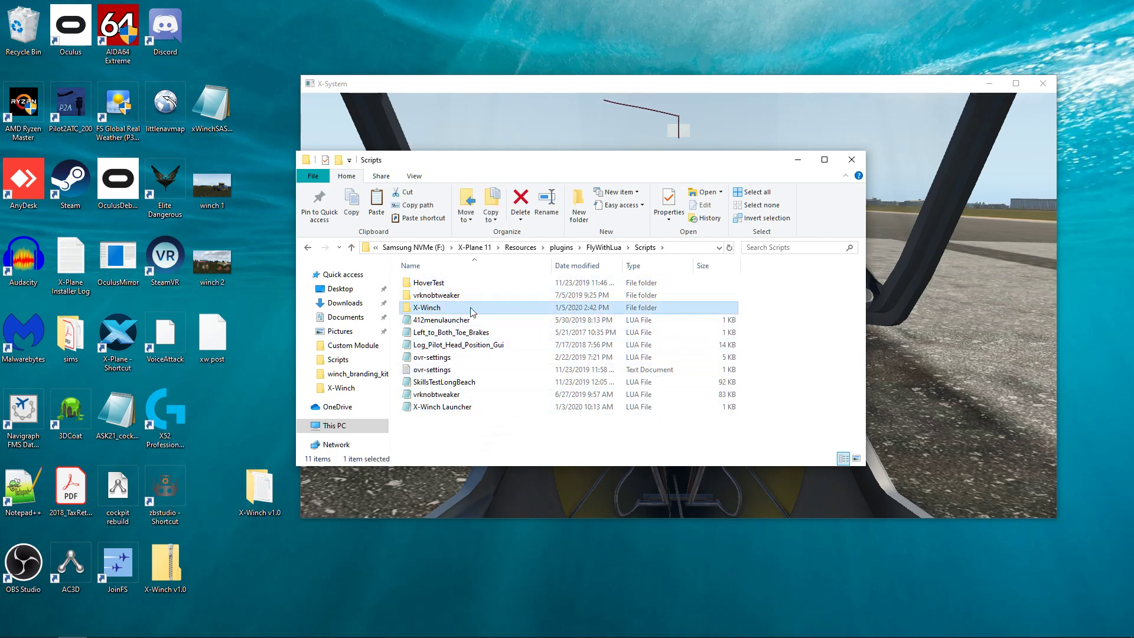
{"action": "mouse_move", "coordinate": [456, 394]}
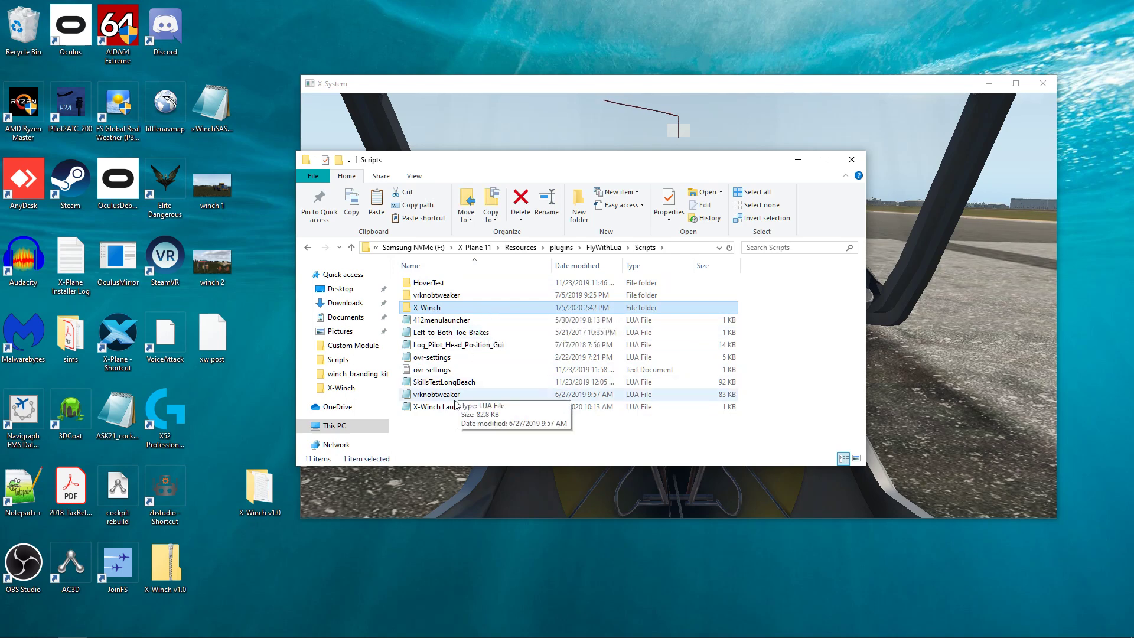
{"action": "left_click", "coordinate": [443, 407]}
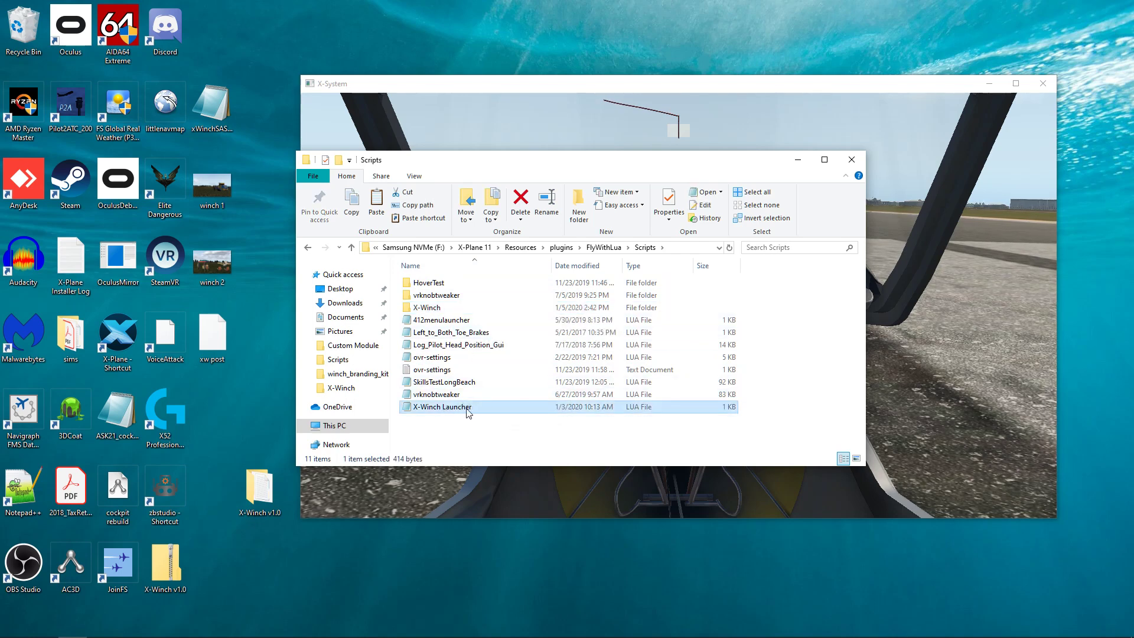
{"action": "left_click", "coordinate": [427, 307]}
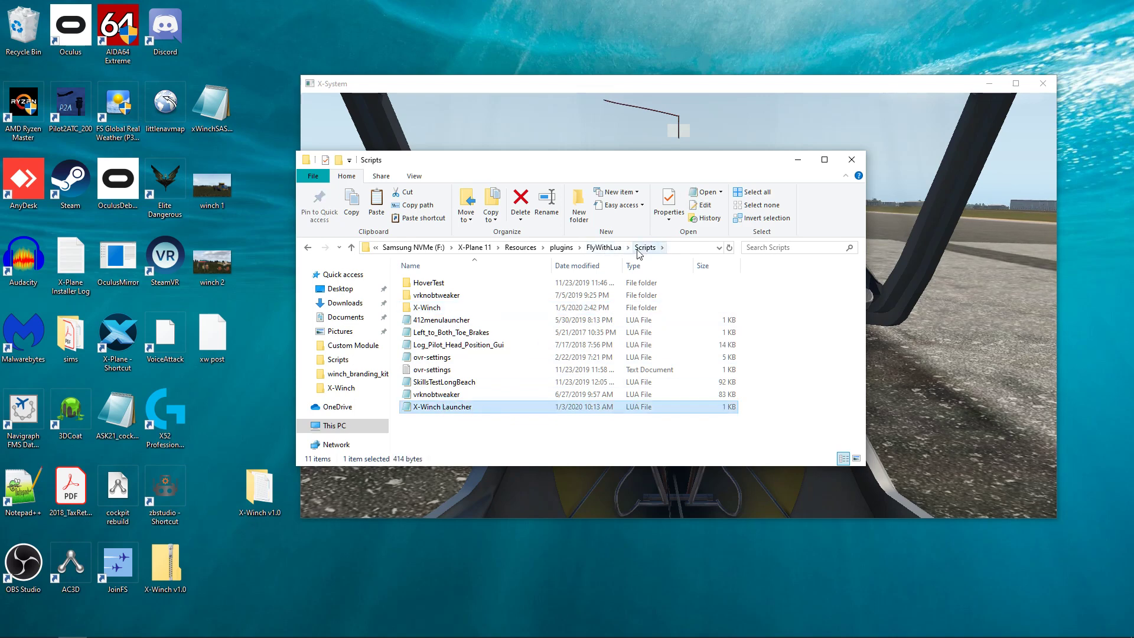
{"action": "mouse_move", "coordinate": [598, 251]}
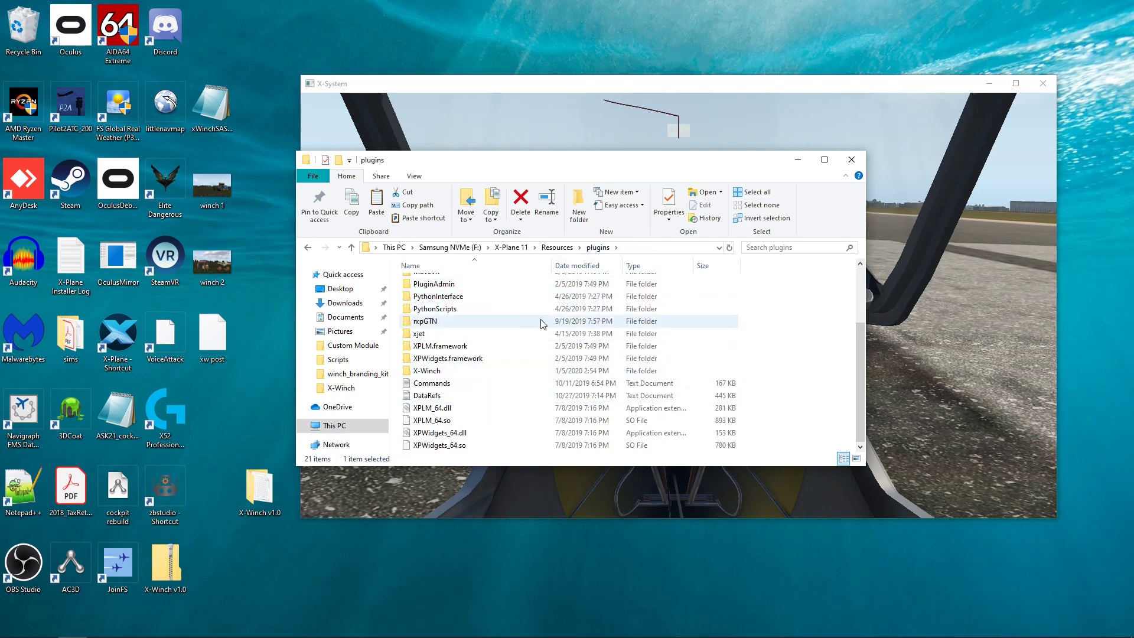
{"action": "mouse_move", "coordinate": [553, 312]}
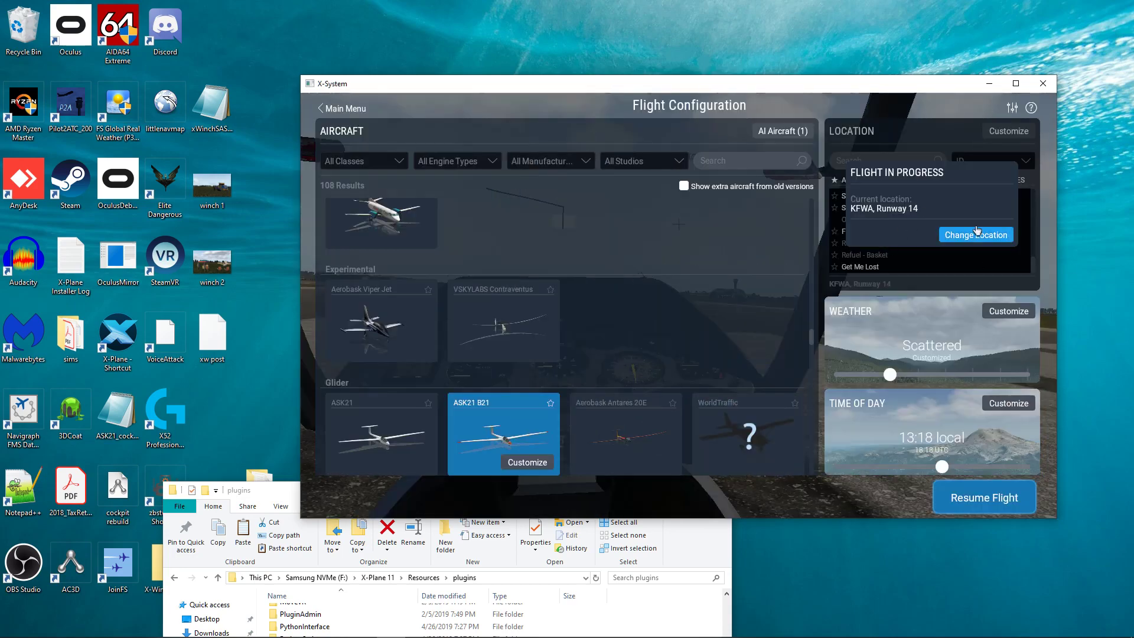
Resume the flight to return to the glider cockpit on the runway.
{"action": "left_click", "coordinate": [984, 497]}
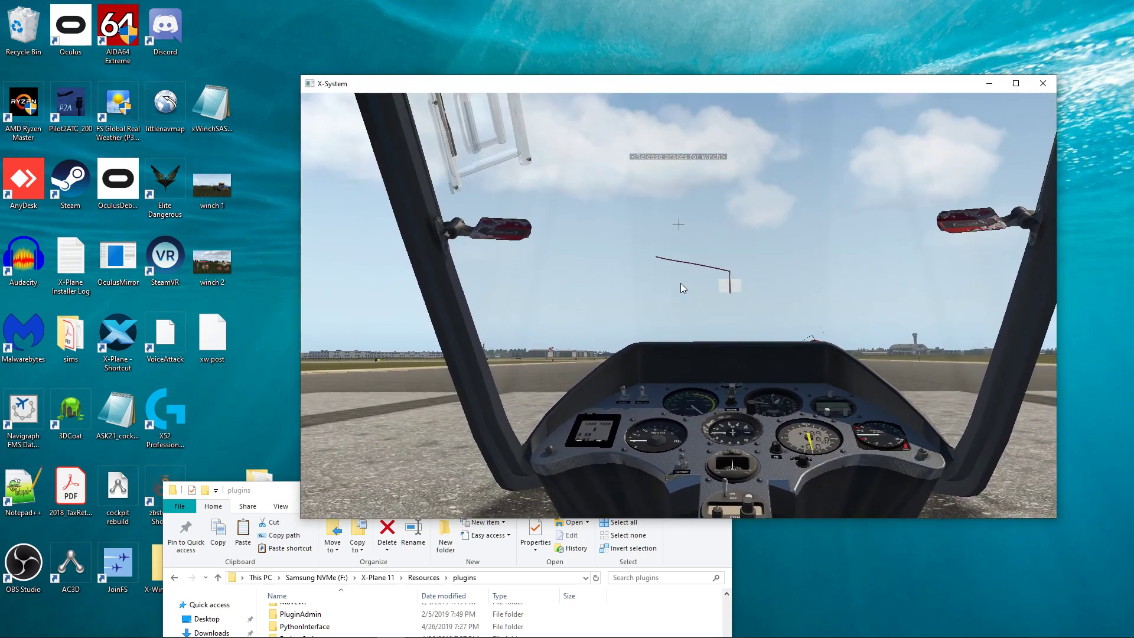
{"action": "mouse_move", "coordinate": [874, 157]}
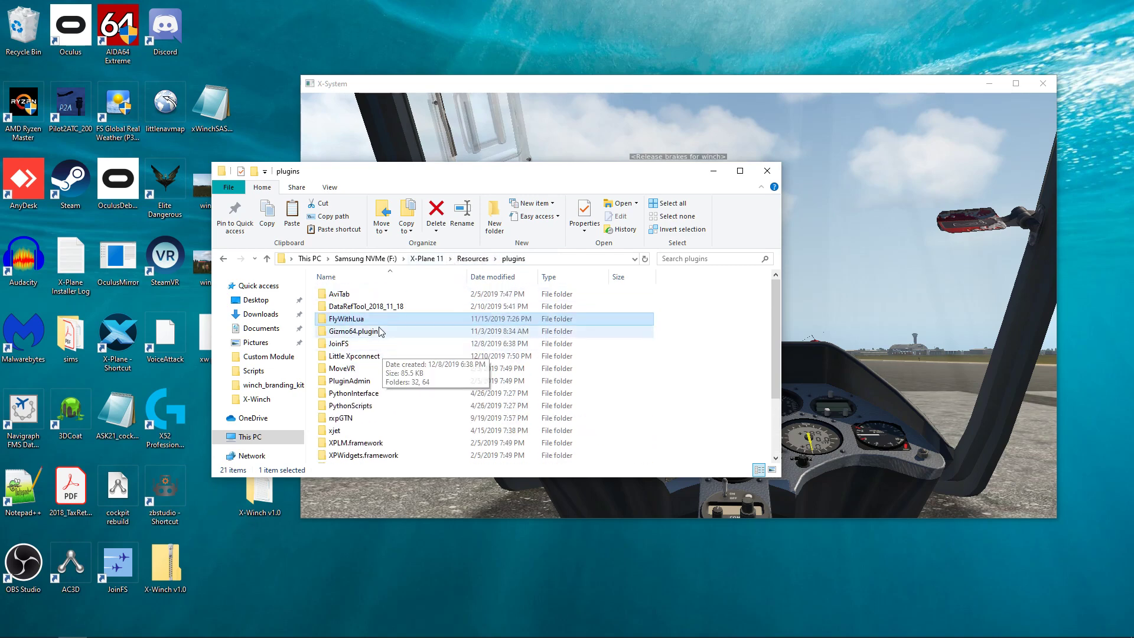
Open the FlyWithLua plugin folder and its Scripts folder.
{"action": "double_click", "coordinate": [346, 319]}
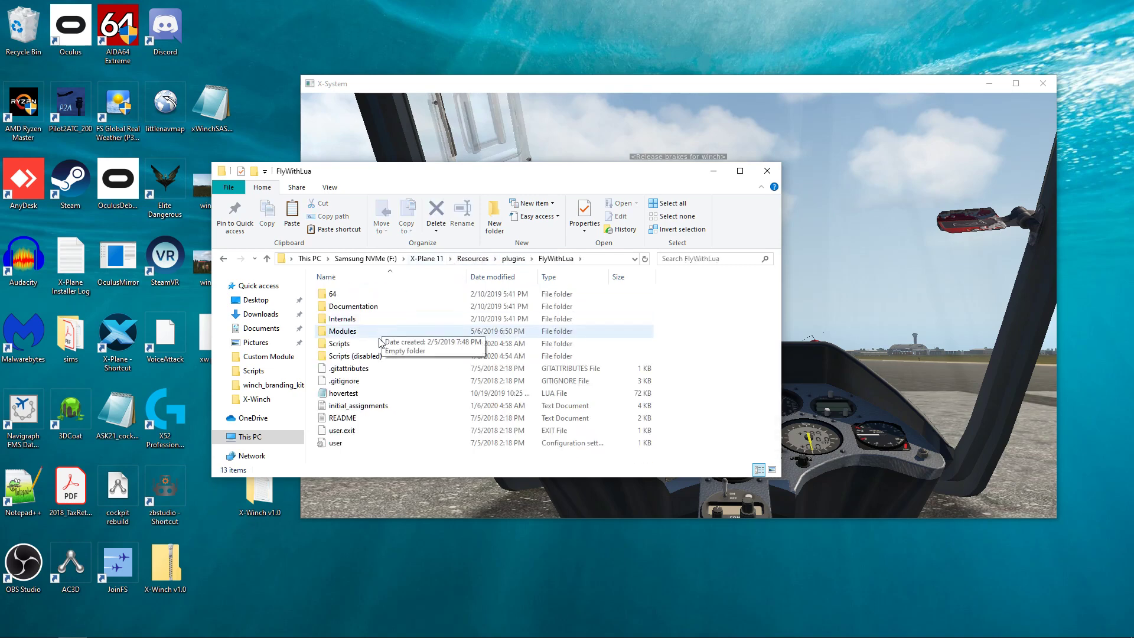
{"action": "double_click", "coordinate": [356, 355]}
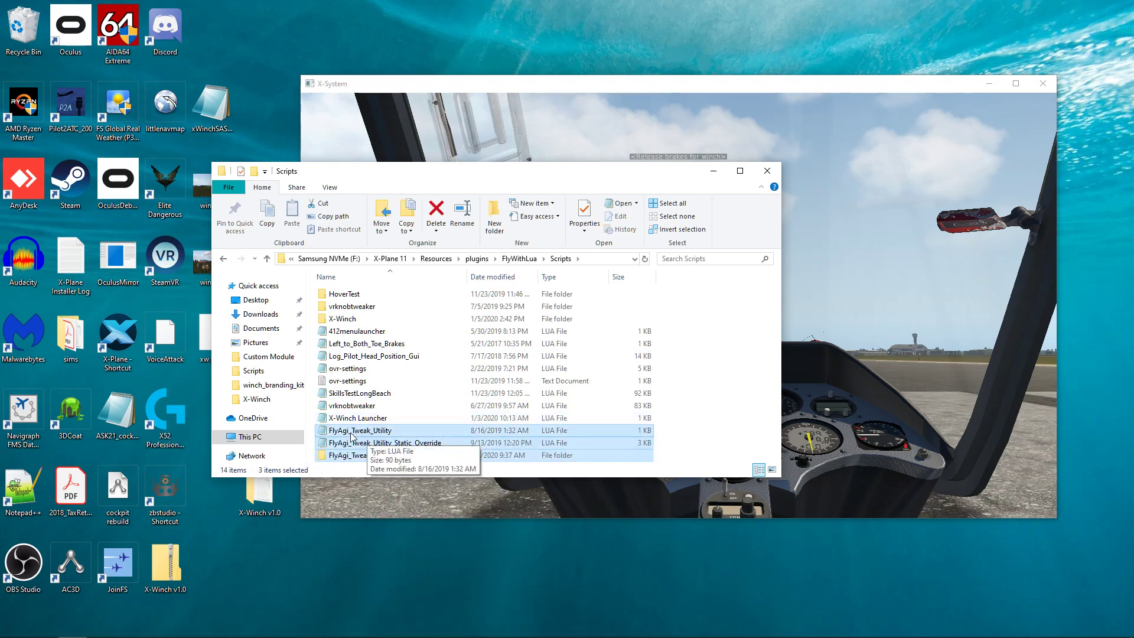
{"action": "mouse_move", "coordinate": [443, 368]}
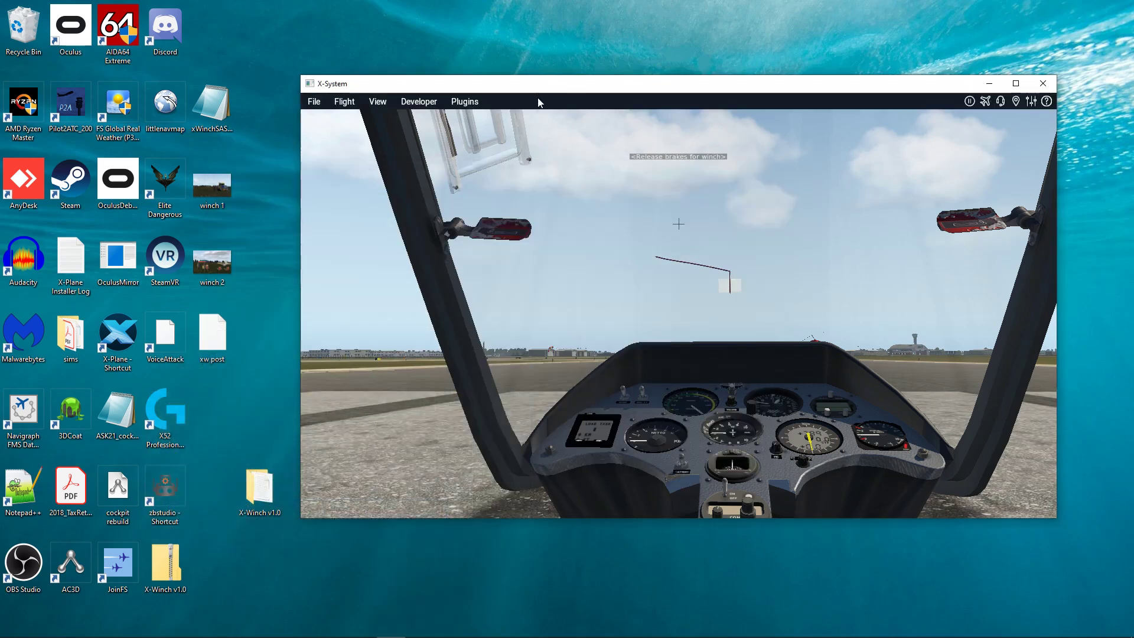
Open X-Plane's Plugins menu listing X-Winch (SASL) and FlyWithLua.
{"action": "left_click", "coordinate": [465, 101]}
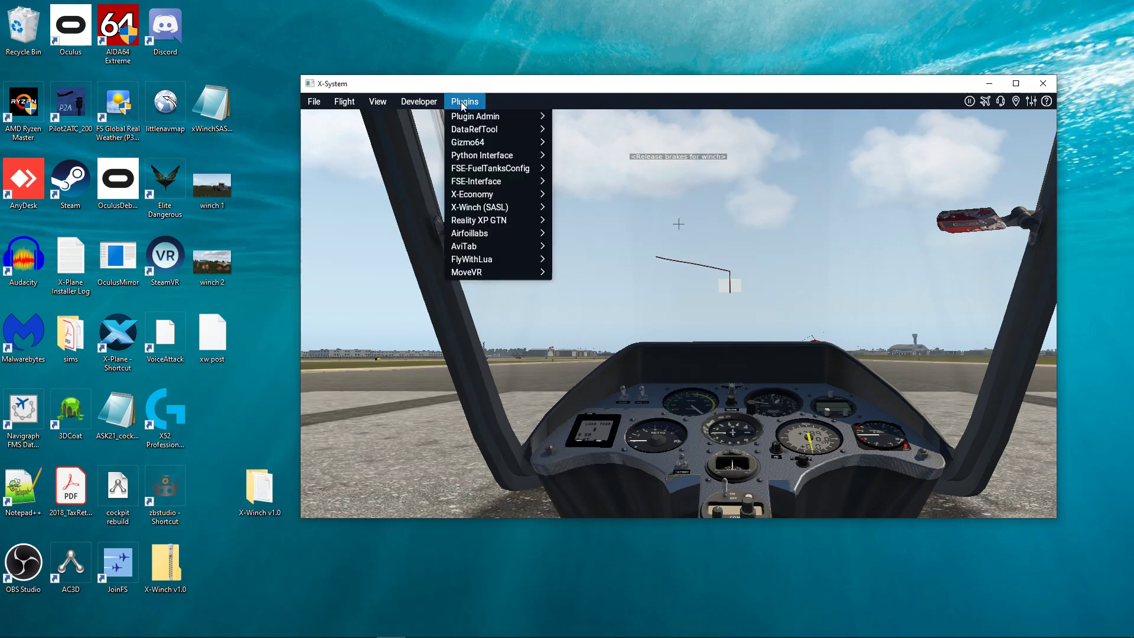
{"action": "mouse_move", "coordinate": [495, 259]}
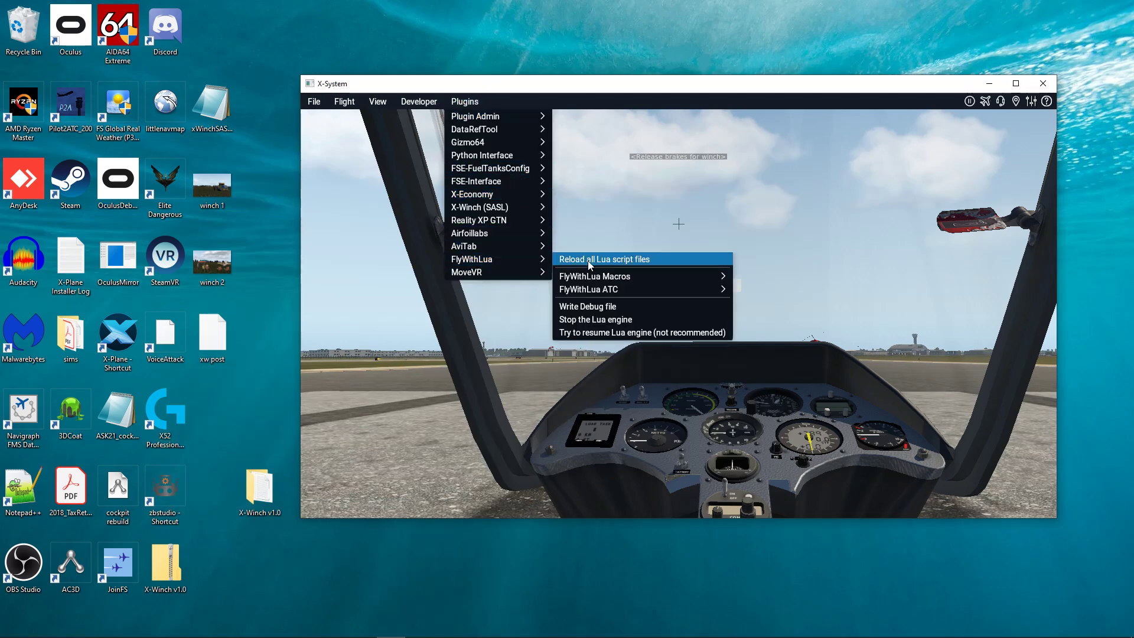
{"action": "mouse_move", "coordinate": [618, 268]}
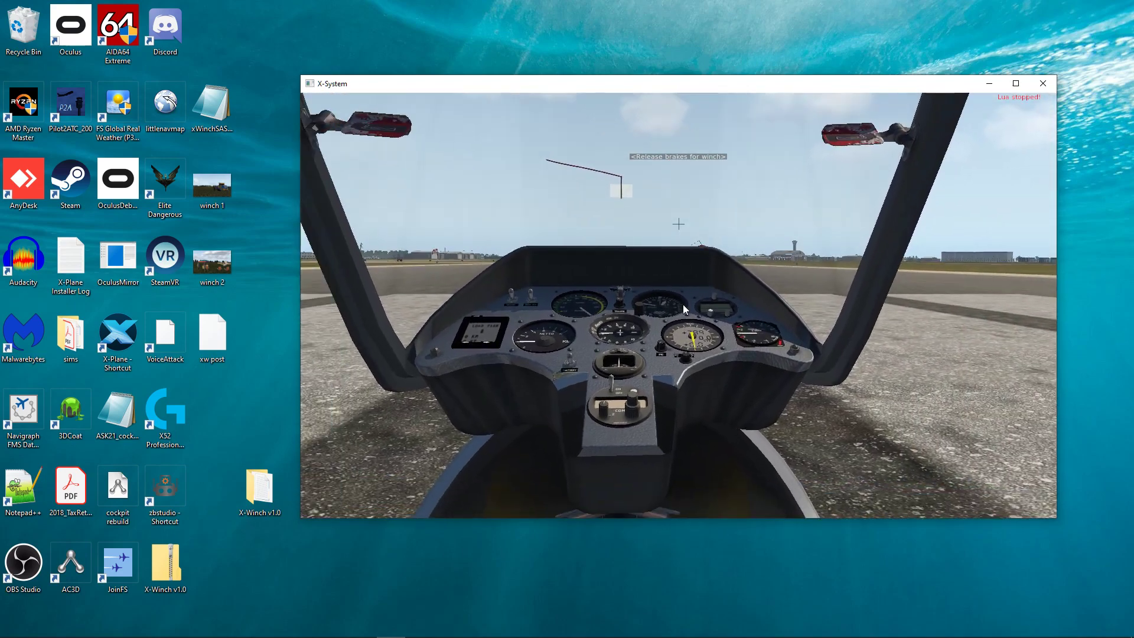
{"action": "mouse_move", "coordinate": [997, 131]}
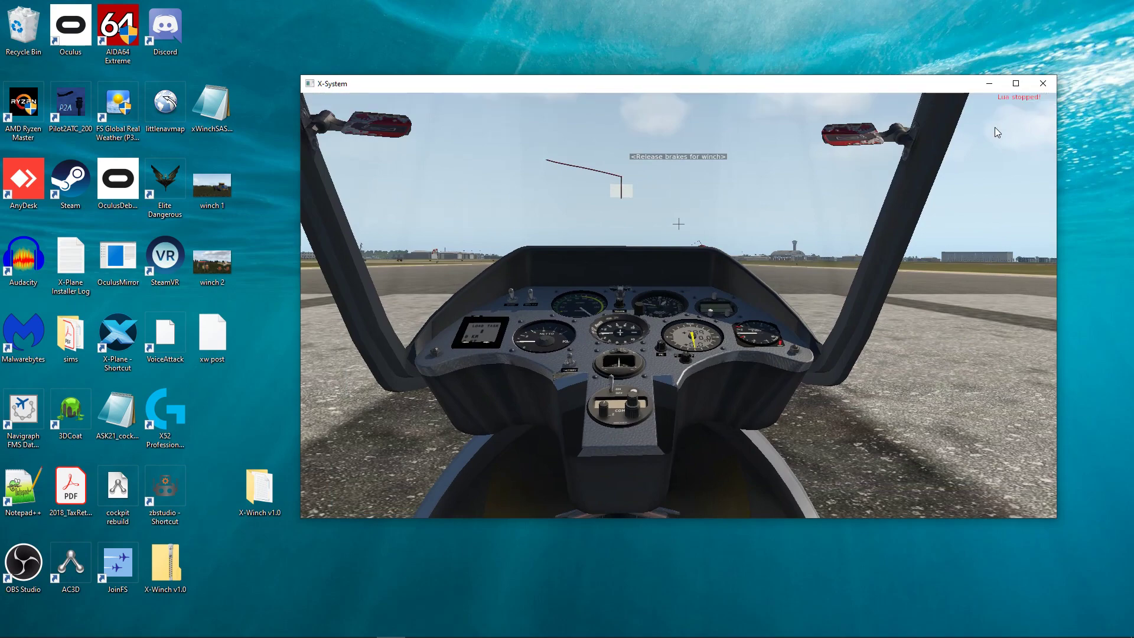
{"action": "mouse_move", "coordinate": [1017, 121]}
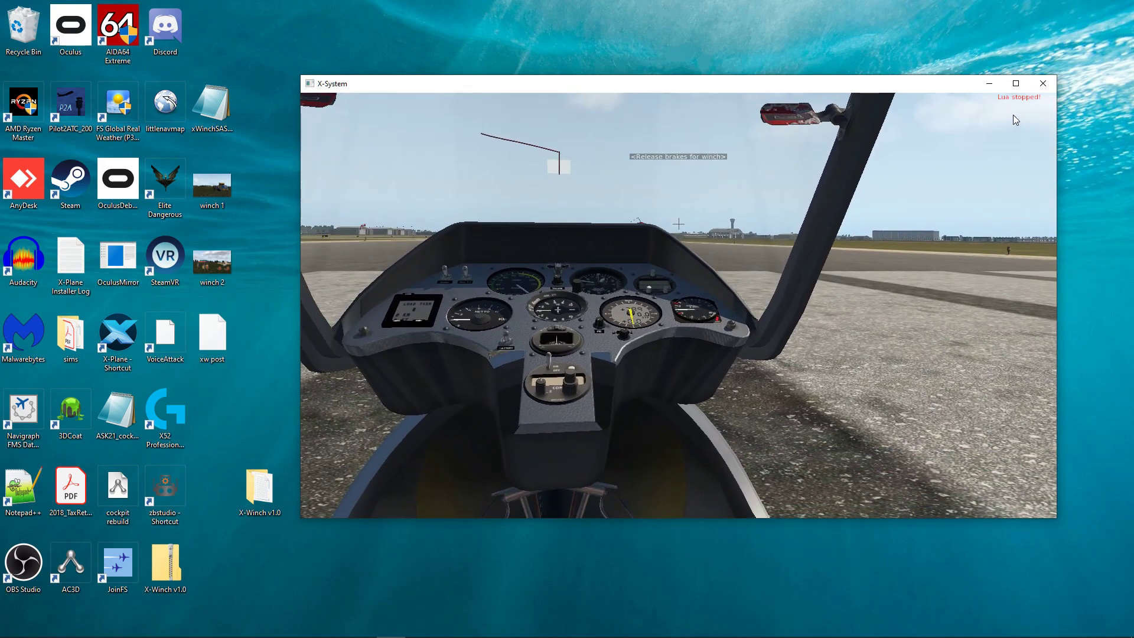
{"action": "mouse_move", "coordinate": [953, 178]}
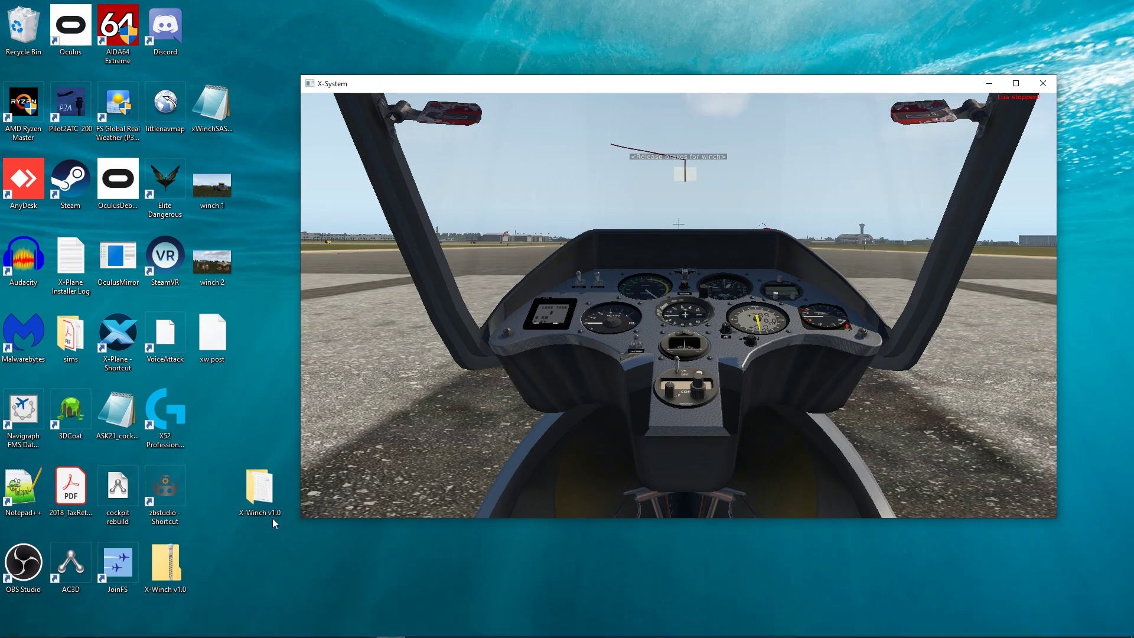
Cut the FlyAgi_Tweak_Utility, HoverTest and vrknobtweaker folders from FlyWithLua's Scripts folder.
{"action": "double_click", "coordinate": [259, 485]}
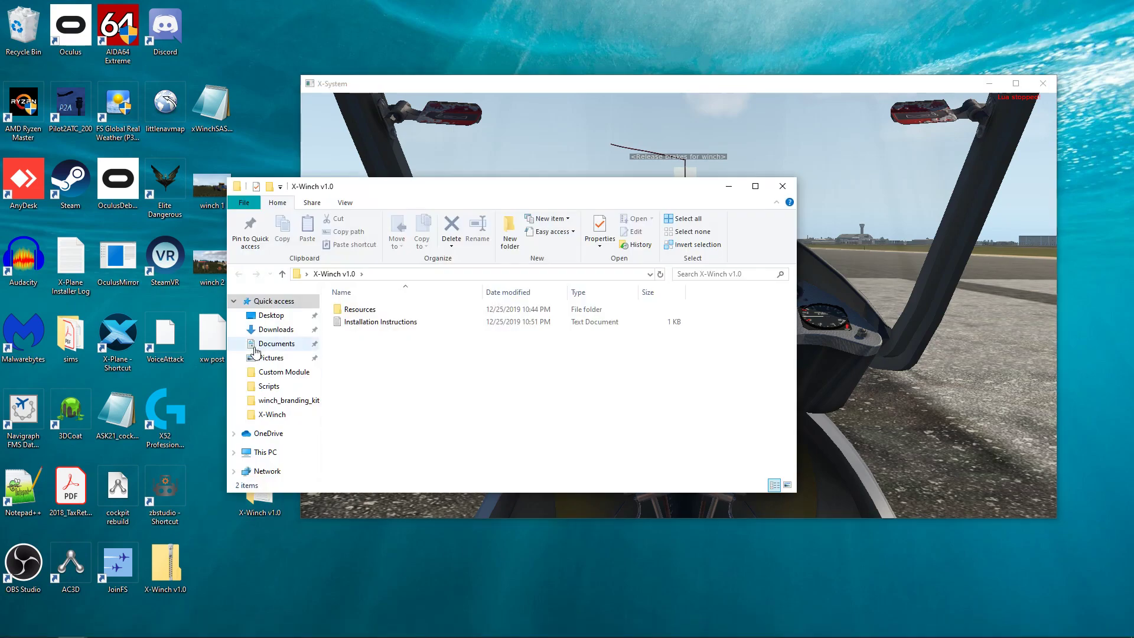
{"action": "left_click", "coordinate": [268, 387]}
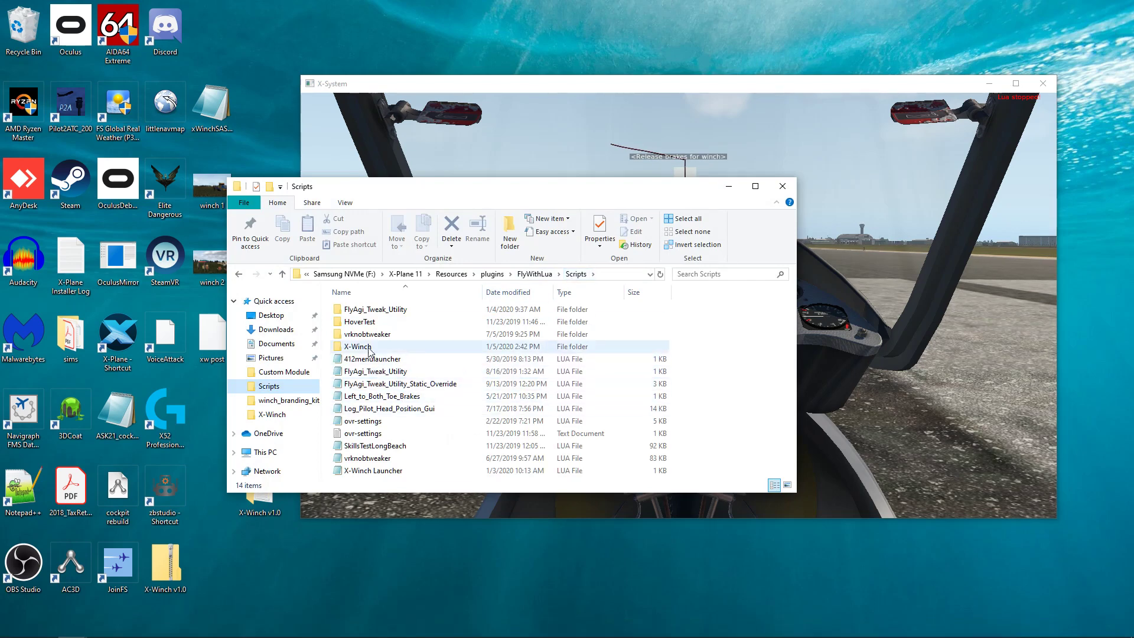
{"action": "left_click", "coordinate": [372, 470]}
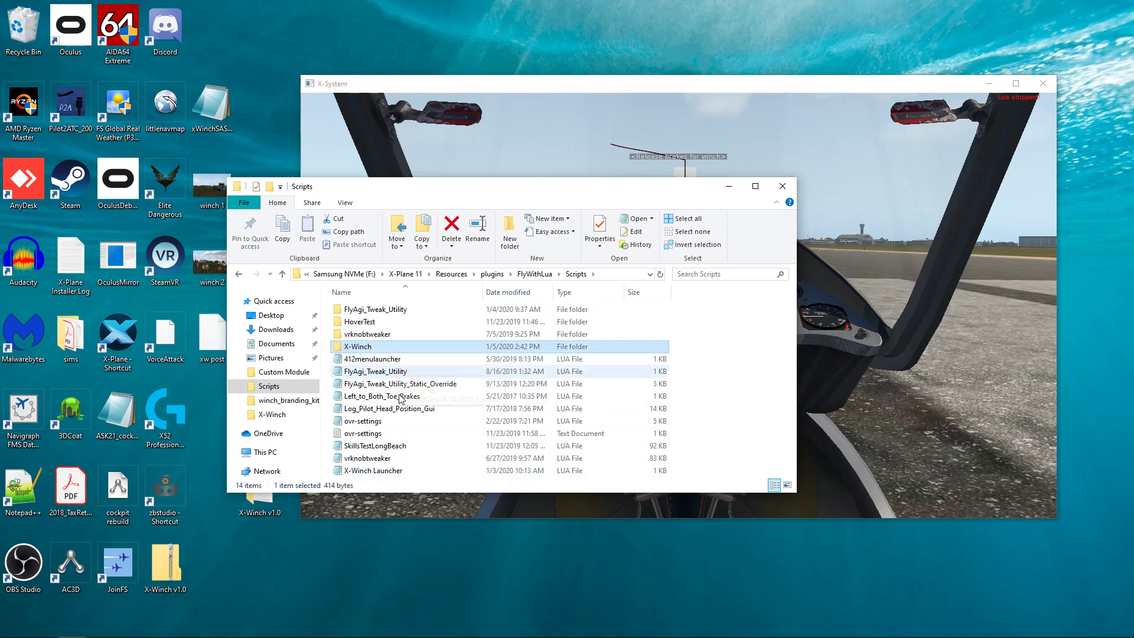
{"action": "mouse_move", "coordinate": [414, 356]}
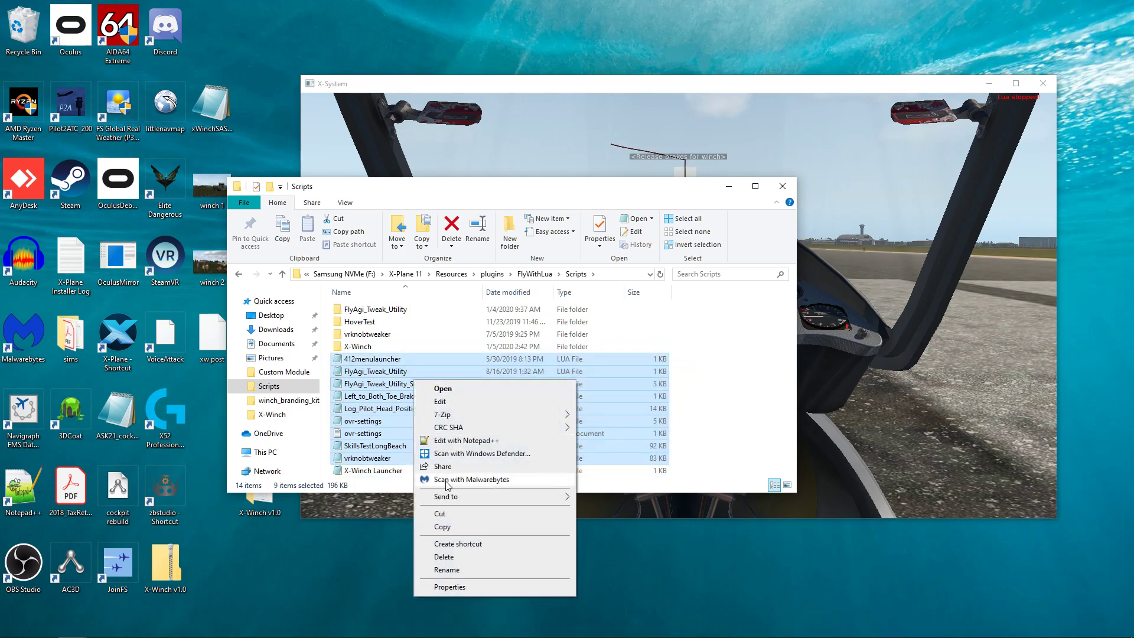
{"action": "left_click", "coordinate": [535, 274]}
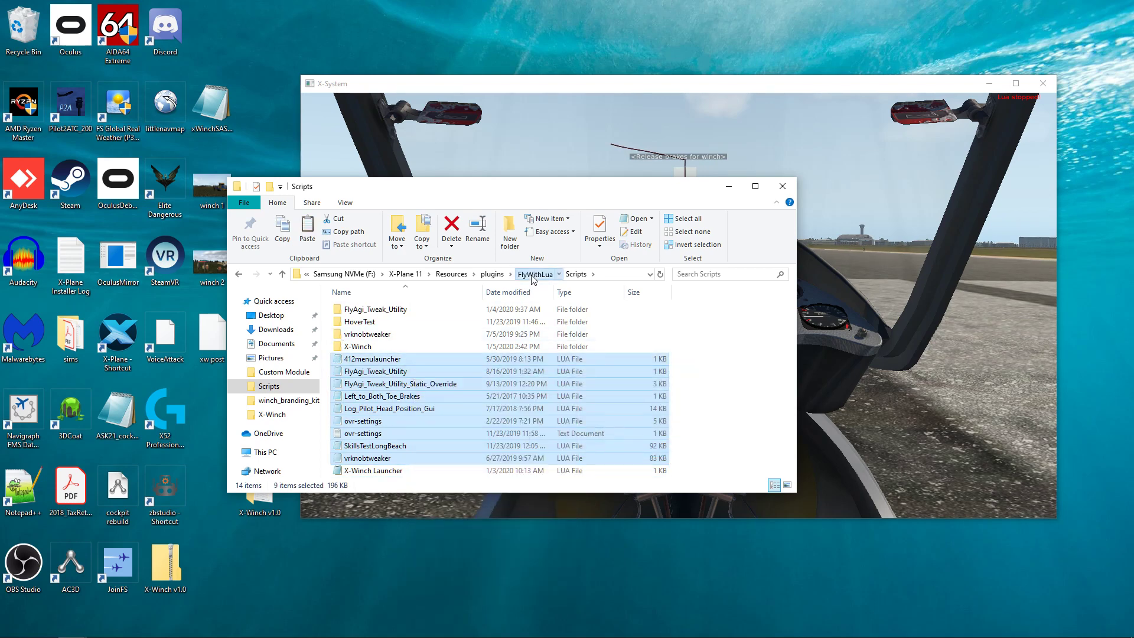
Paste them into Scripts (disabled), then return to the Scripts folder.
{"action": "left_click", "coordinate": [534, 274]}
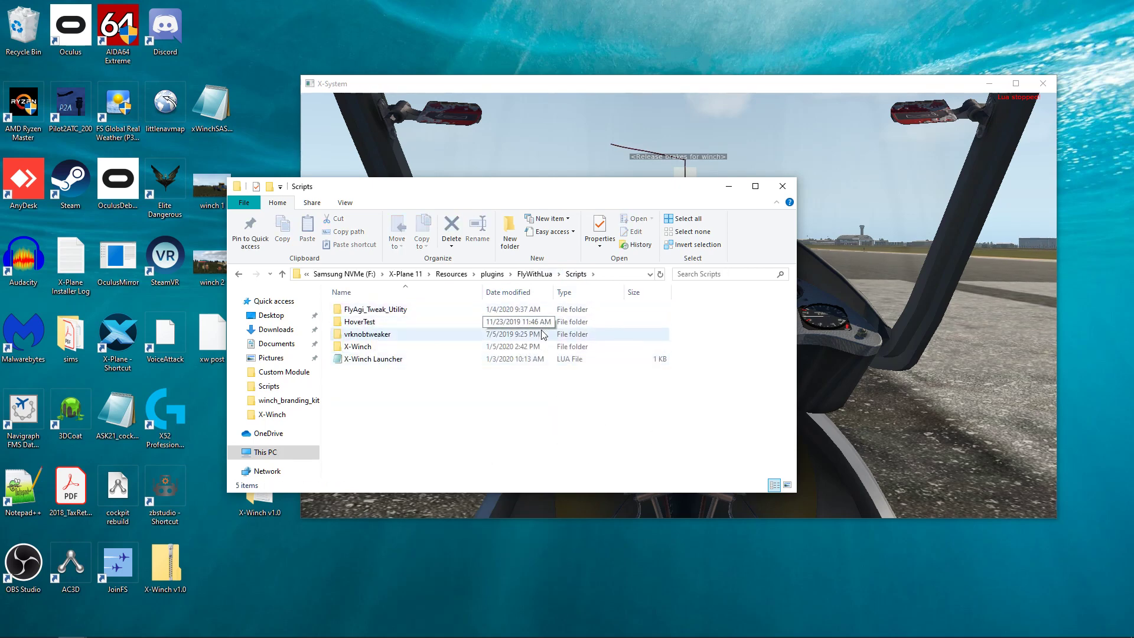
{"action": "right_click", "coordinate": [374, 308]}
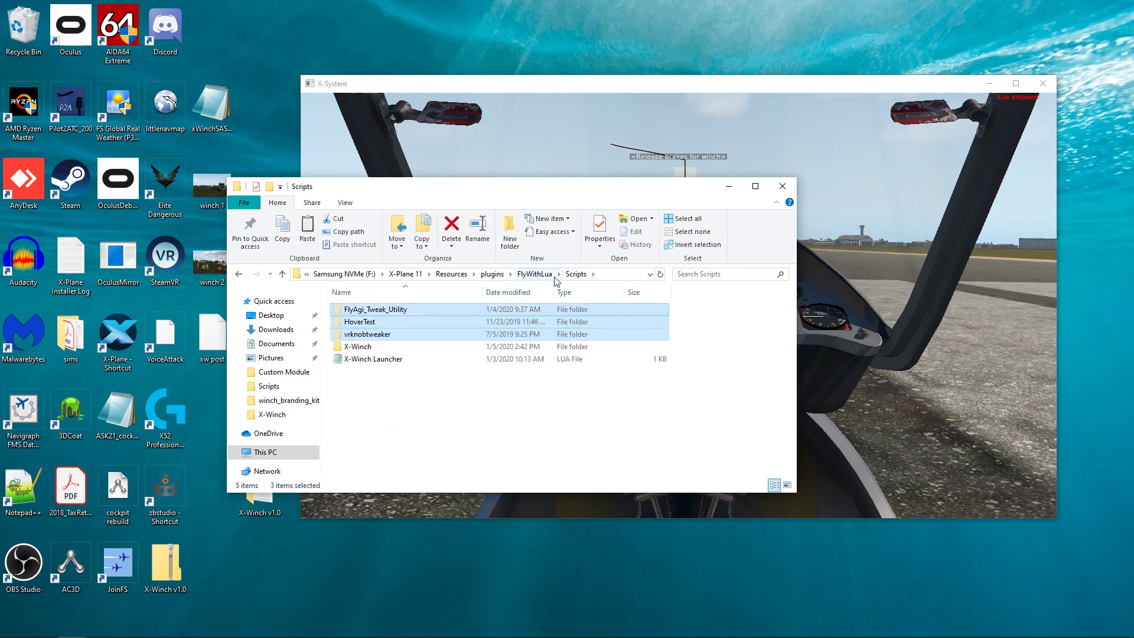
{"action": "left_click", "coordinate": [534, 275]}
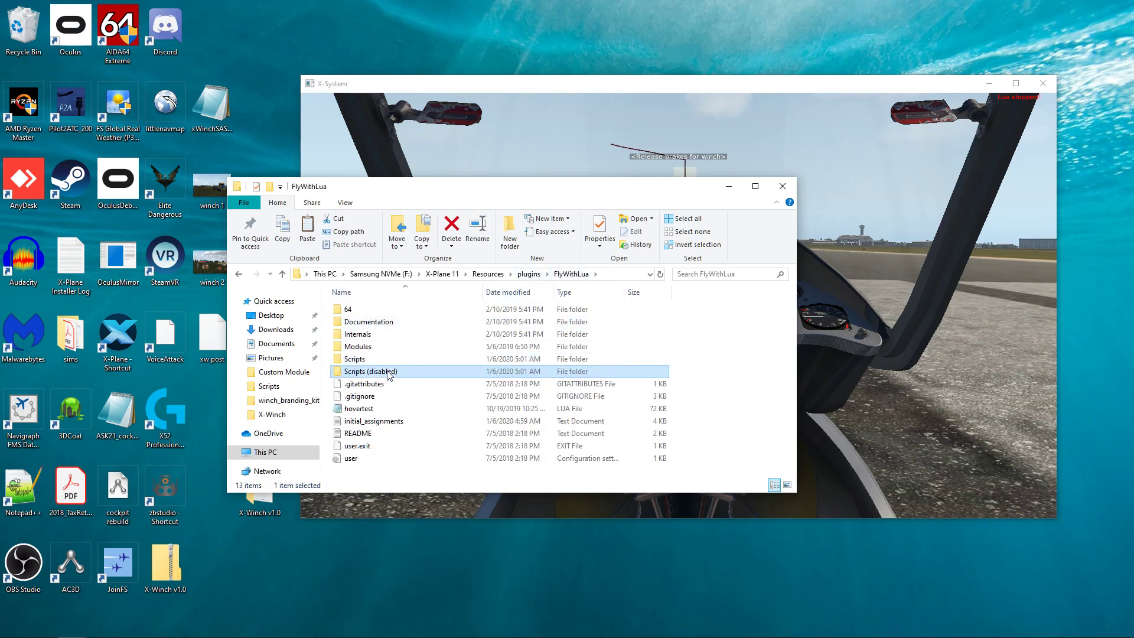
{"action": "double_click", "coordinate": [371, 371]}
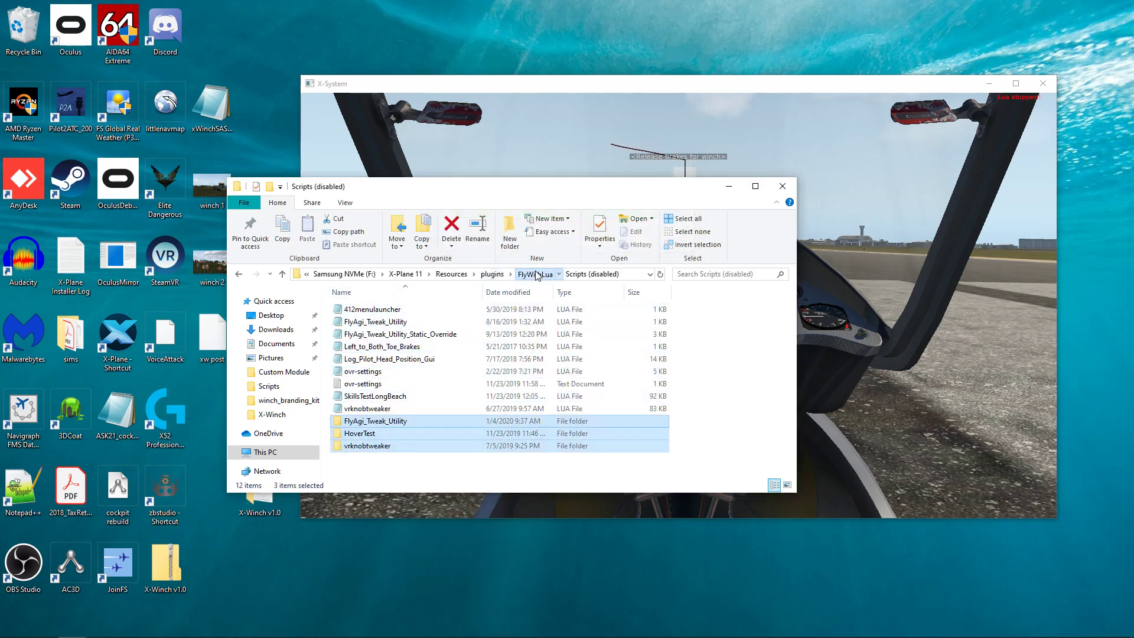
{"action": "left_click", "coordinate": [575, 274]}
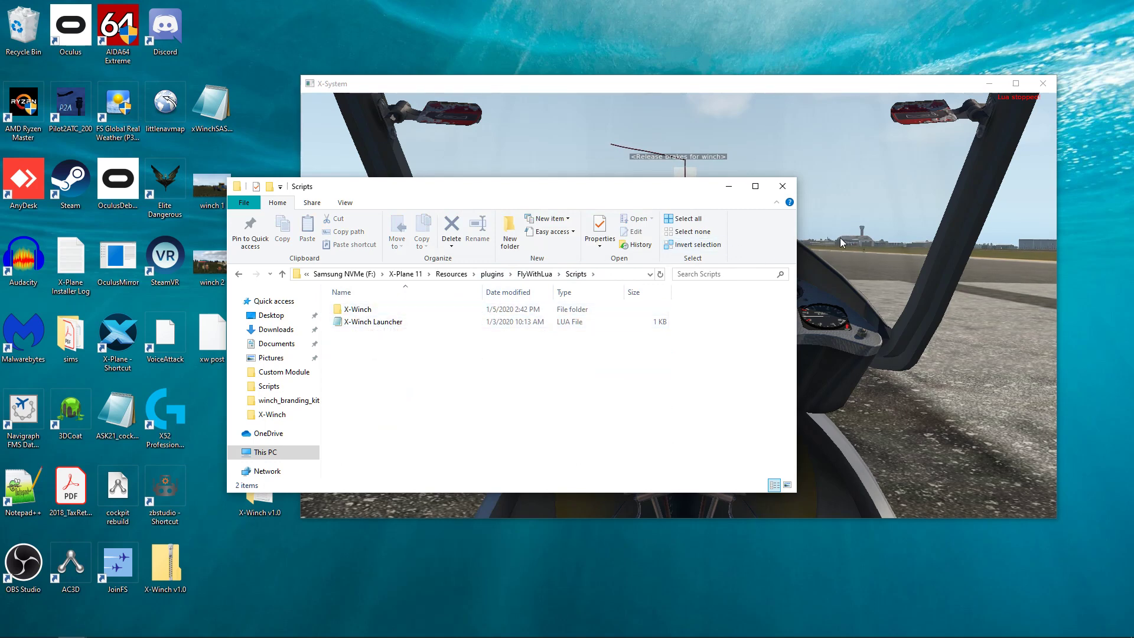
Bring X-Plane forward and run FlyWithLua's Reload all Lua script files.
{"action": "left_click", "coordinate": [464, 101]}
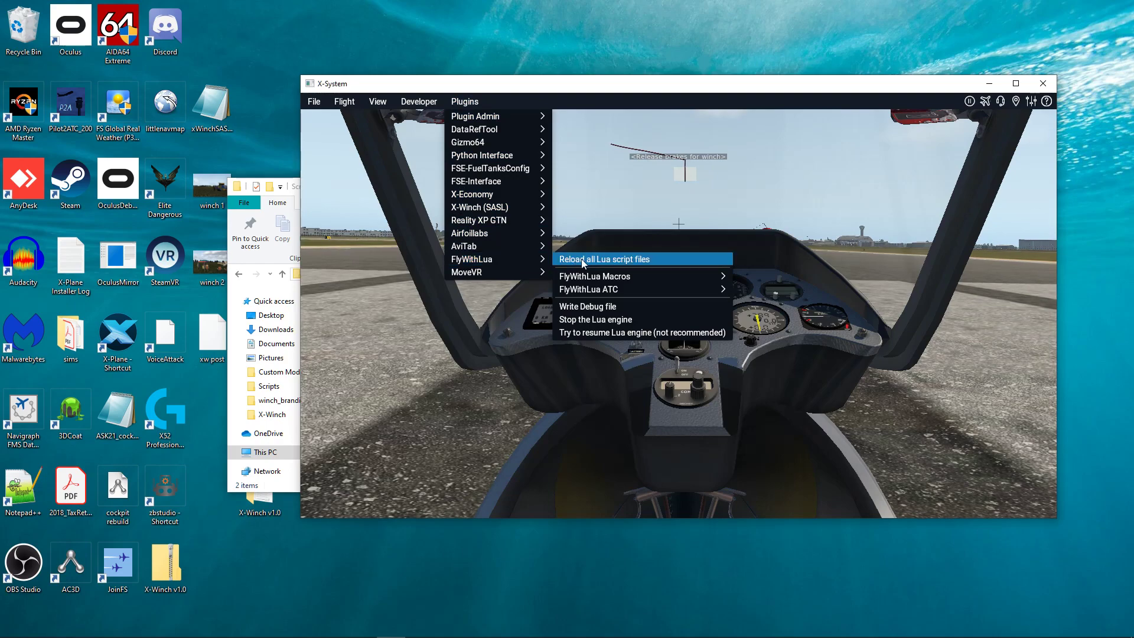
{"action": "left_click", "coordinate": [604, 259]}
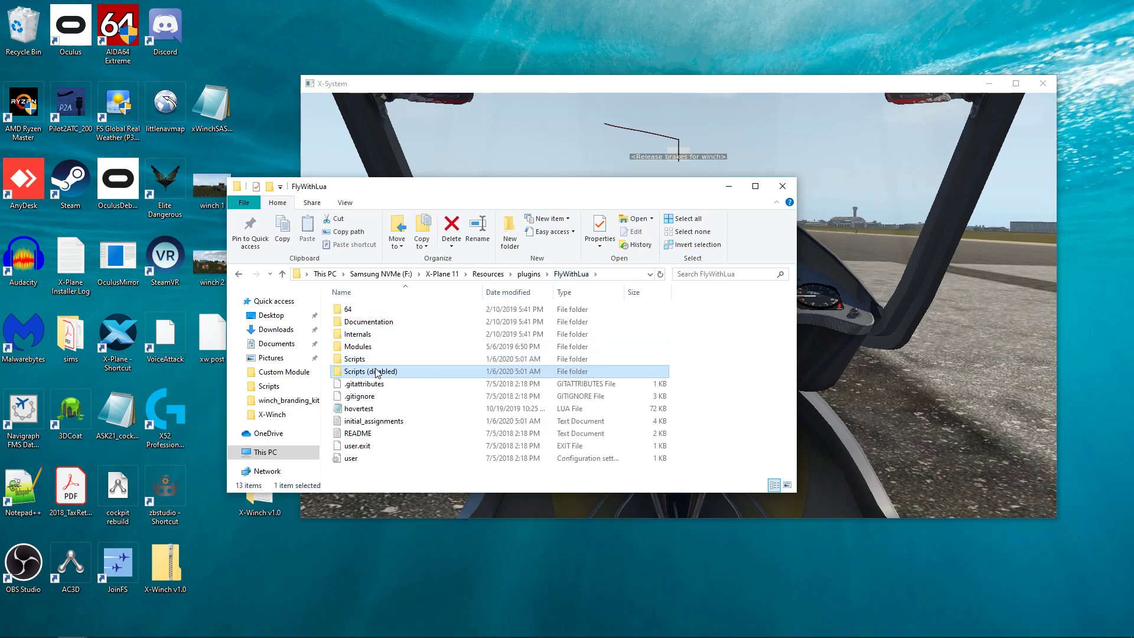
Open Scripts (disabled) and look through FlyAgi_Tweak_Utility, HoverTest and vrknobtweaker.
{"action": "double_click", "coordinate": [371, 372]}
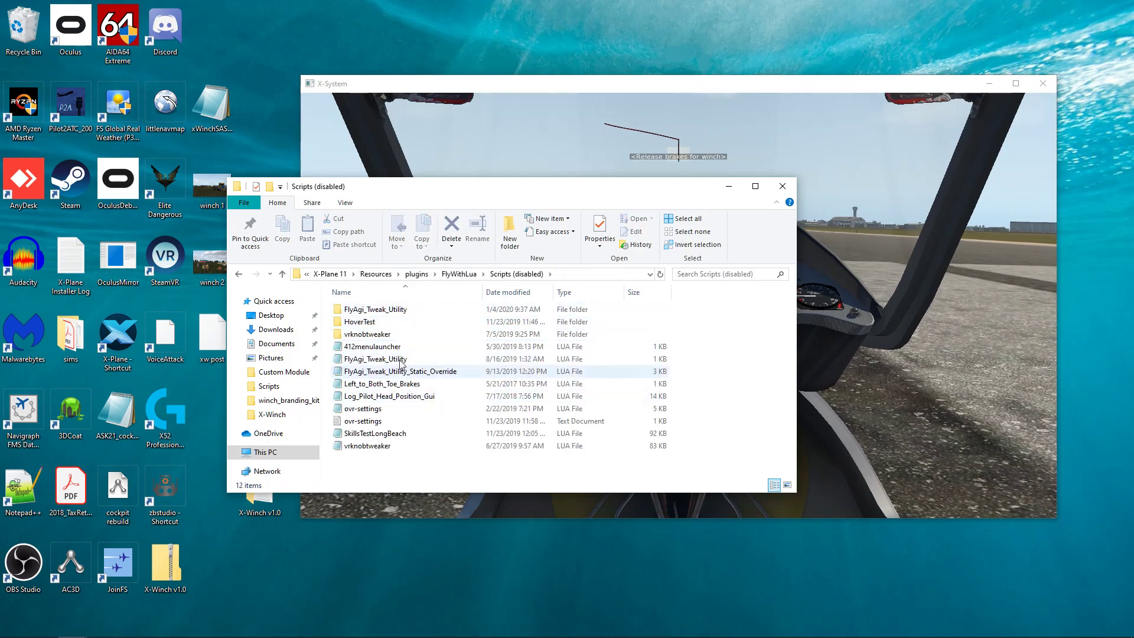
{"action": "mouse_move", "coordinate": [529, 371]}
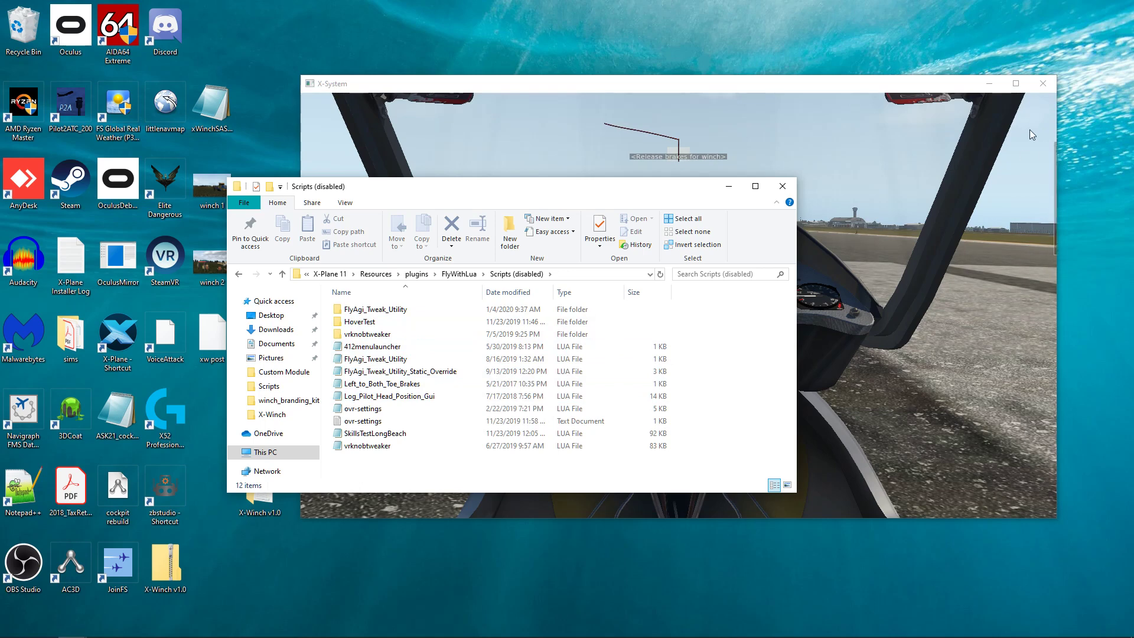
{"action": "mouse_move", "coordinate": [954, 166]}
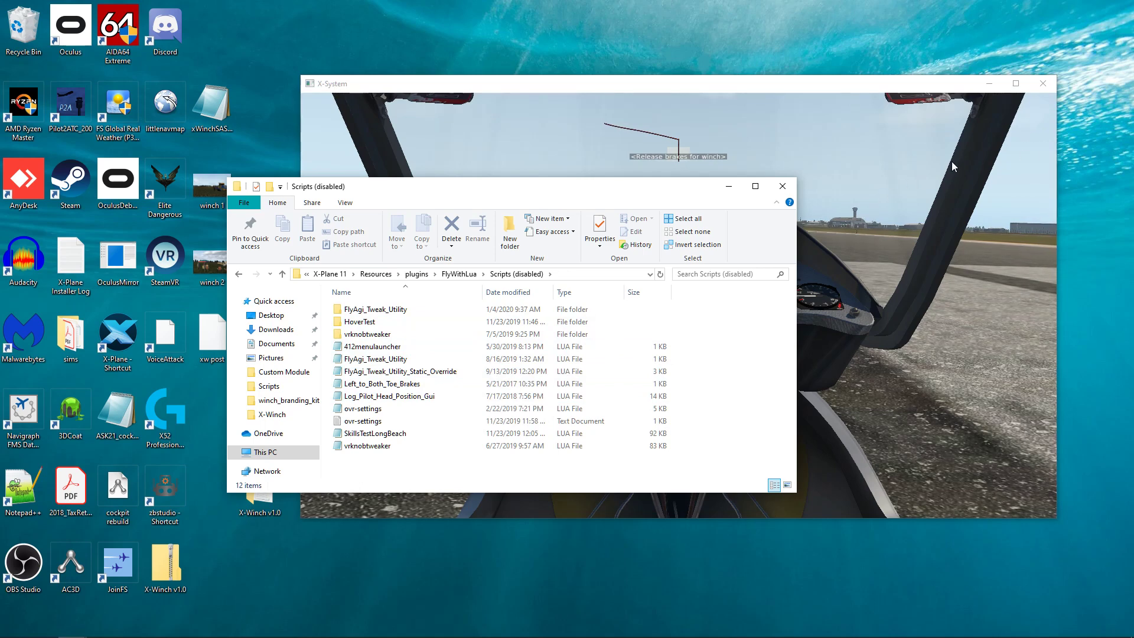
{"action": "mouse_move", "coordinate": [964, 136]}
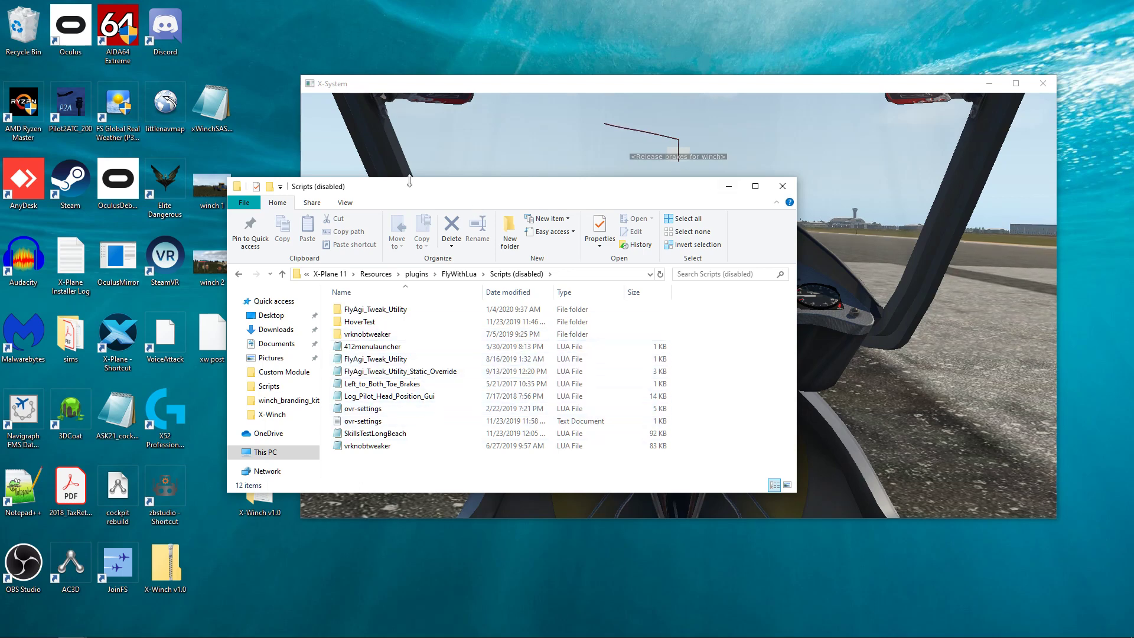
{"action": "mouse_move", "coordinate": [676, 156]}
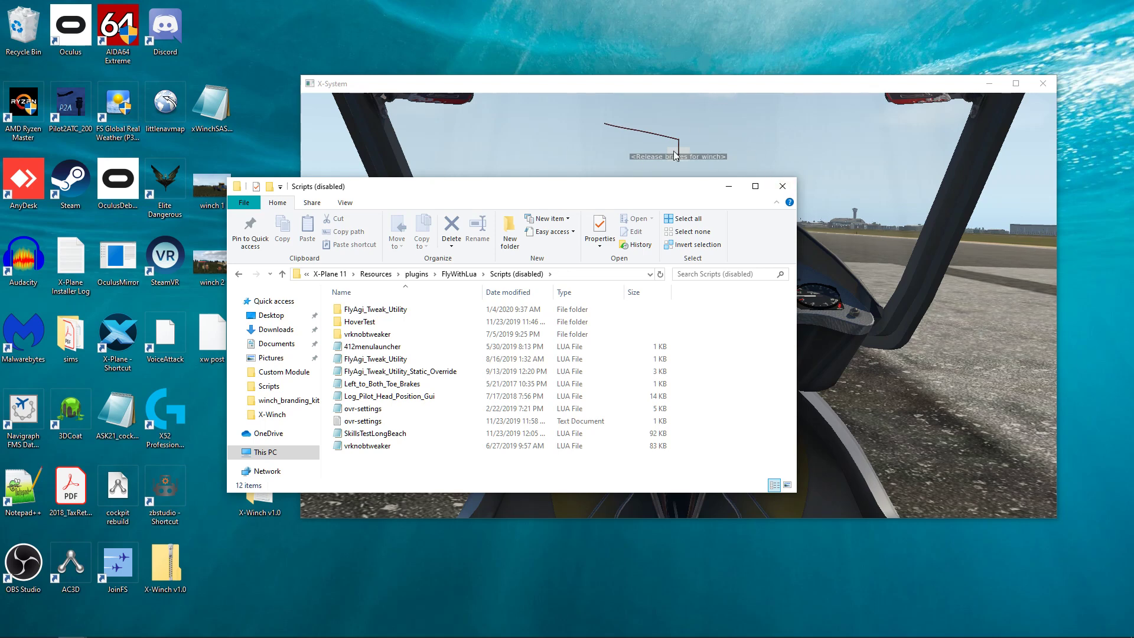
{"action": "left_click", "coordinate": [374, 346]}
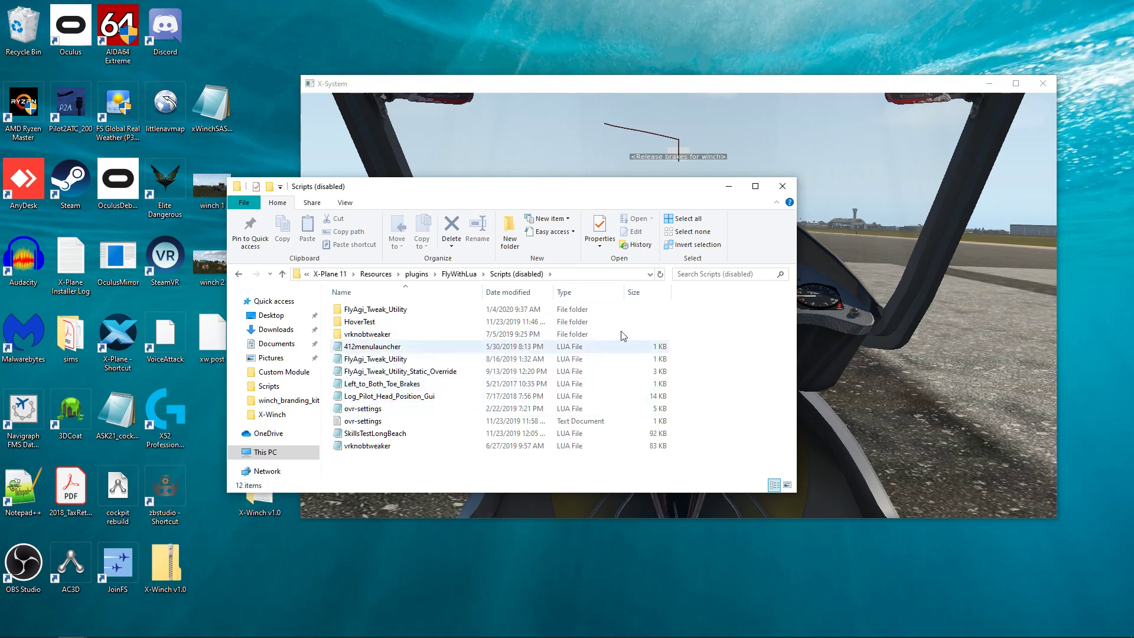
{"action": "mouse_move", "coordinate": [847, 355]}
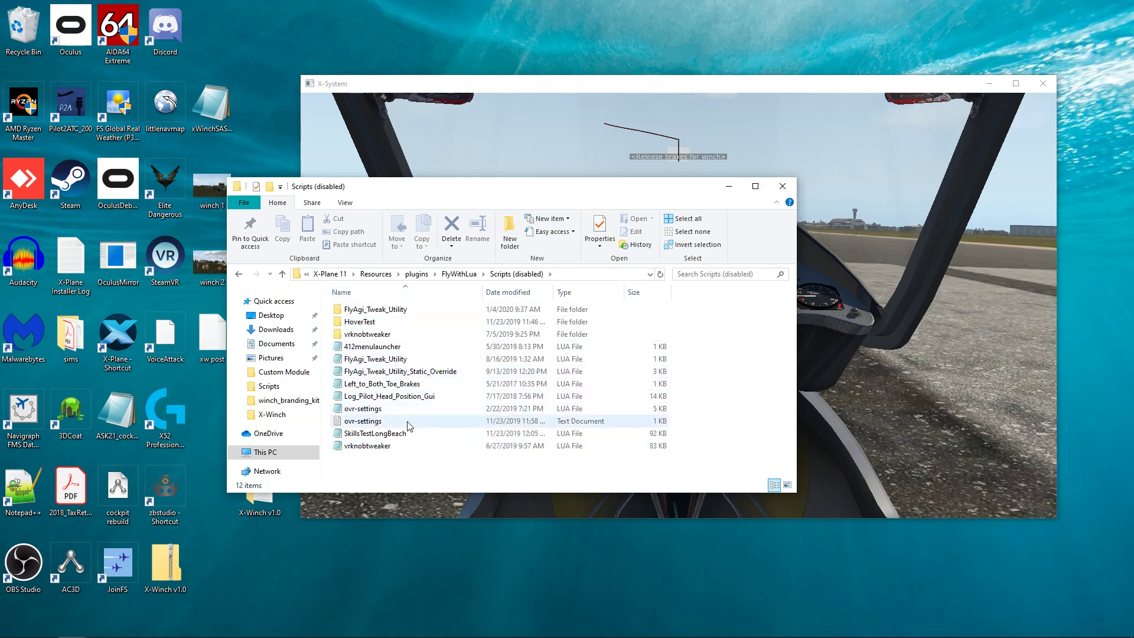
{"action": "mouse_move", "coordinate": [652, 416]}
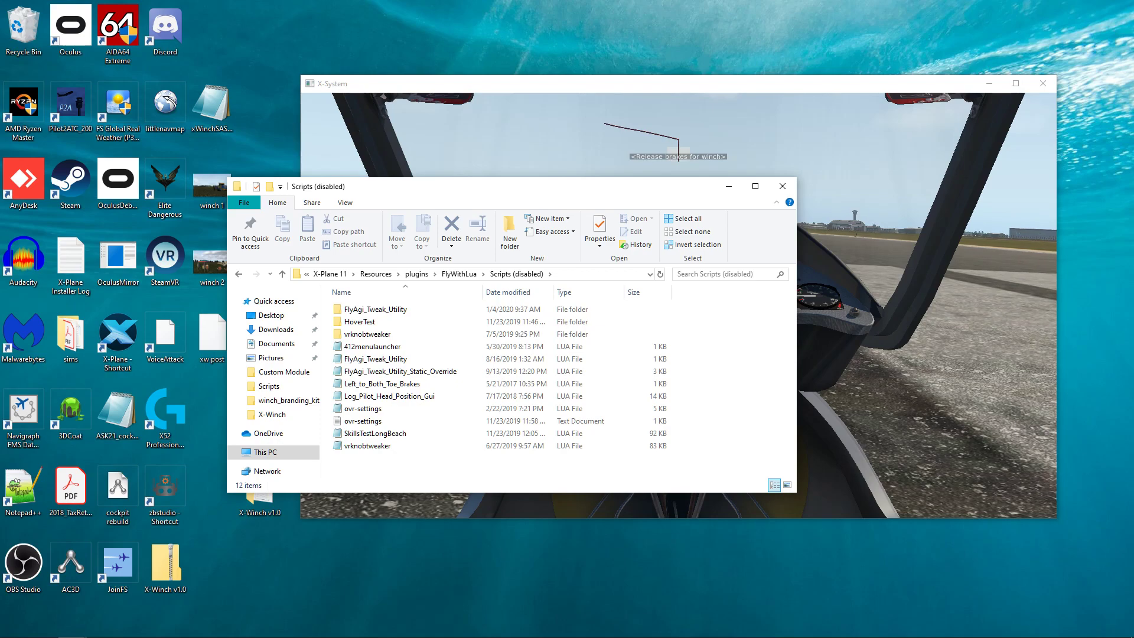
{"action": "mouse_move", "coordinate": [893, 233]}
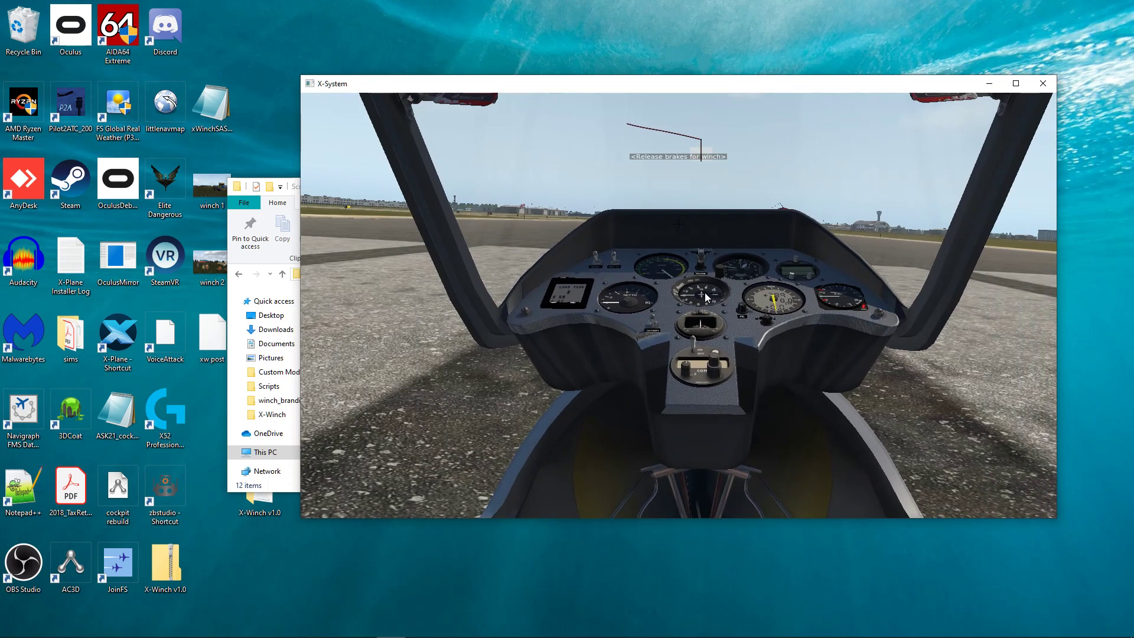
{"action": "mouse_move", "coordinate": [461, 128]}
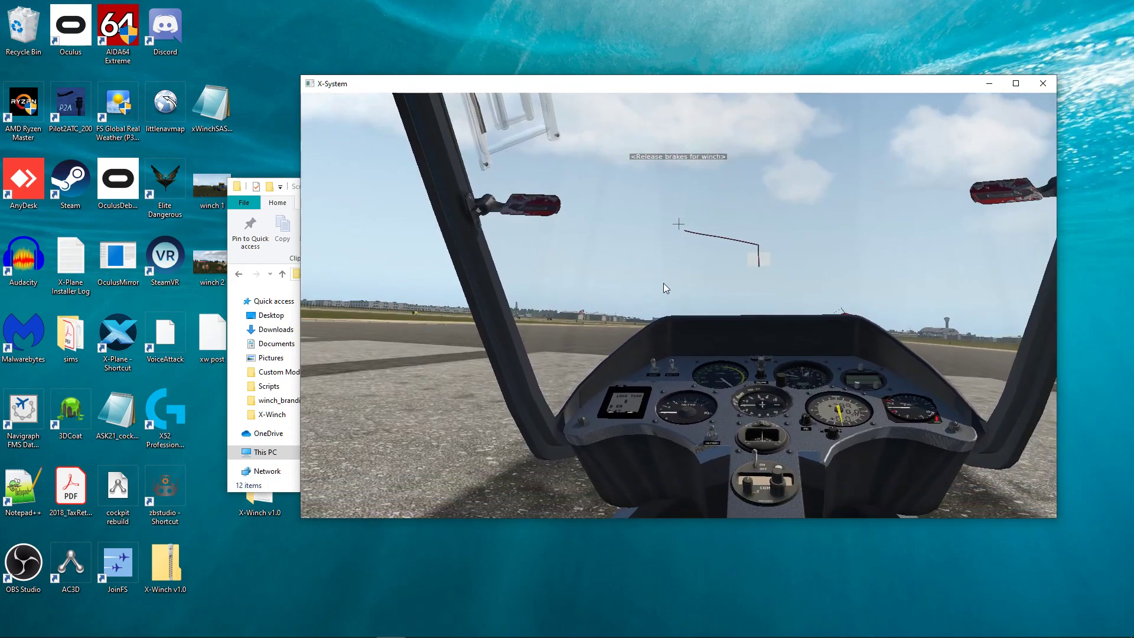
Open the Winch Control Panel from the FlyWithLua Macros plugin menu.
{"action": "left_click", "coordinate": [464, 101]}
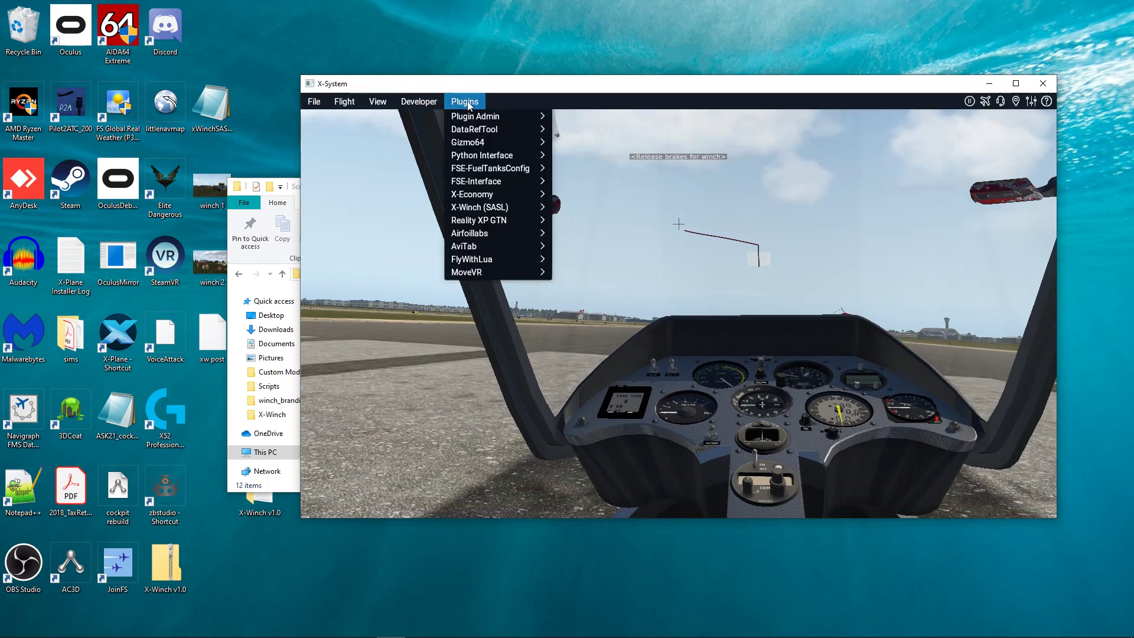
{"action": "mouse_move", "coordinate": [471, 260]}
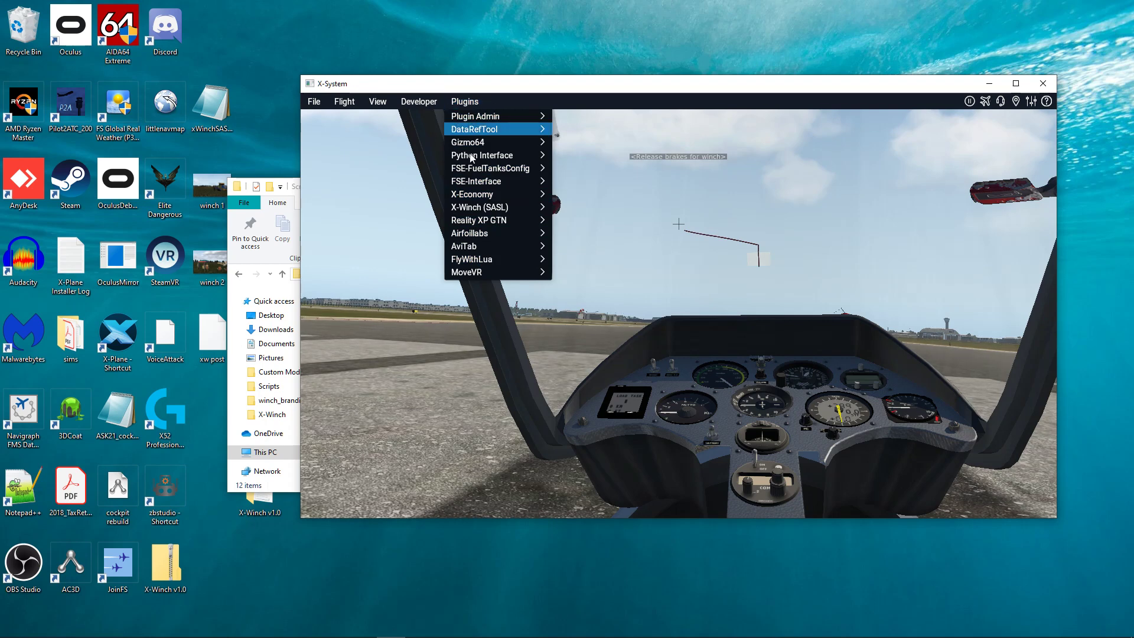
{"action": "mouse_move", "coordinate": [495, 258]}
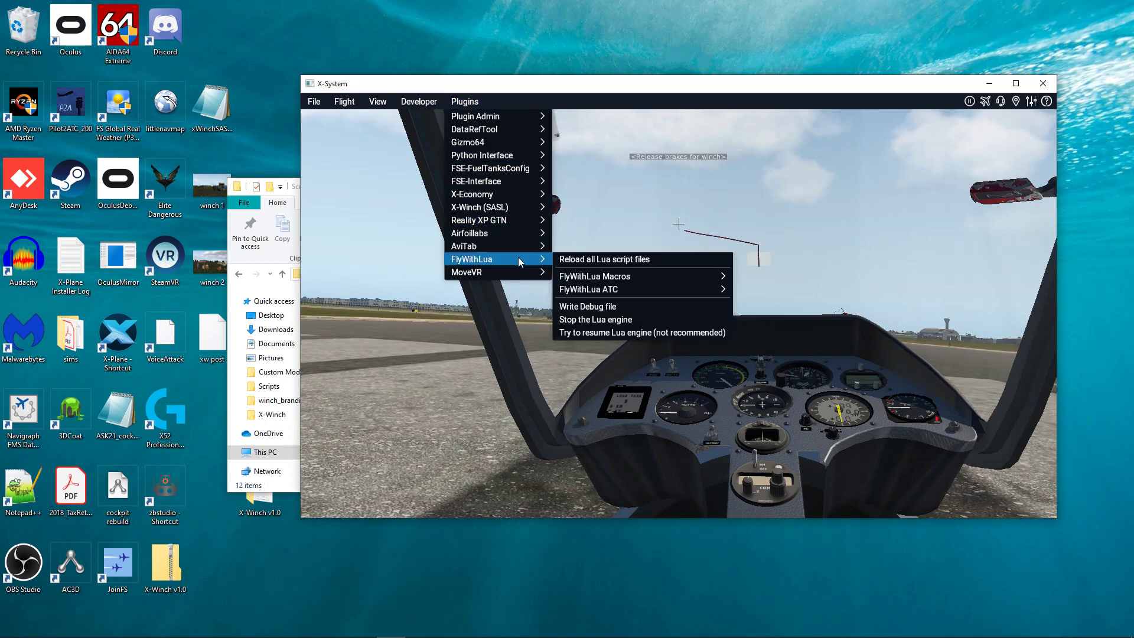
{"action": "mouse_move", "coordinate": [591, 276]}
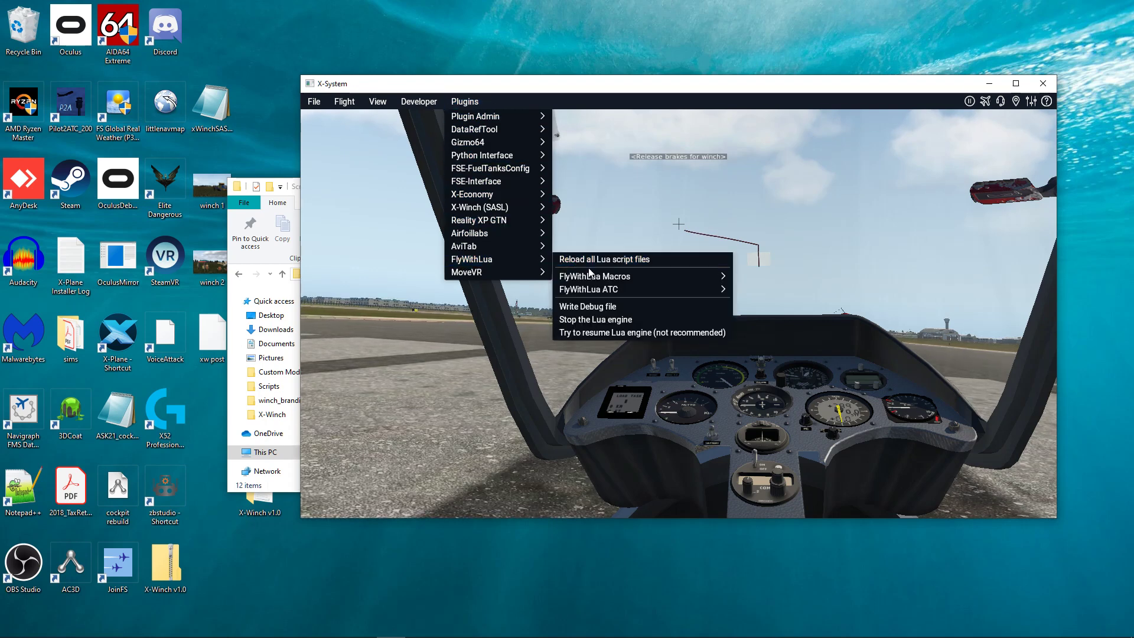
{"action": "mouse_move", "coordinate": [600, 275]}
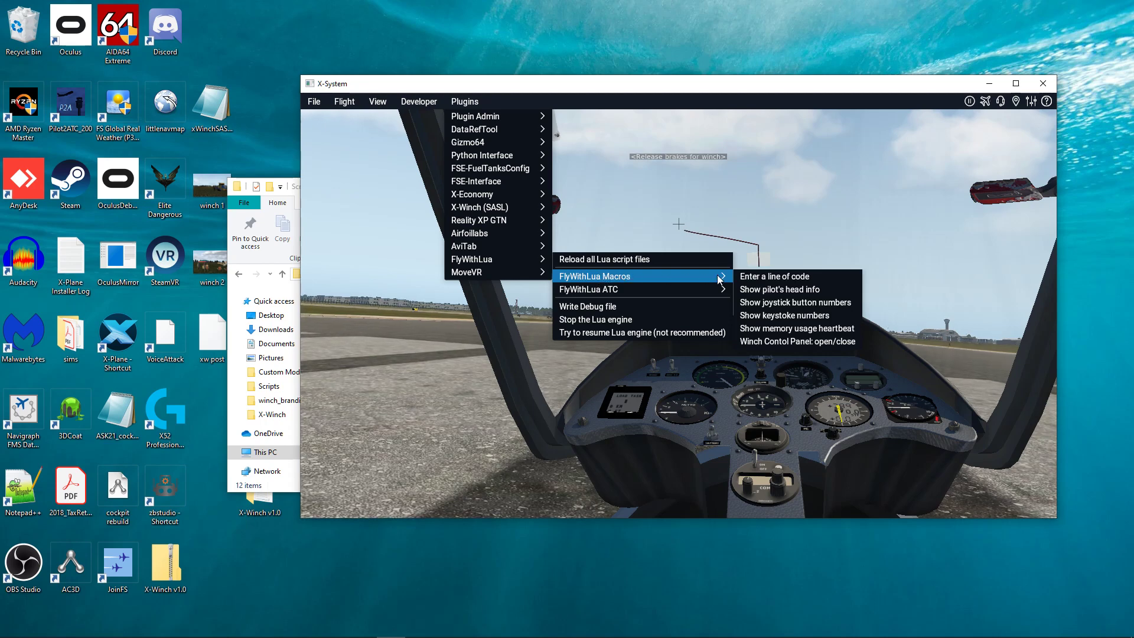
{"action": "mouse_move", "coordinate": [772, 349]}
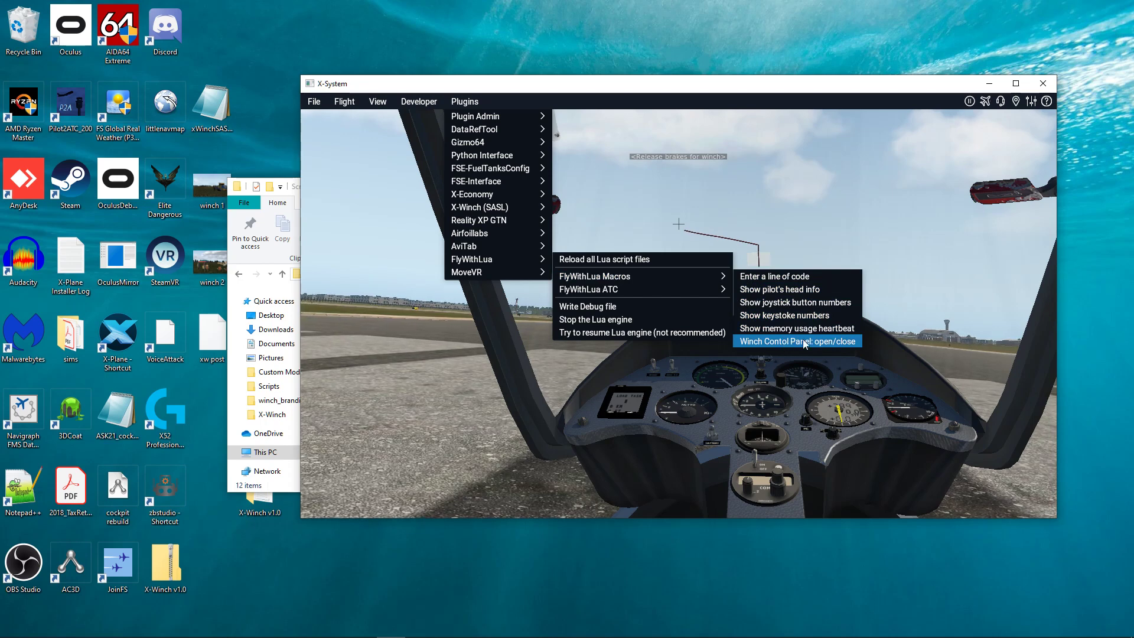
{"action": "left_click", "coordinate": [797, 341]}
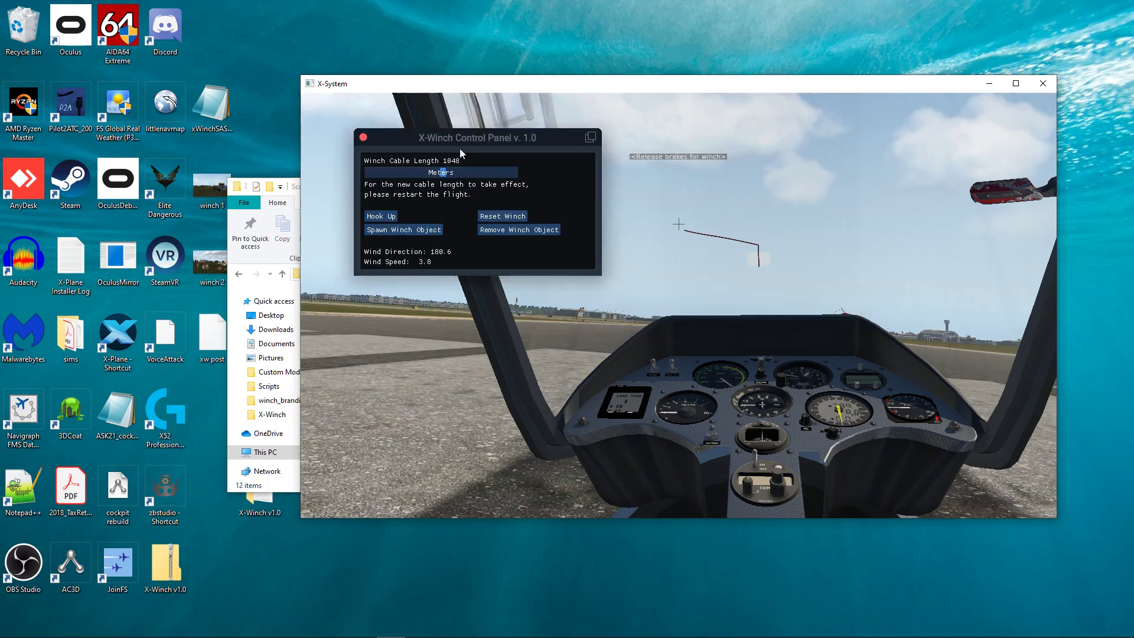
{"action": "left_click_drag", "start_coordinate": [461, 138], "coordinate": [679, 253]}
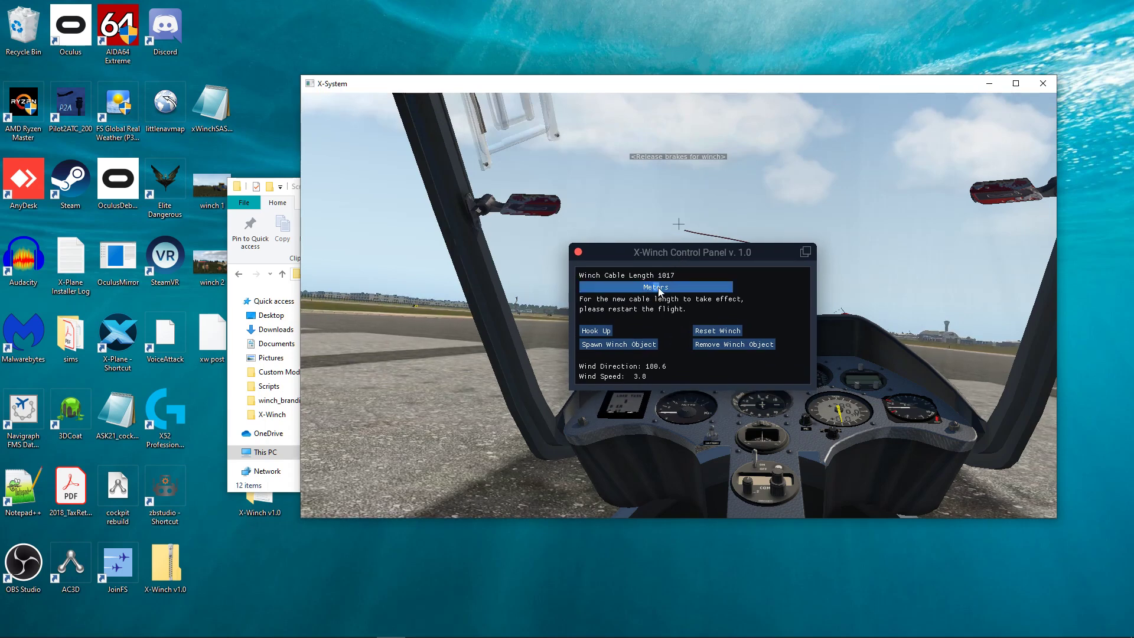
{"action": "left_click_drag", "start_coordinate": [657, 286], "coordinate": [665, 286]}
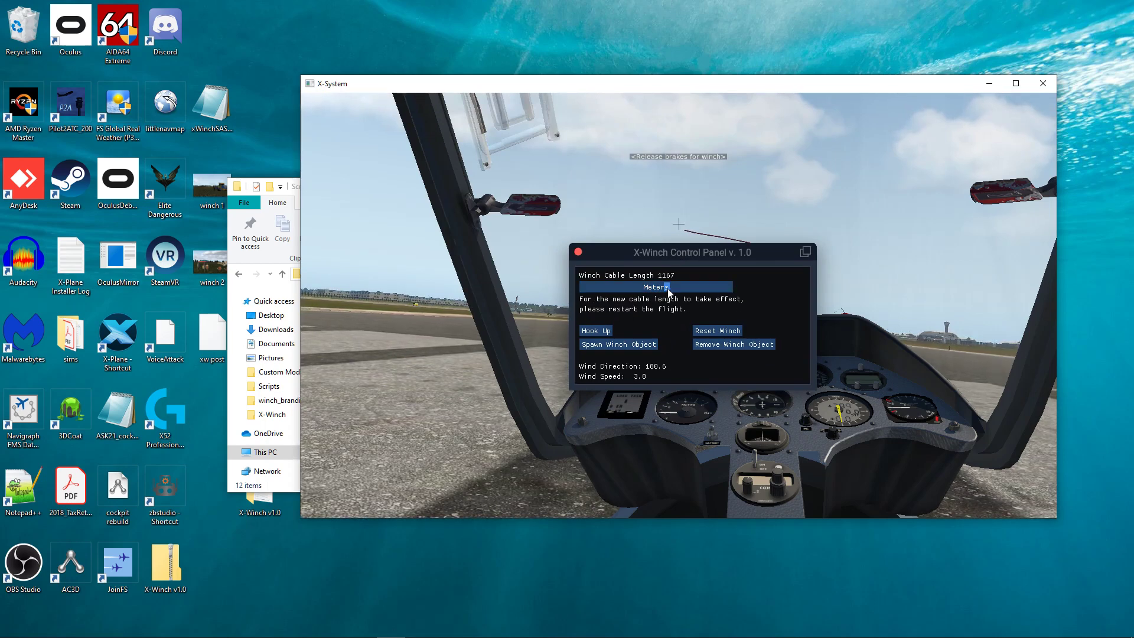
{"action": "left_click_drag", "start_coordinate": [692, 252], "coordinate": [624, 171]}
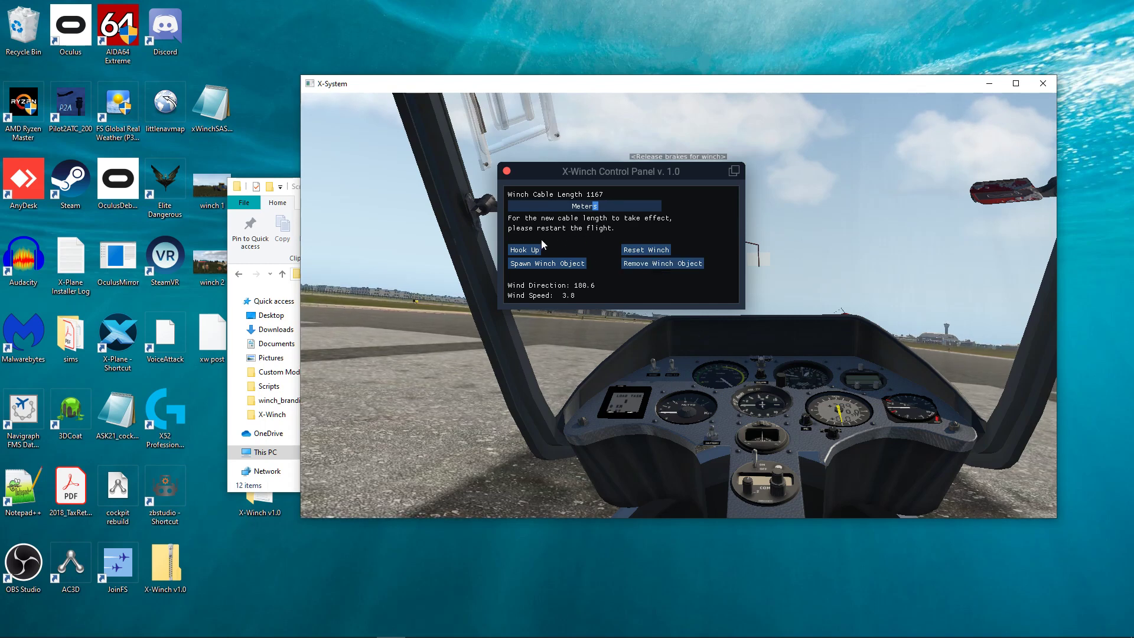
{"action": "left_click", "coordinate": [525, 249]}
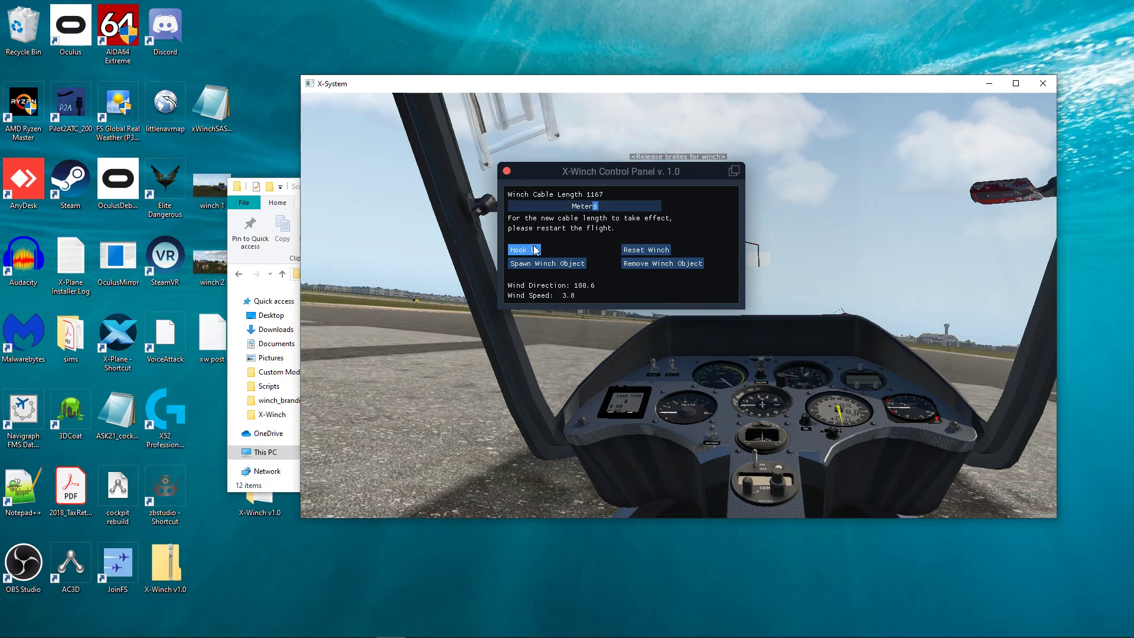
{"action": "left_click", "coordinate": [524, 250]}
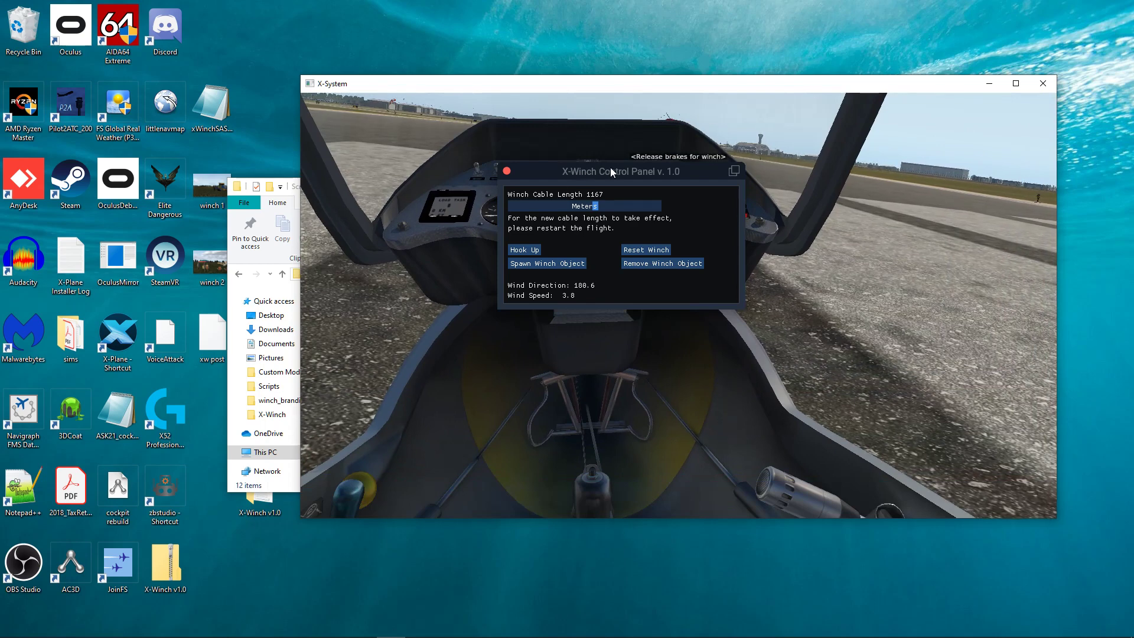
{"action": "left_click_drag", "start_coordinate": [612, 172], "coordinate": [780, 253]}
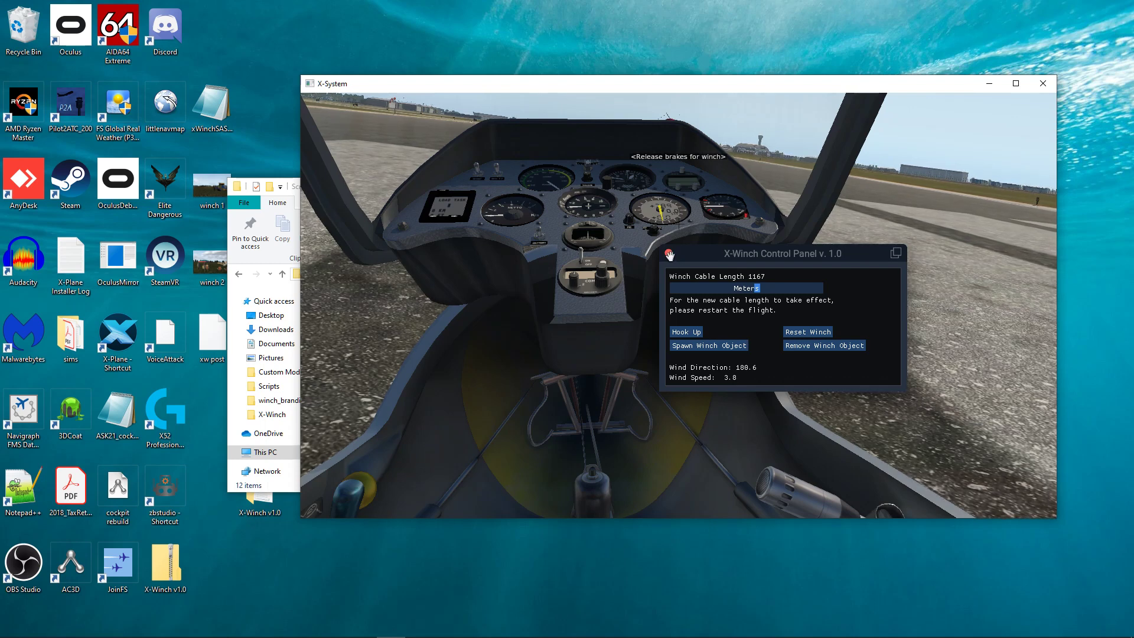
{"action": "left_click", "coordinate": [687, 331]}
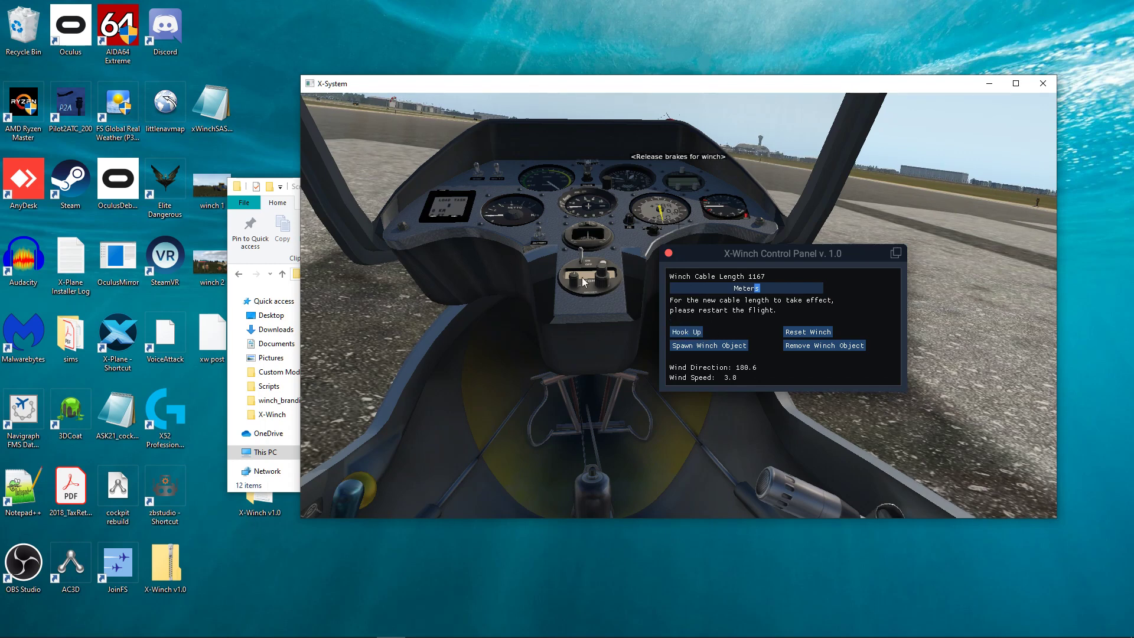
{"action": "left_click", "coordinate": [687, 332]}
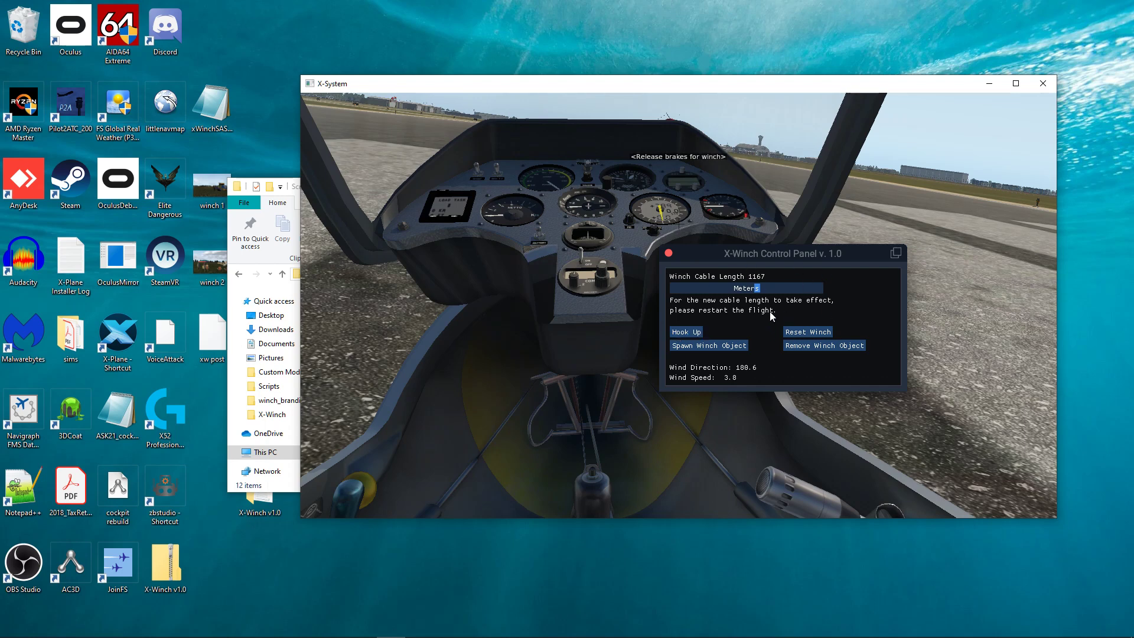
{"action": "mouse_move", "coordinate": [687, 145]}
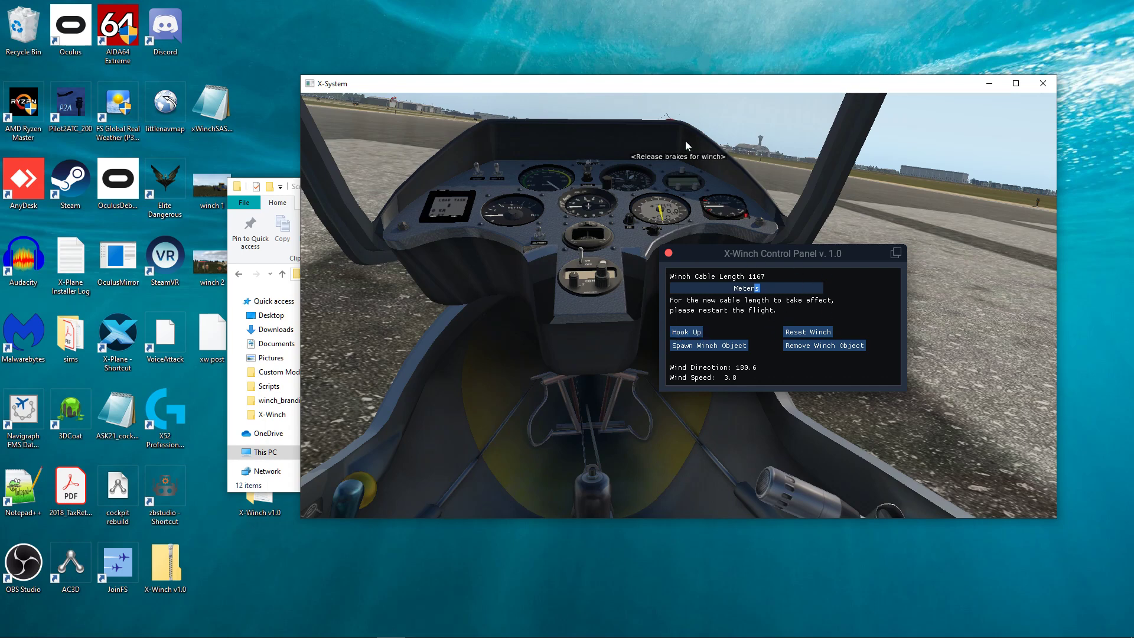
{"action": "mouse_move", "coordinate": [752, 312]}
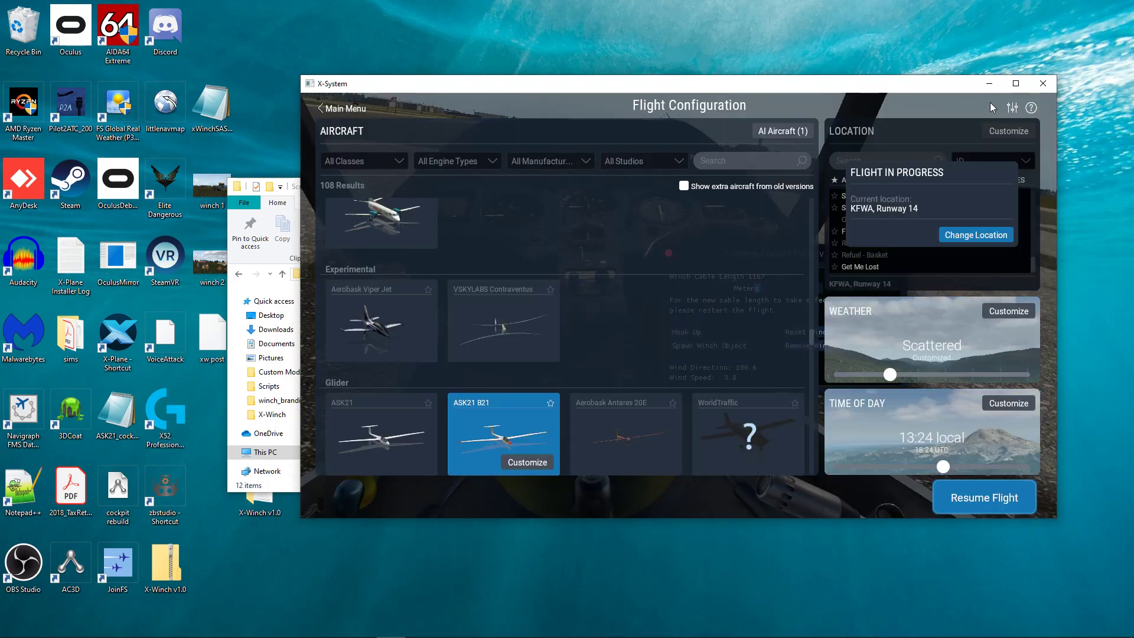
{"action": "mouse_move", "coordinate": [1006, 113]}
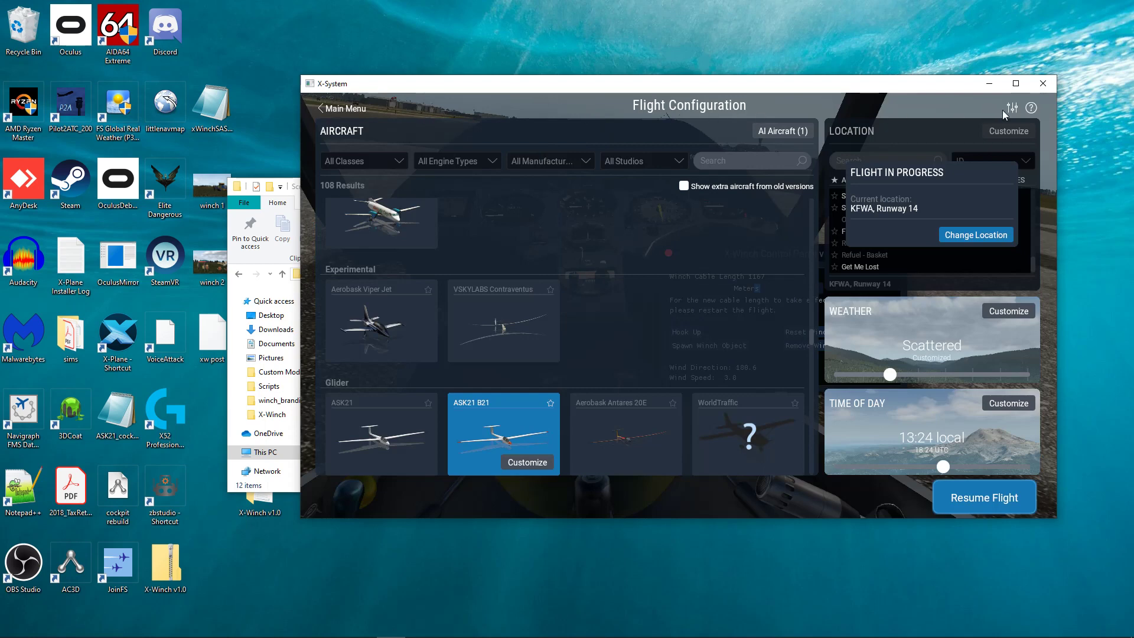
Open X-Plane's Settings screen from the Flight Configuration sliders icon.
{"action": "left_click", "coordinate": [1011, 107]}
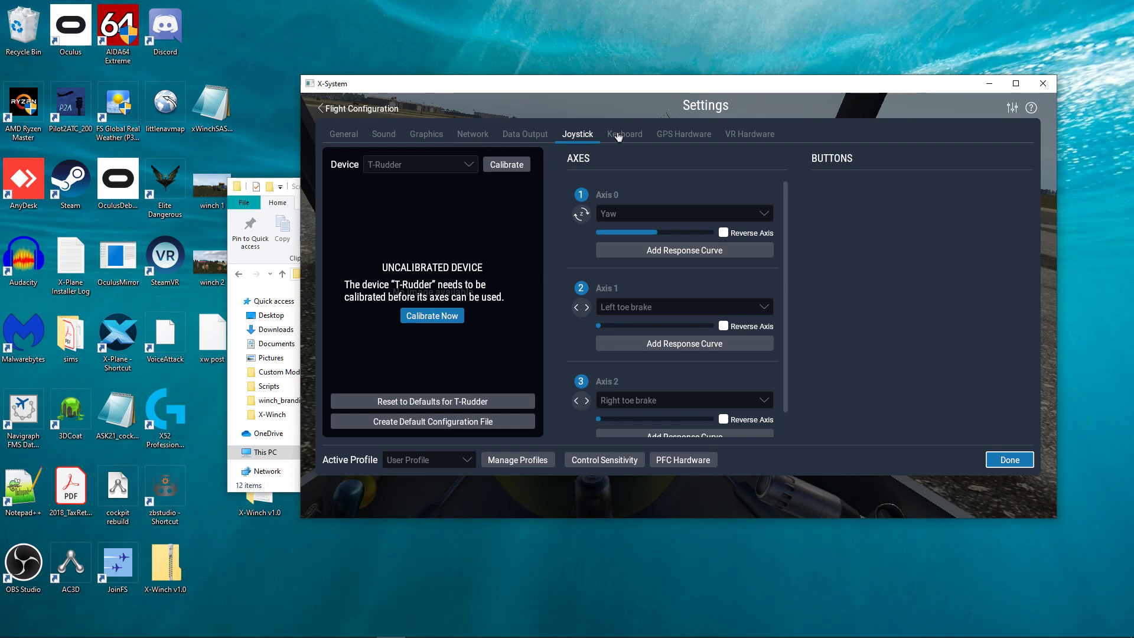
Search the Keyboard command list for 'x-winch' to show its bindings.
{"action": "left_click", "coordinate": [625, 134]}
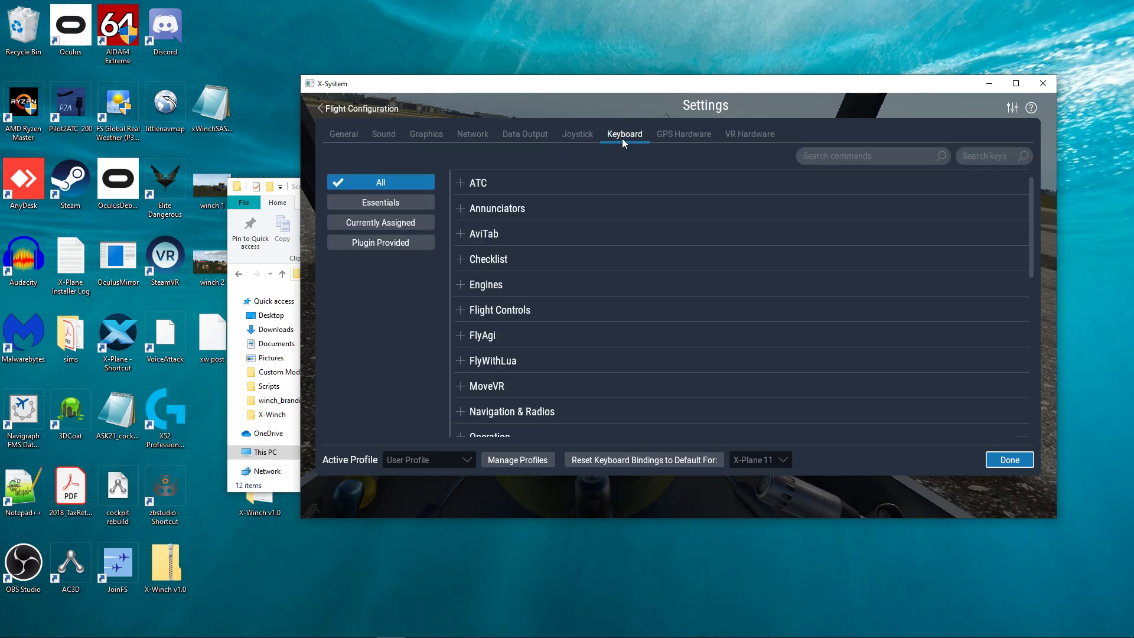
{"action": "mouse_move", "coordinate": [612, 286]}
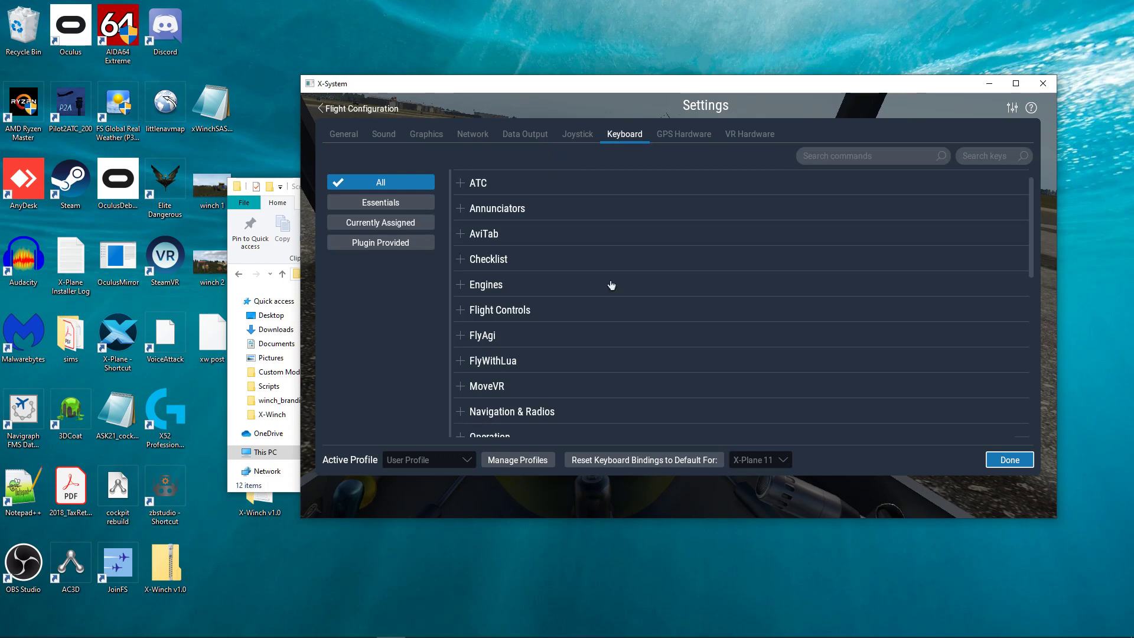
{"action": "mouse_move", "coordinate": [642, 281]}
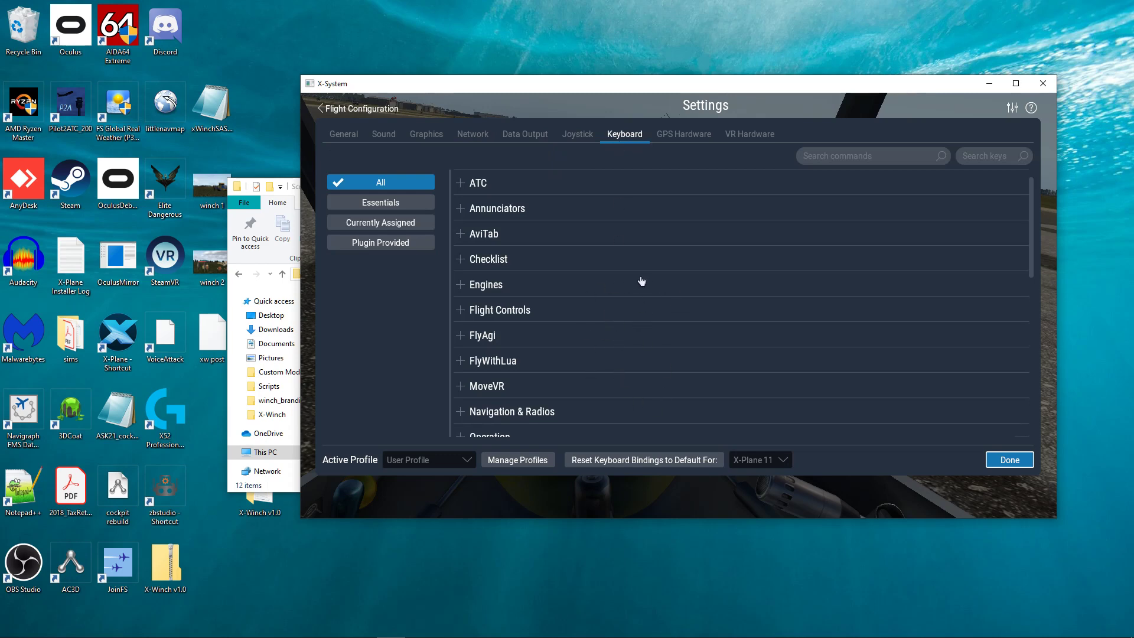
{"action": "mouse_move", "coordinate": [602, 141]}
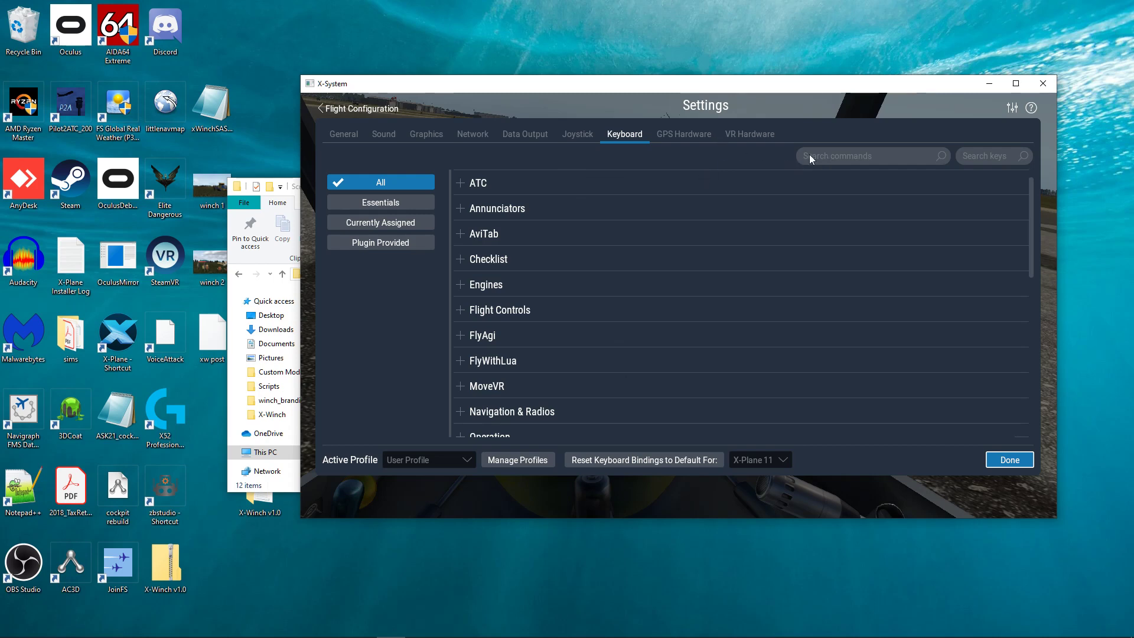
{"action": "left_click", "coordinate": [862, 155]}
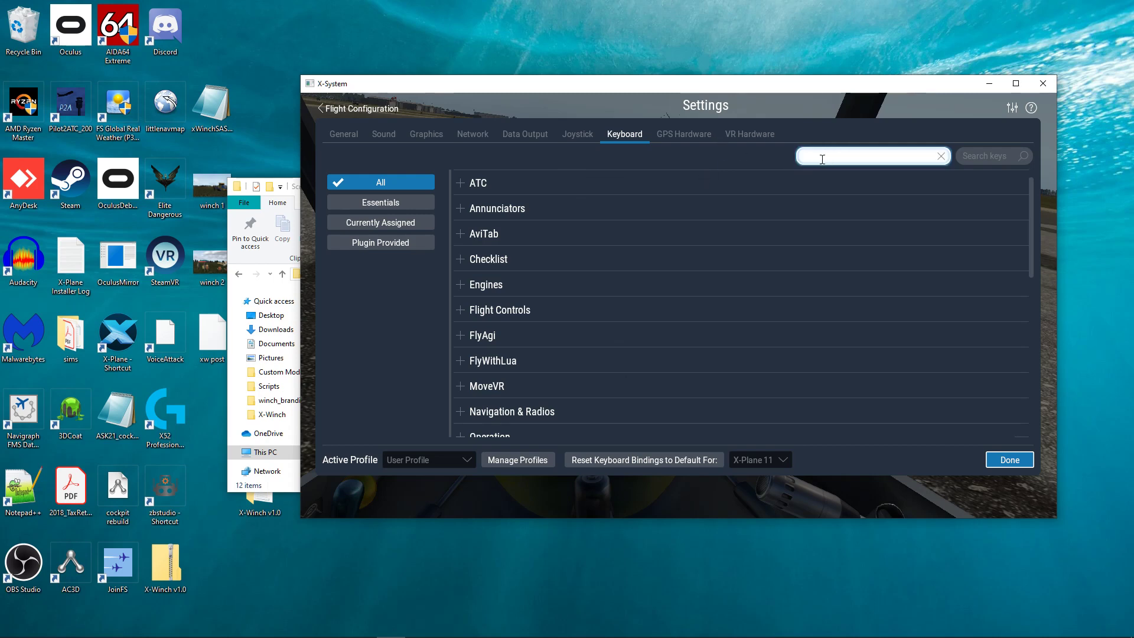
{"action": "type", "text": "x-winch"}
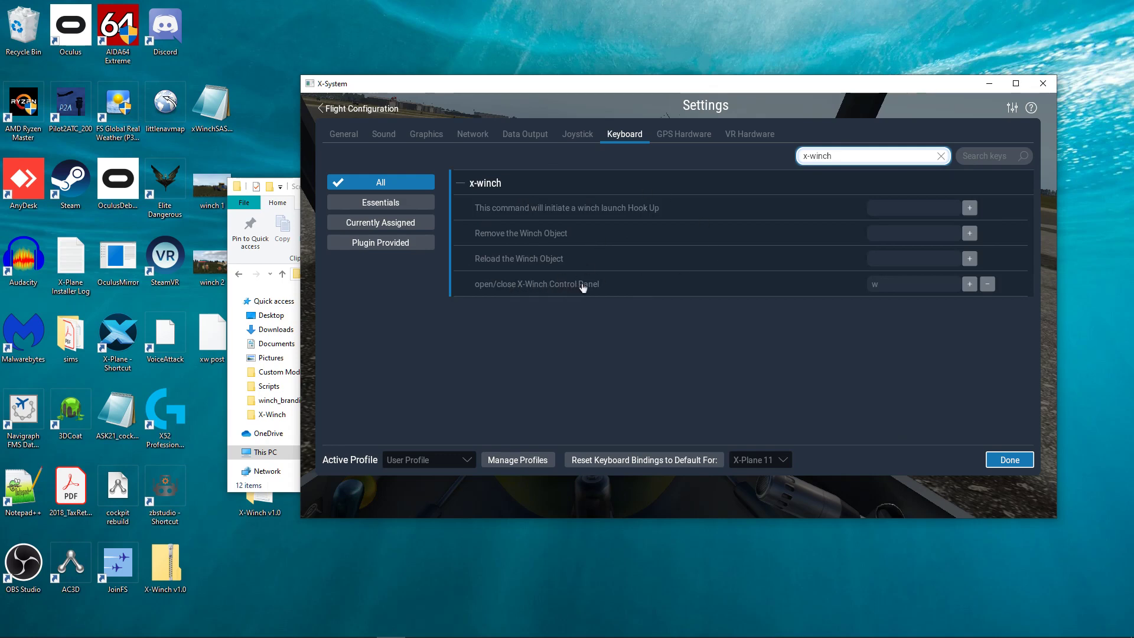
{"action": "mouse_move", "coordinate": [653, 288]}
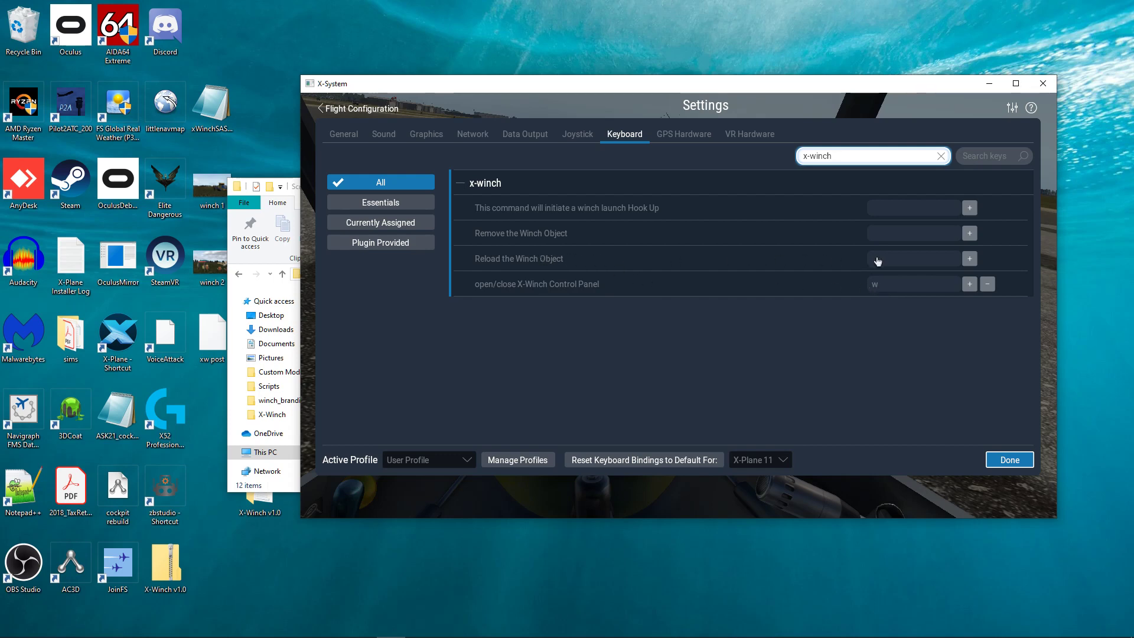
{"action": "mouse_move", "coordinate": [881, 239]}
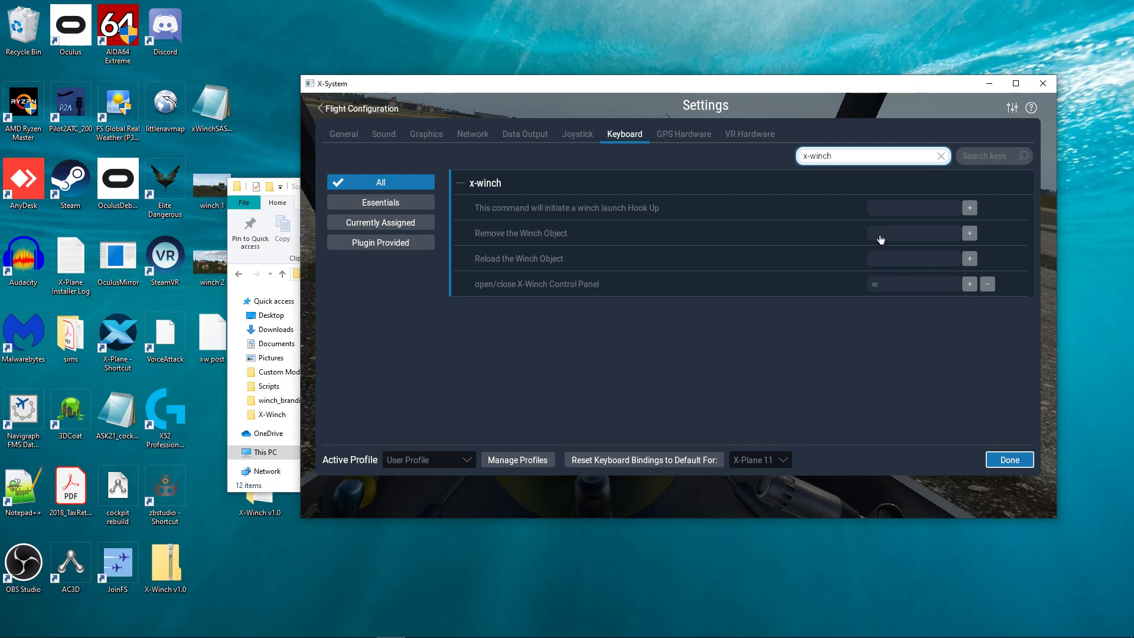
{"action": "mouse_move", "coordinate": [826, 237]}
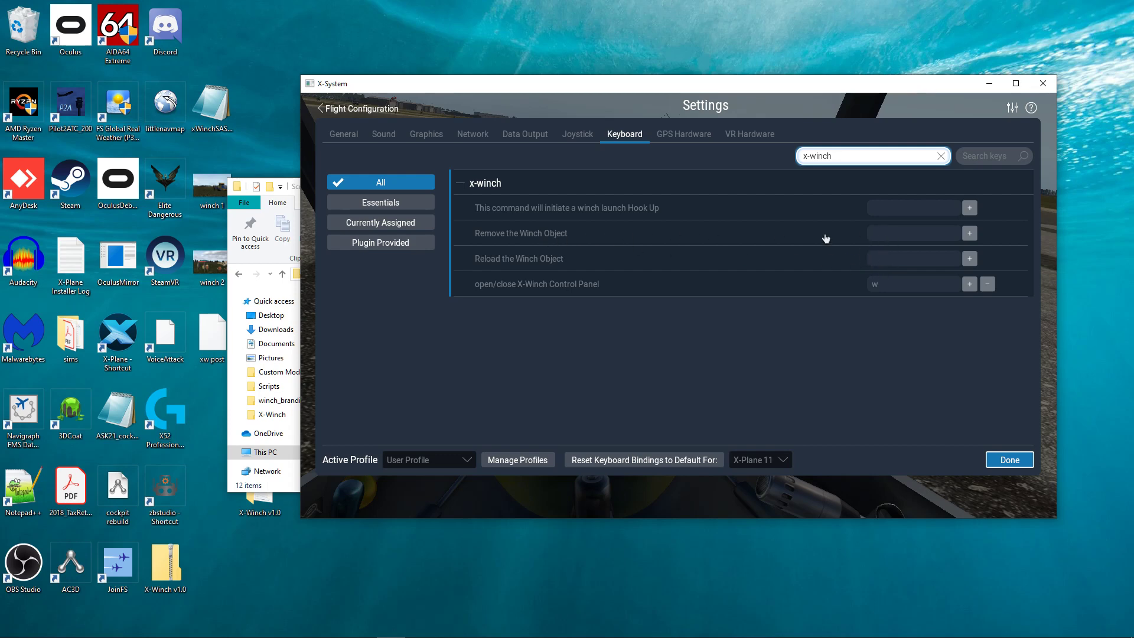
{"action": "mouse_move", "coordinate": [699, 248]}
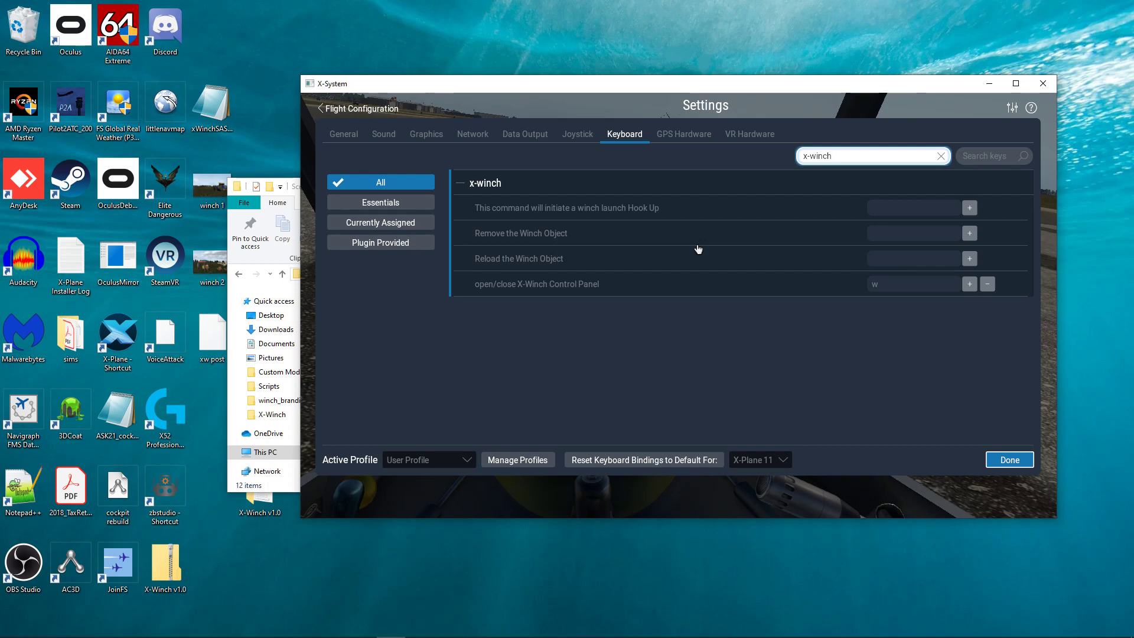
{"action": "mouse_move", "coordinate": [671, 248]}
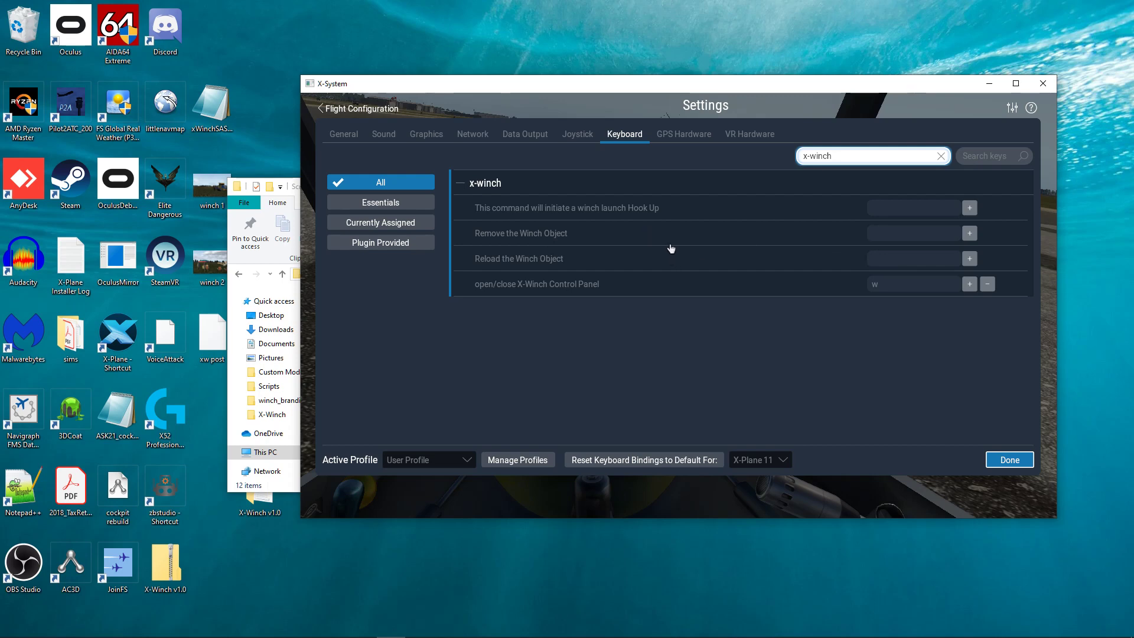
{"action": "mouse_move", "coordinate": [671, 255]}
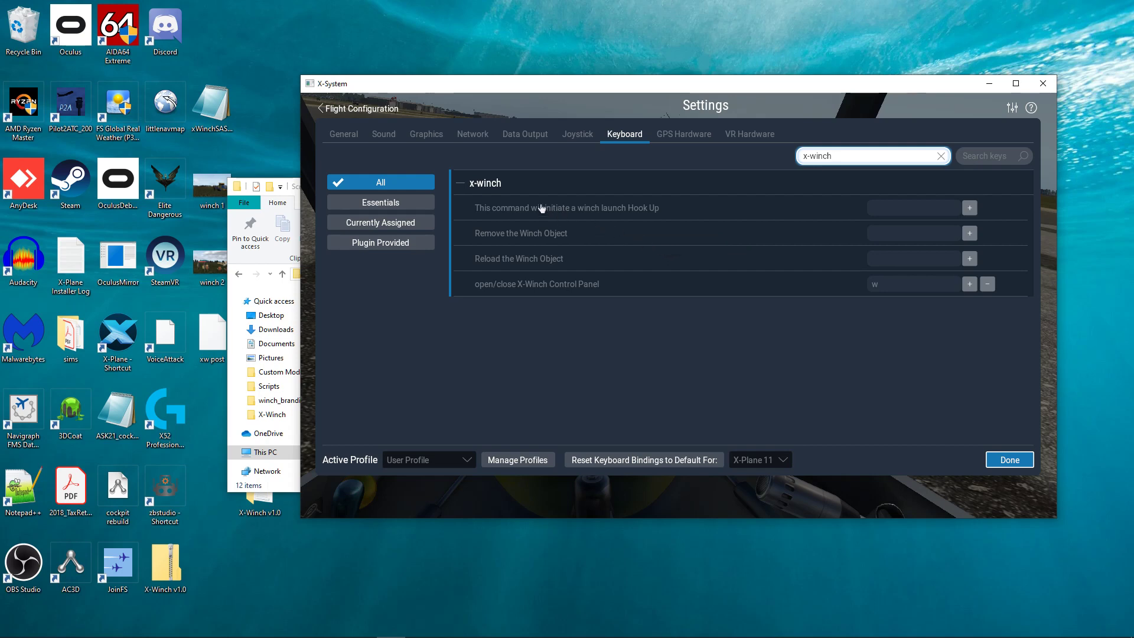
{"action": "mouse_move", "coordinate": [421, 336]}
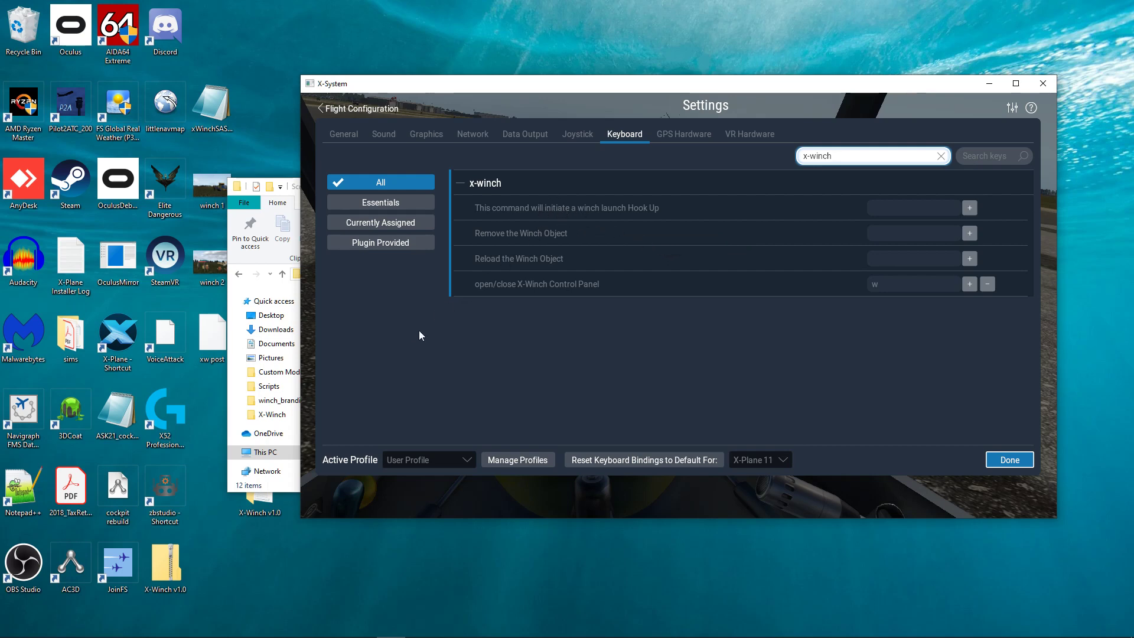
{"action": "mouse_move", "coordinate": [380, 288]}
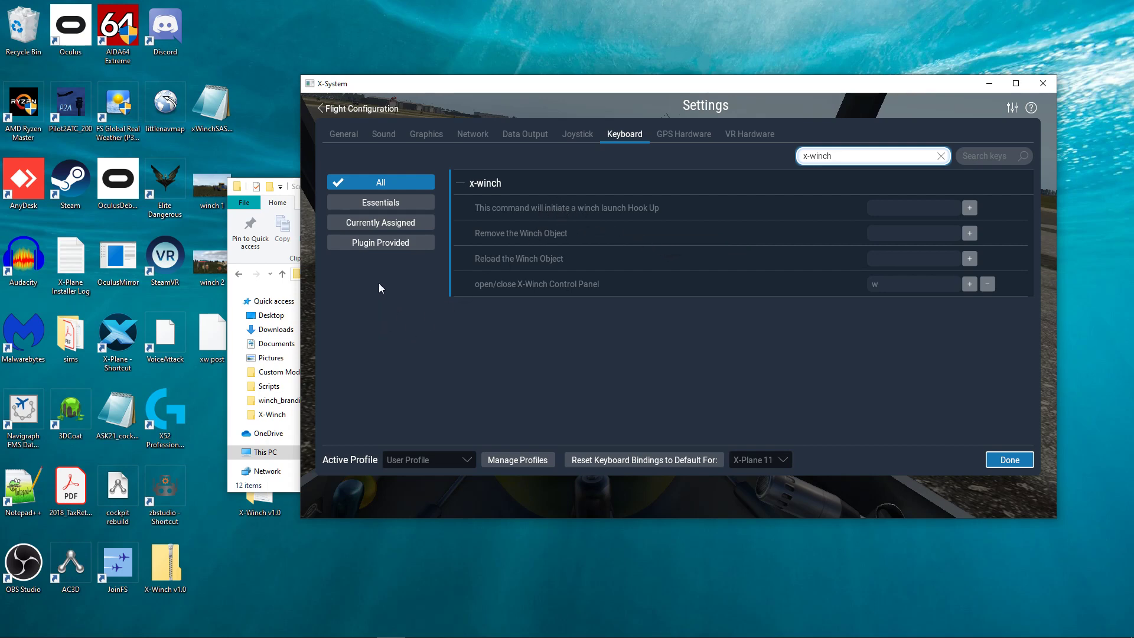
{"action": "mouse_move", "coordinate": [943, 210]}
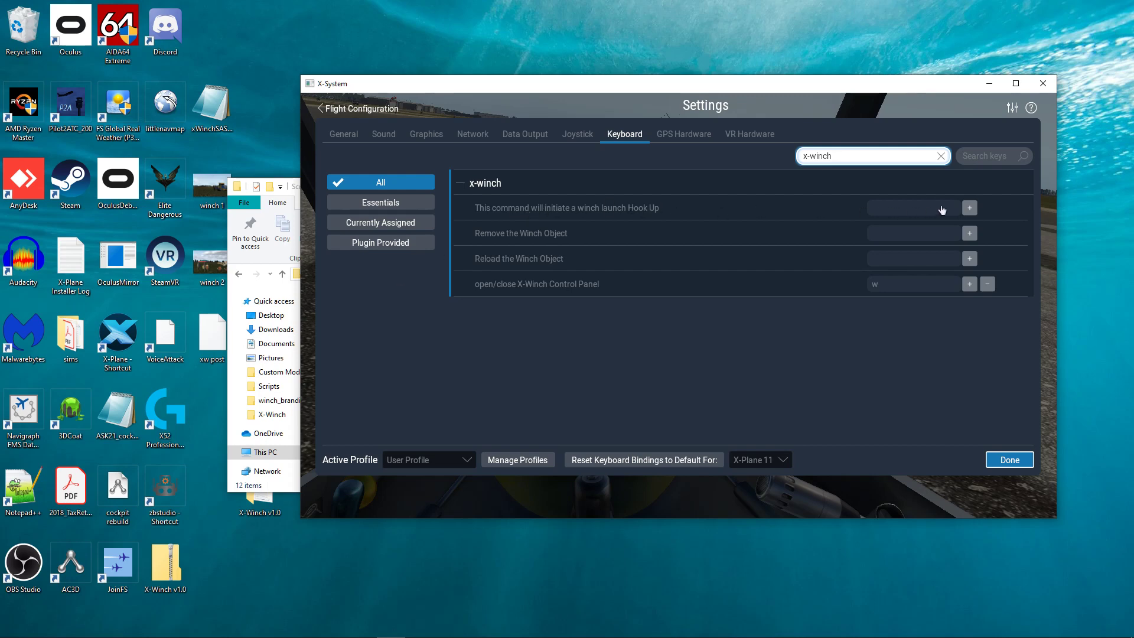
{"action": "mouse_move", "coordinate": [742, 214]}
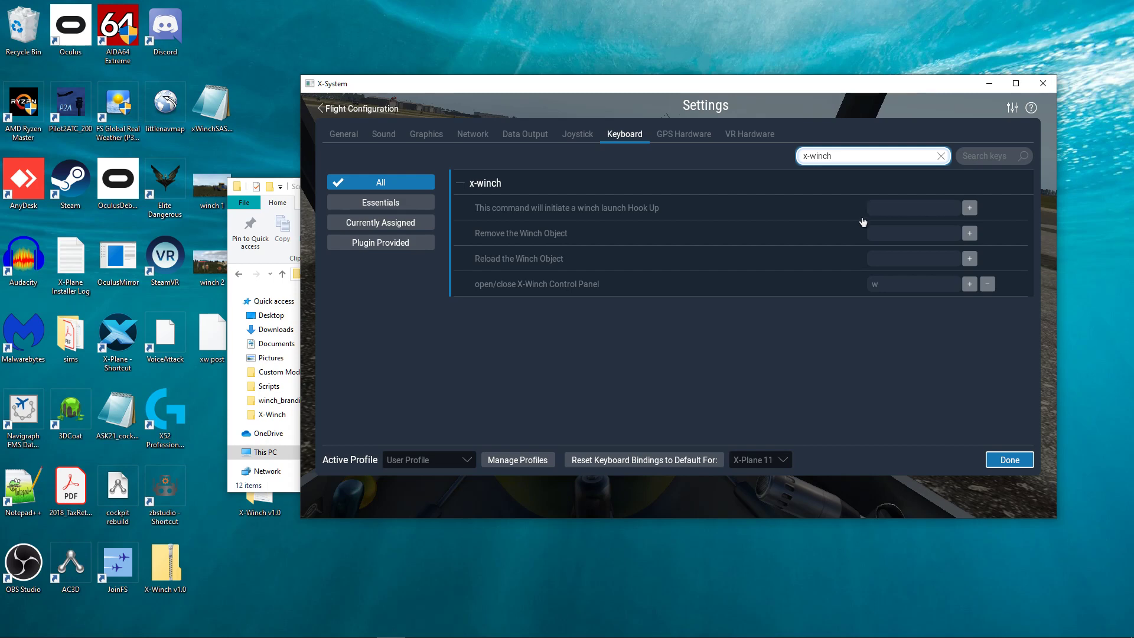
{"action": "mouse_move", "coordinate": [883, 212]}
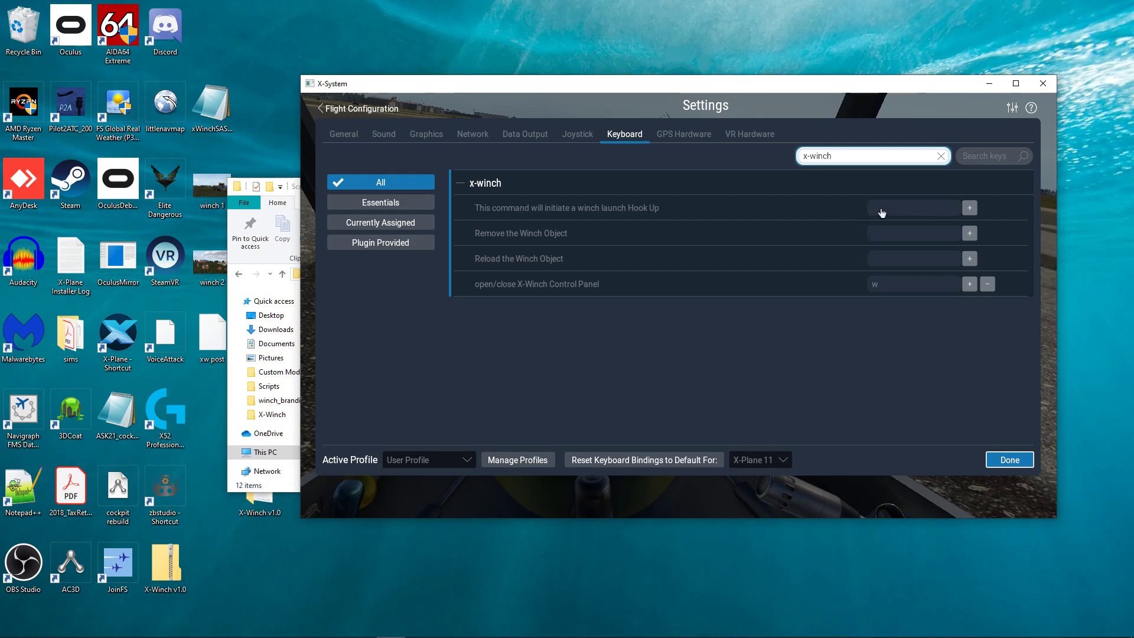
{"action": "mouse_move", "coordinate": [878, 269]}
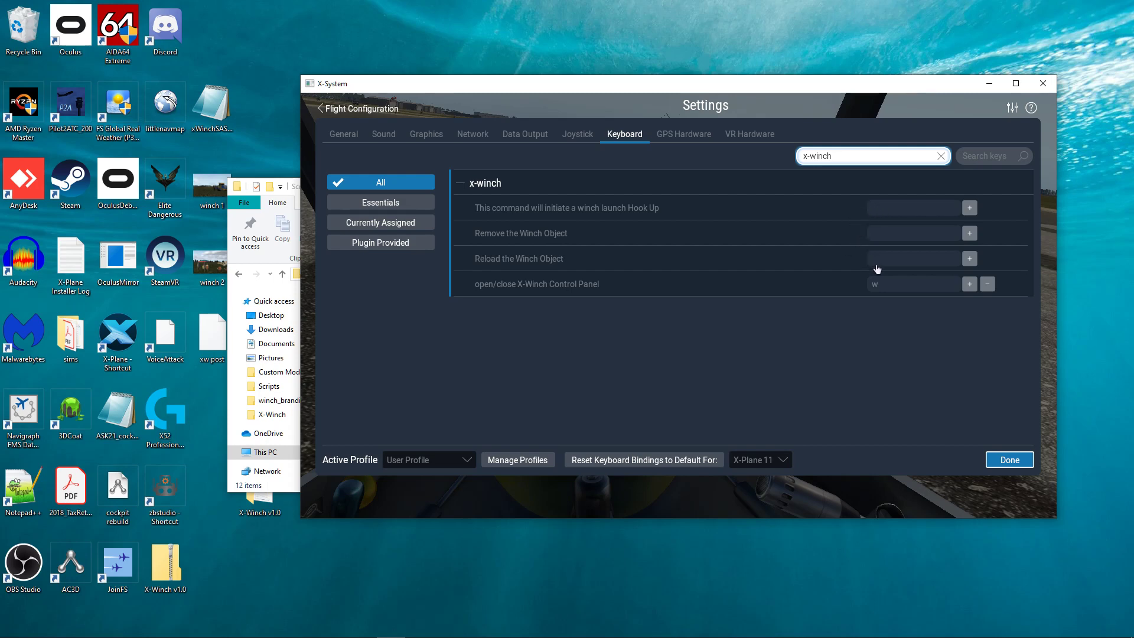
{"action": "mouse_move", "coordinate": [726, 210]}
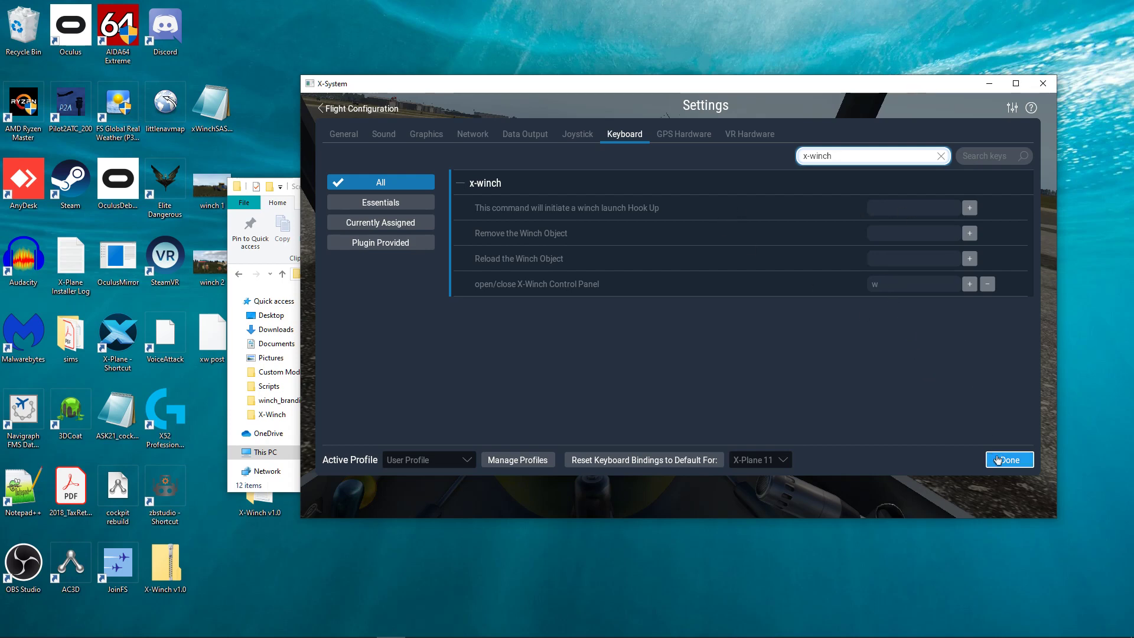
Leave Settings with Done and close the X-Winch control panels in the cockpit.
{"action": "left_click", "coordinate": [1010, 459]}
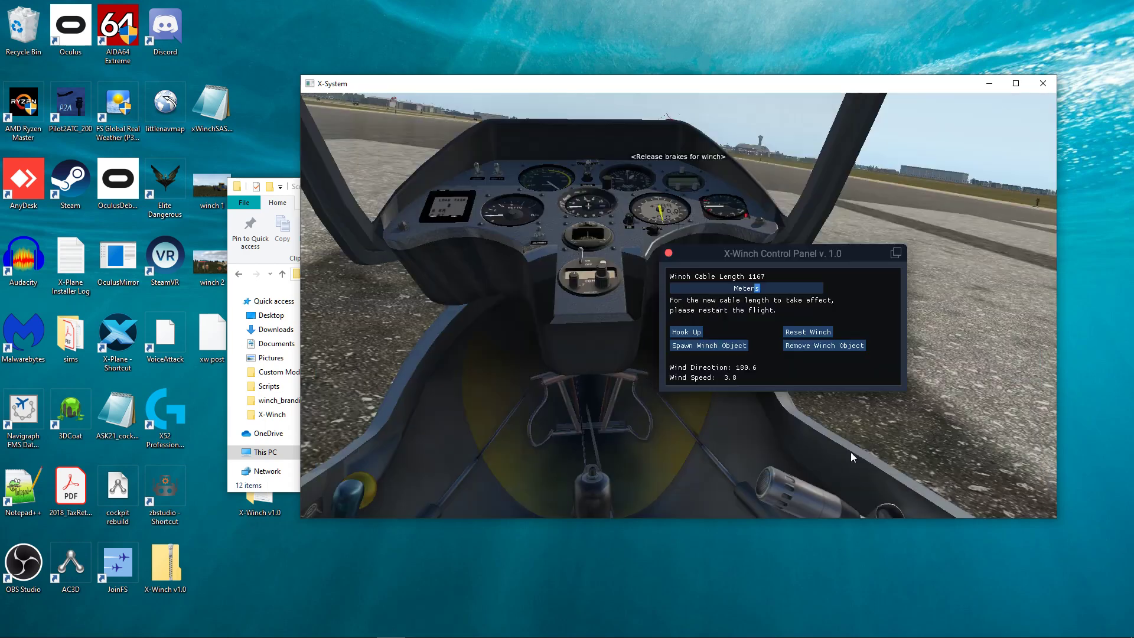
{"action": "mouse_move", "coordinate": [779, 201]}
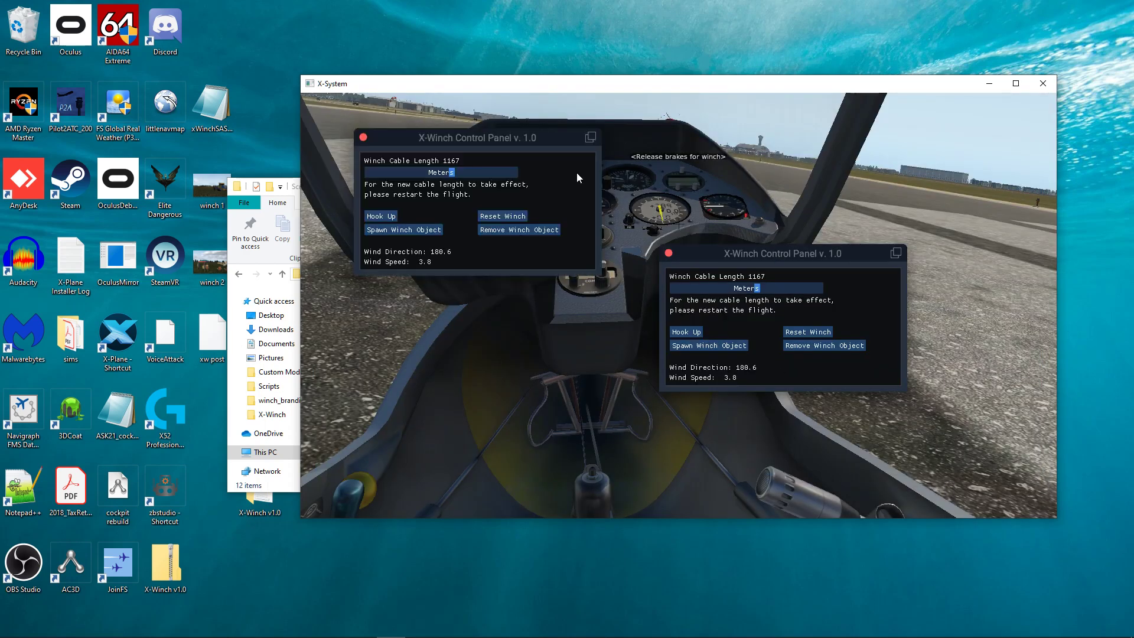
{"action": "left_click", "coordinate": [364, 137]}
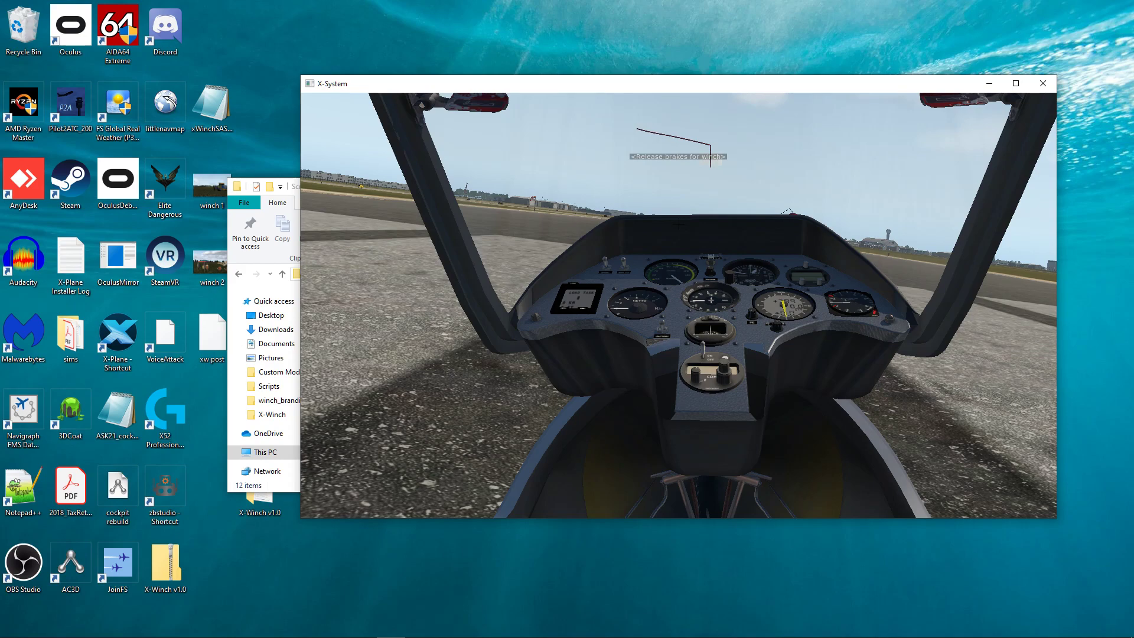
{"action": "mouse_move", "coordinate": [678, 190]}
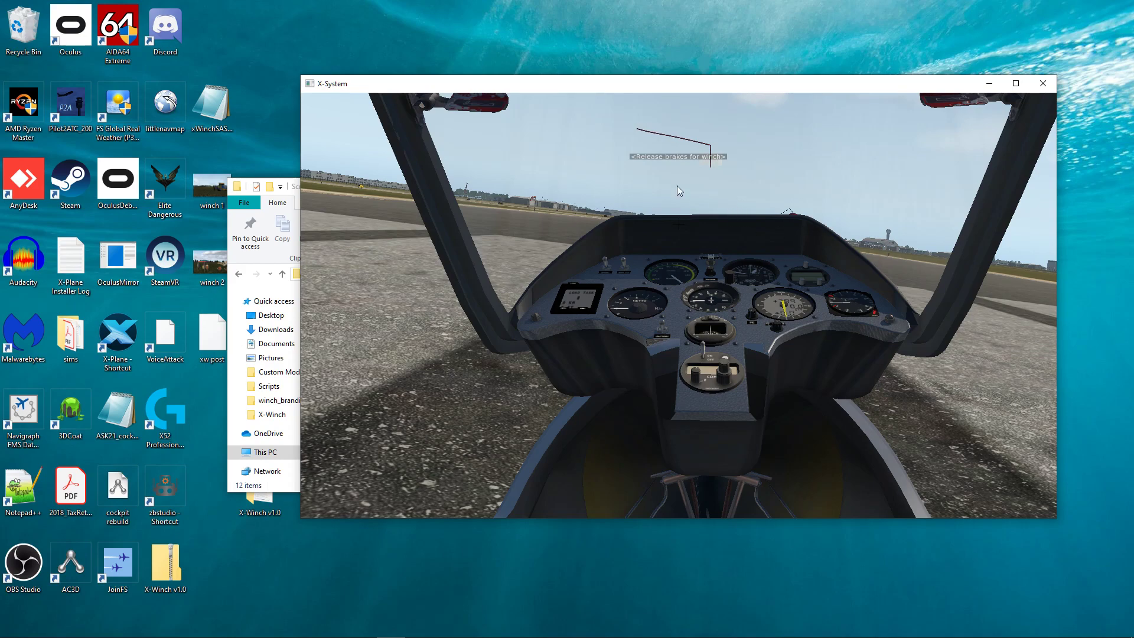